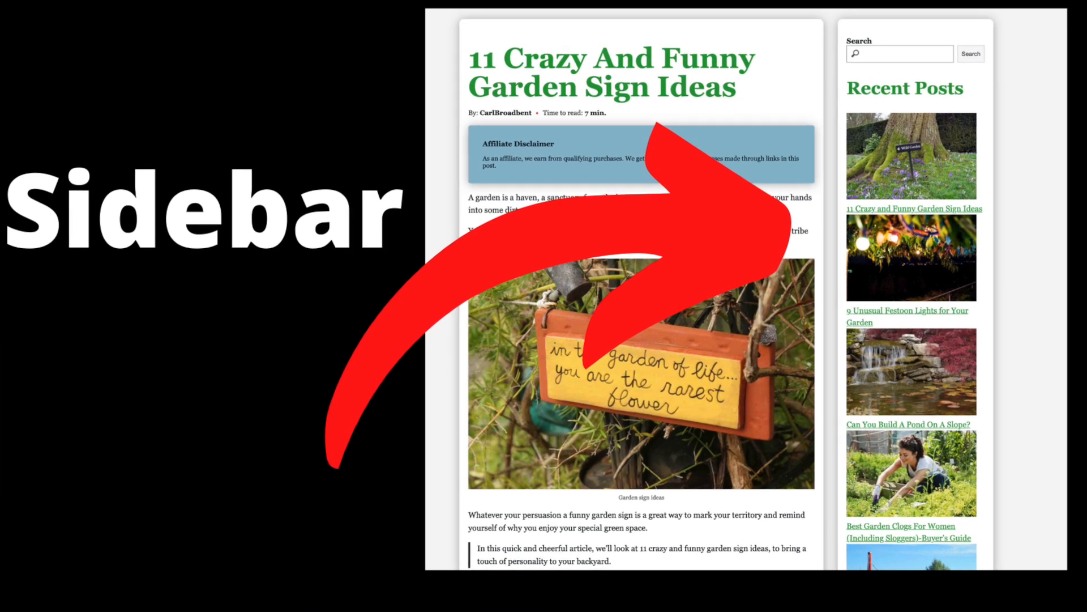
- View the Popcorn theme's Get Popcorn product page, then return to the Delphiniums article tab
scroll("down", 3)
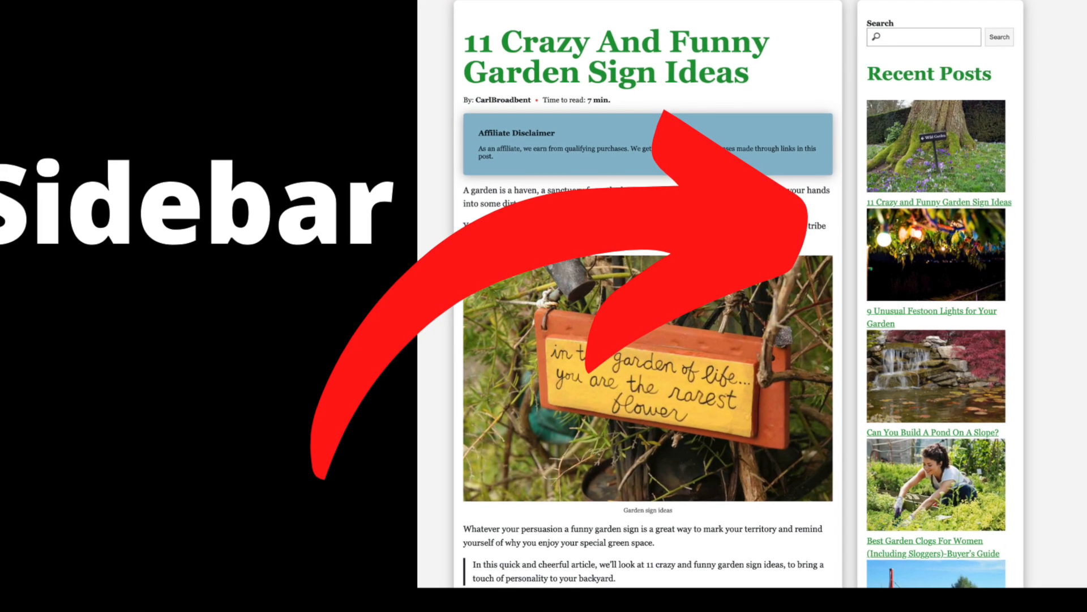
scroll("down", 3)
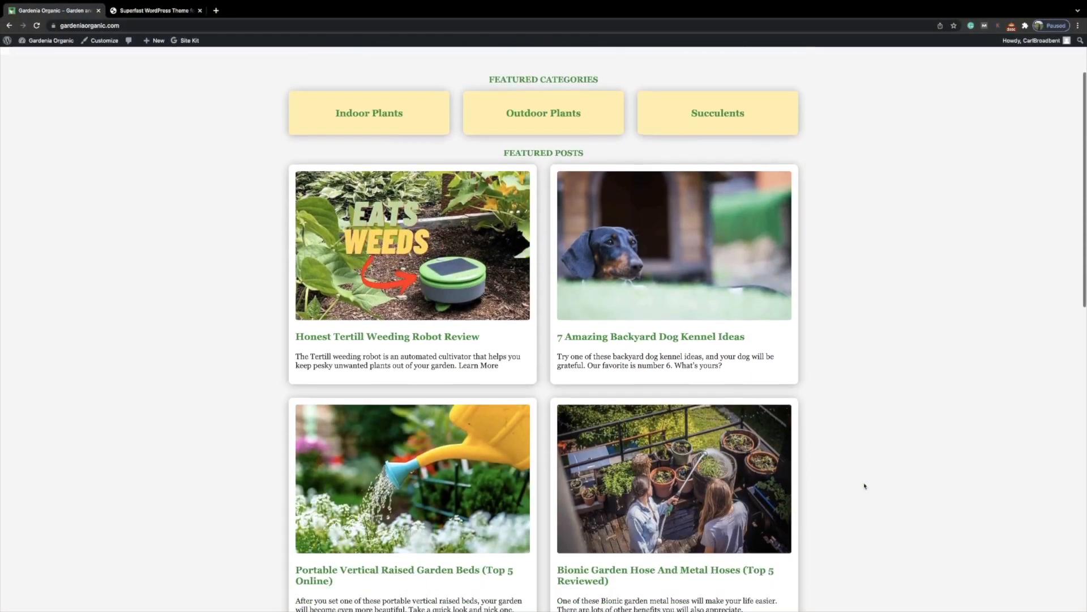
scroll("down", 3)
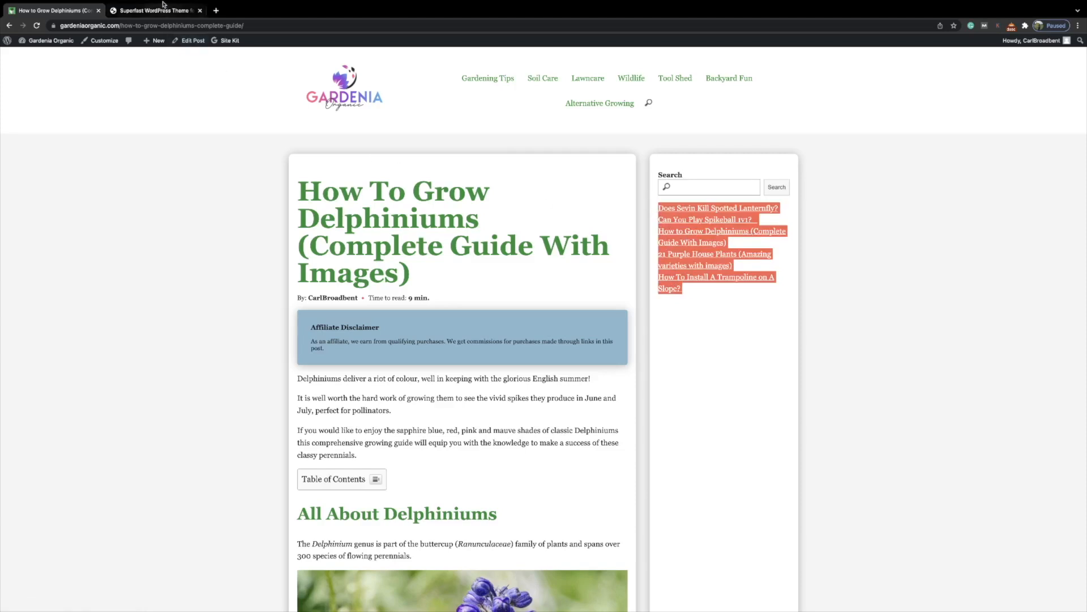
left_click(153, 10)
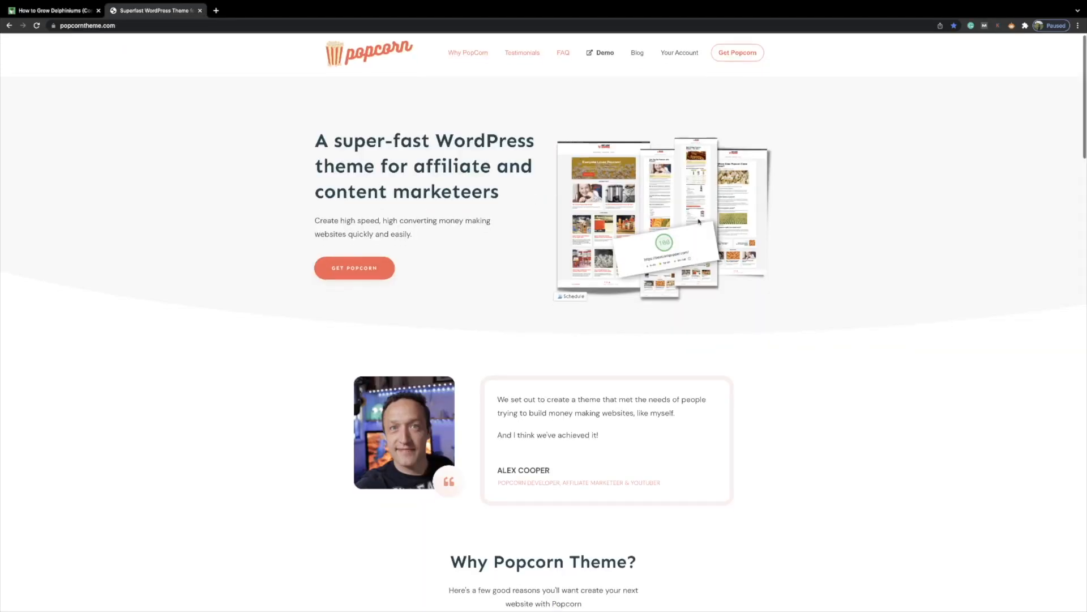
scroll("down", 3)
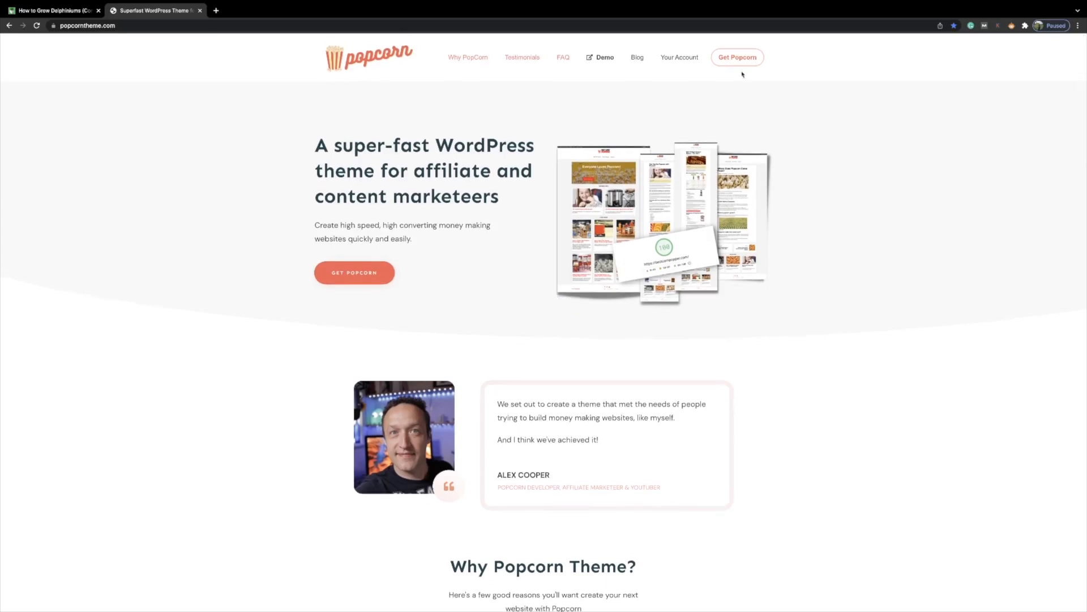
left_click(354, 272)
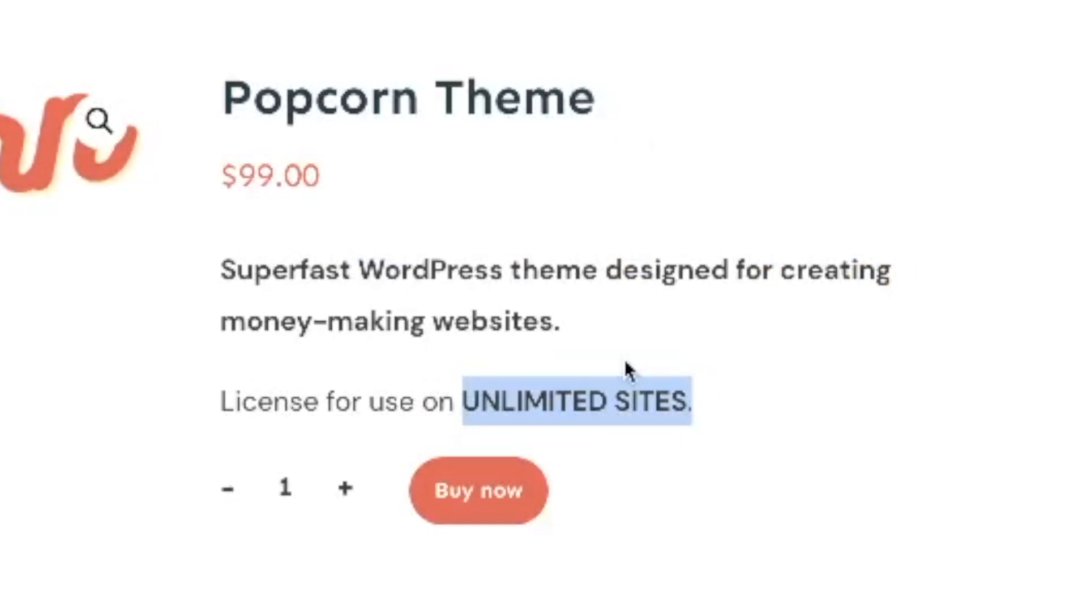
mouse_move(512, 322)
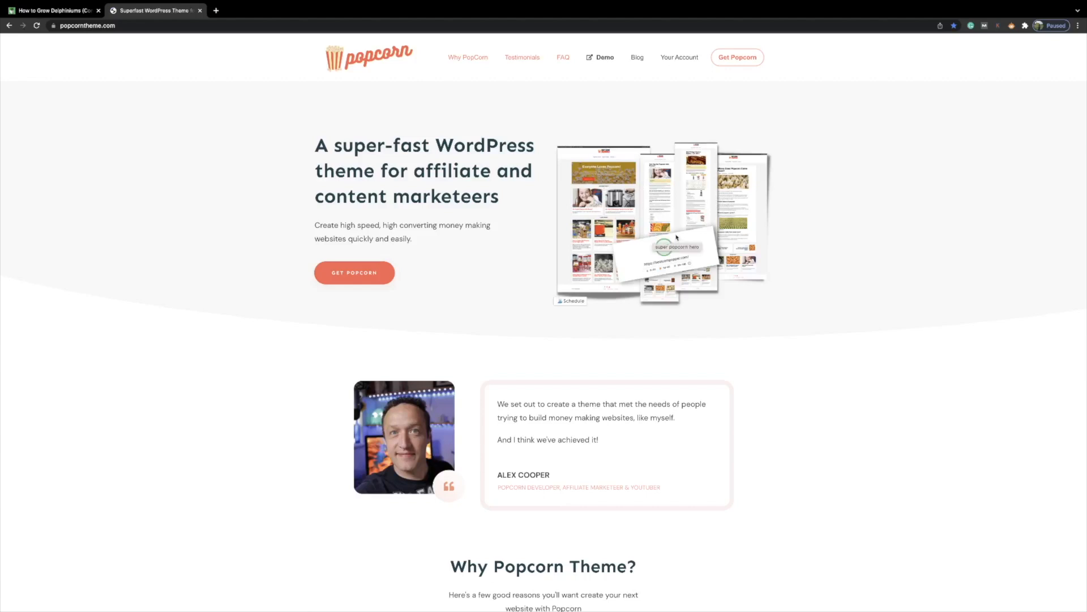
left_click(52, 10)
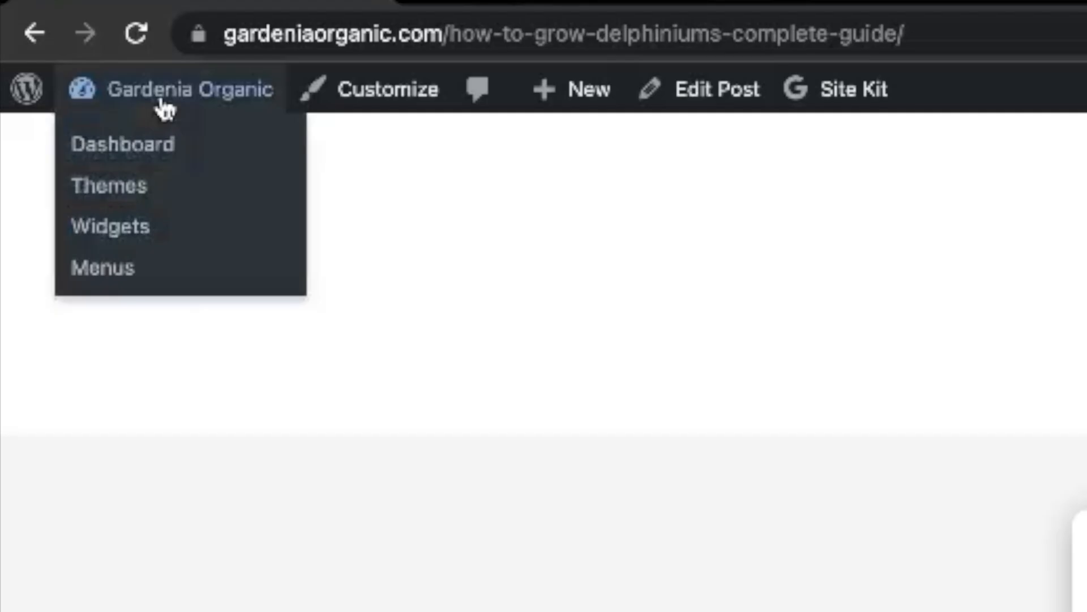
mouse_move(139, 236)
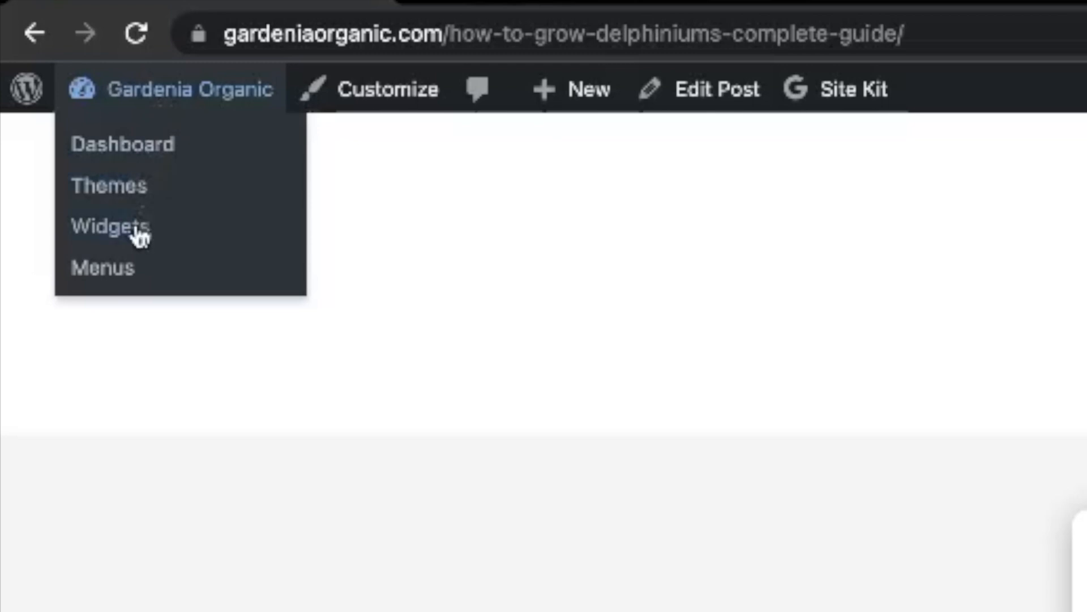
- Open the Widgets editor from the admin bar to reach the sidebar's Latest Posts block
left_click(111, 227)
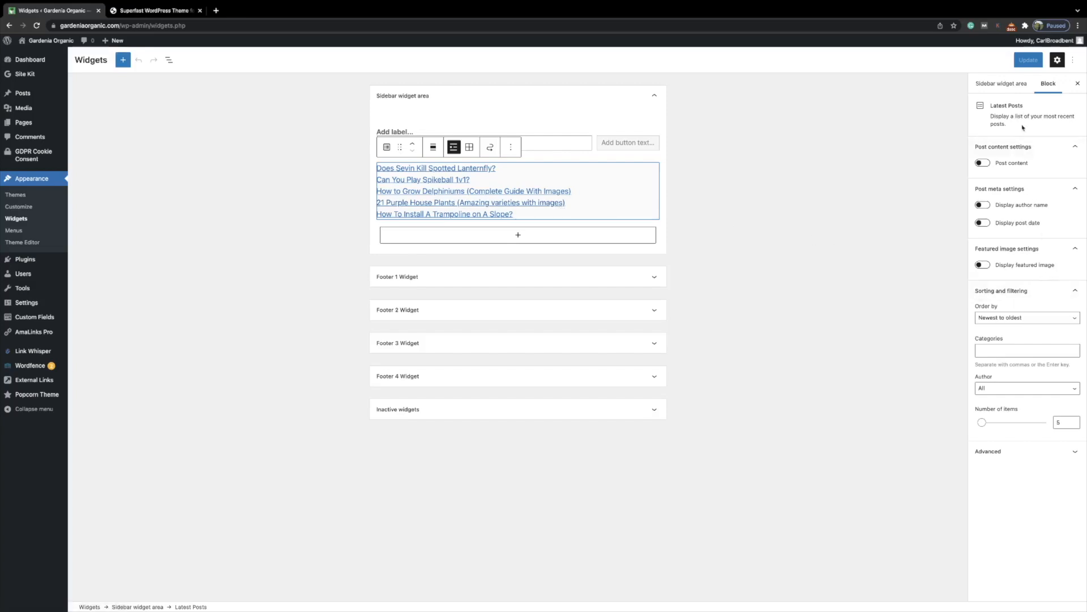
mouse_move(681, 231)
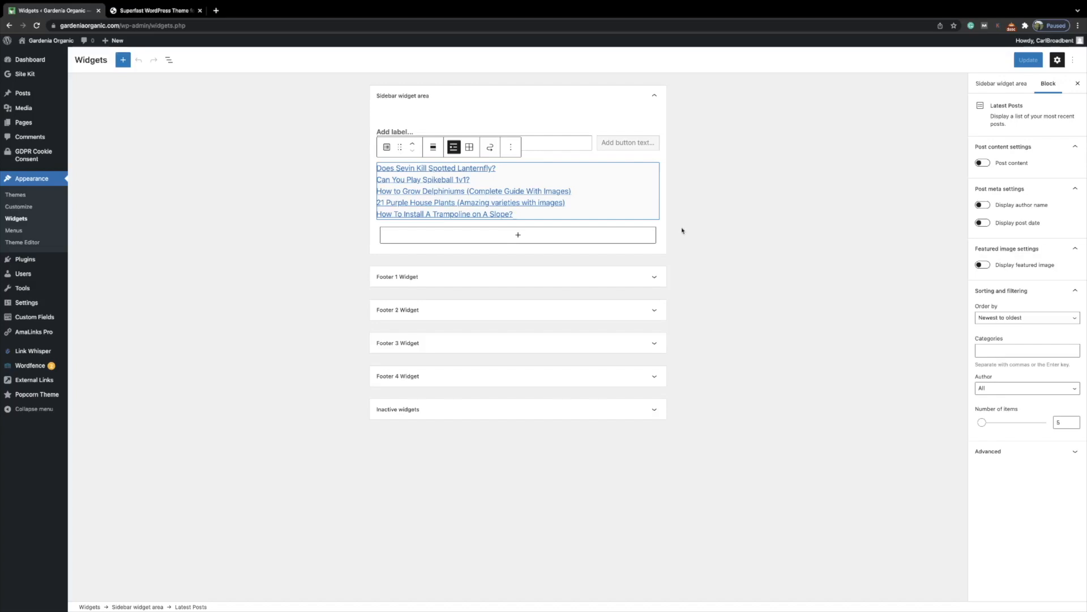
mouse_move(985, 239)
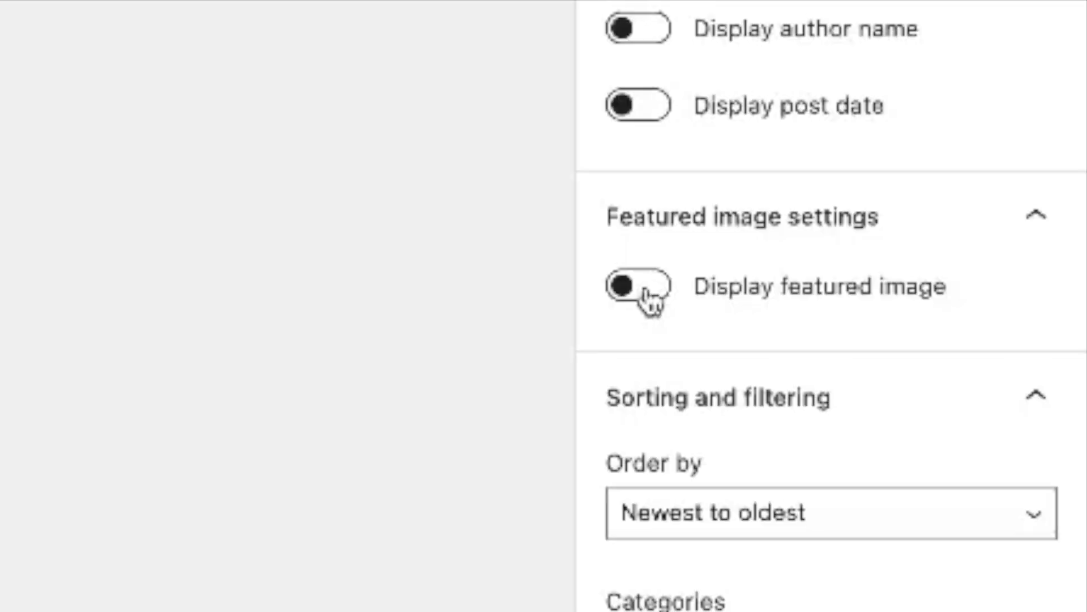
- Show medium-size featured images in the sidebar Latest Posts block, linked to their posts
left_click(636, 285)
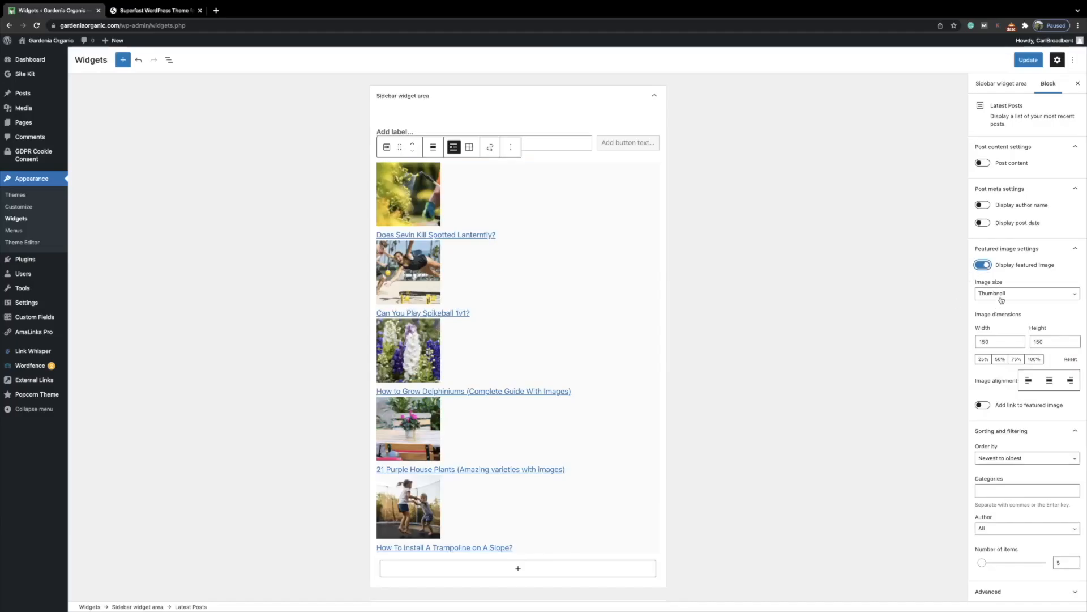
left_click(1026, 293)
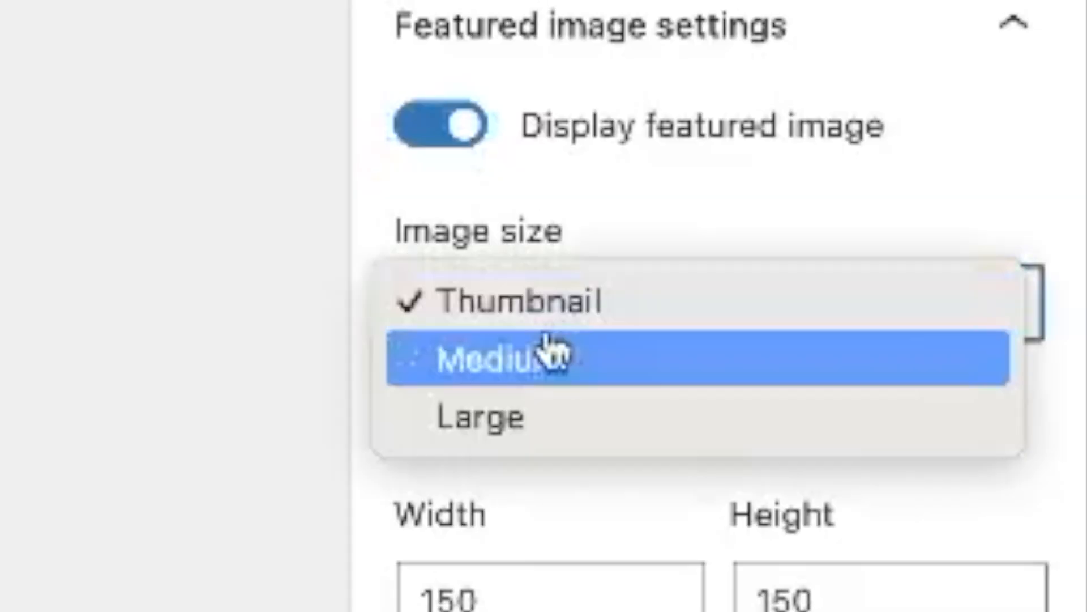
left_click(493, 360)
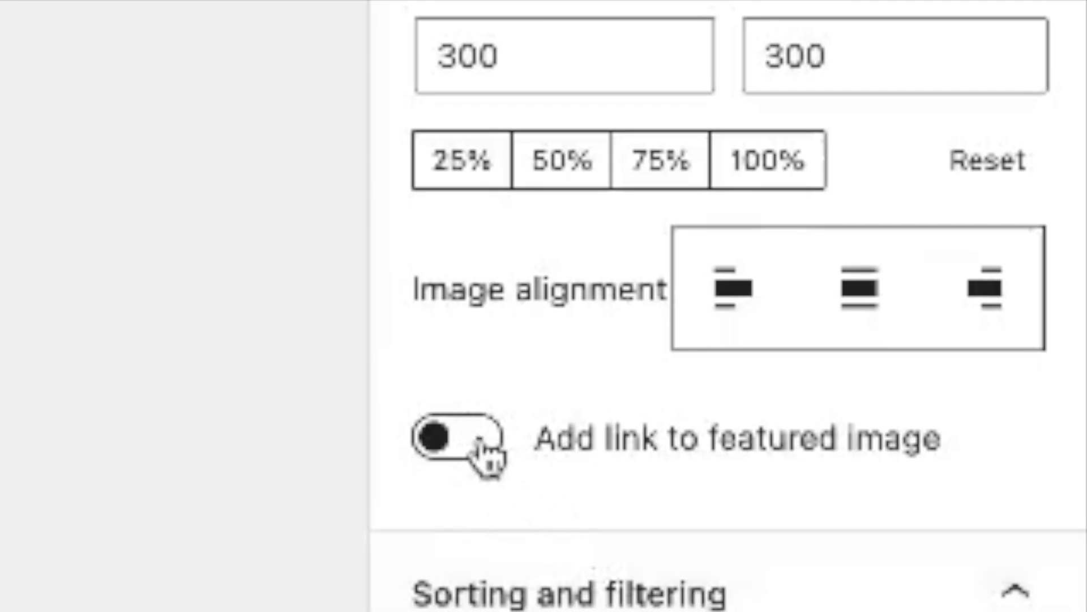
left_click(984, 405)
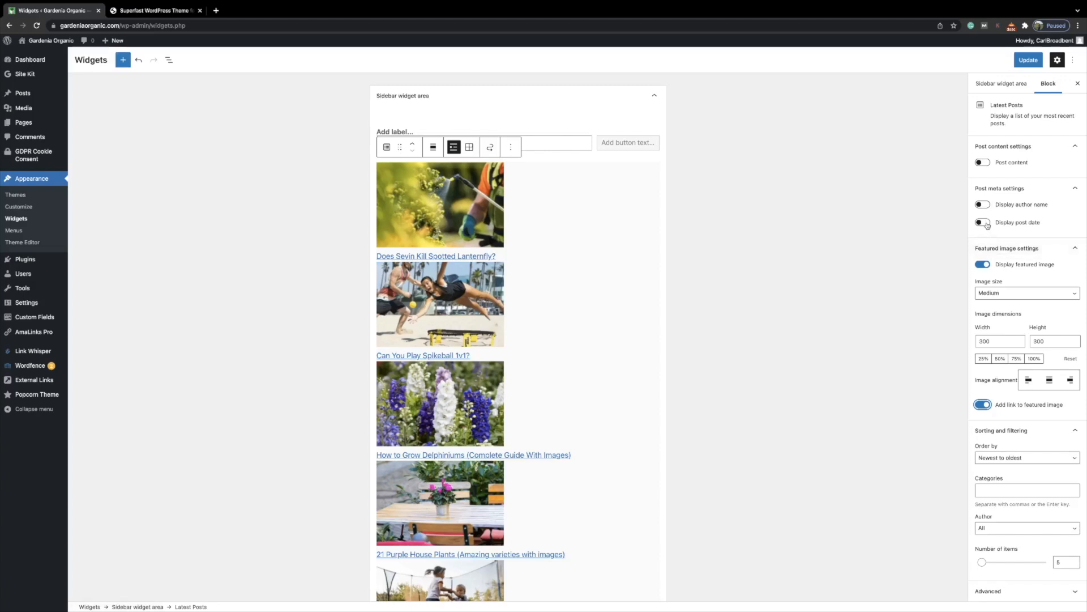
- Show each post's publish date, leaving author names and extra details hidden
left_click(983, 222)
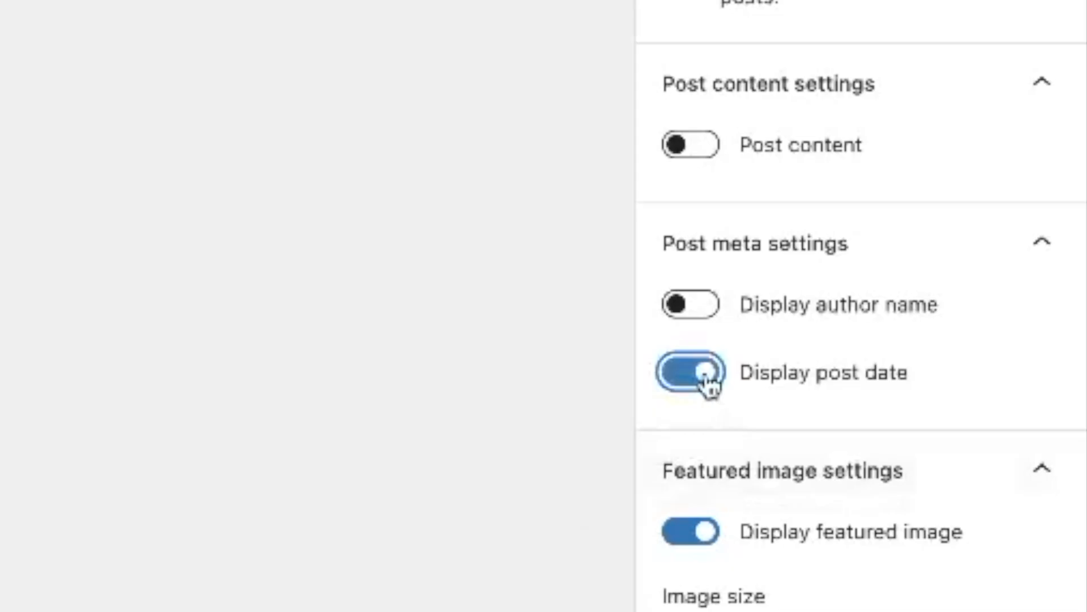
left_click(690, 303)
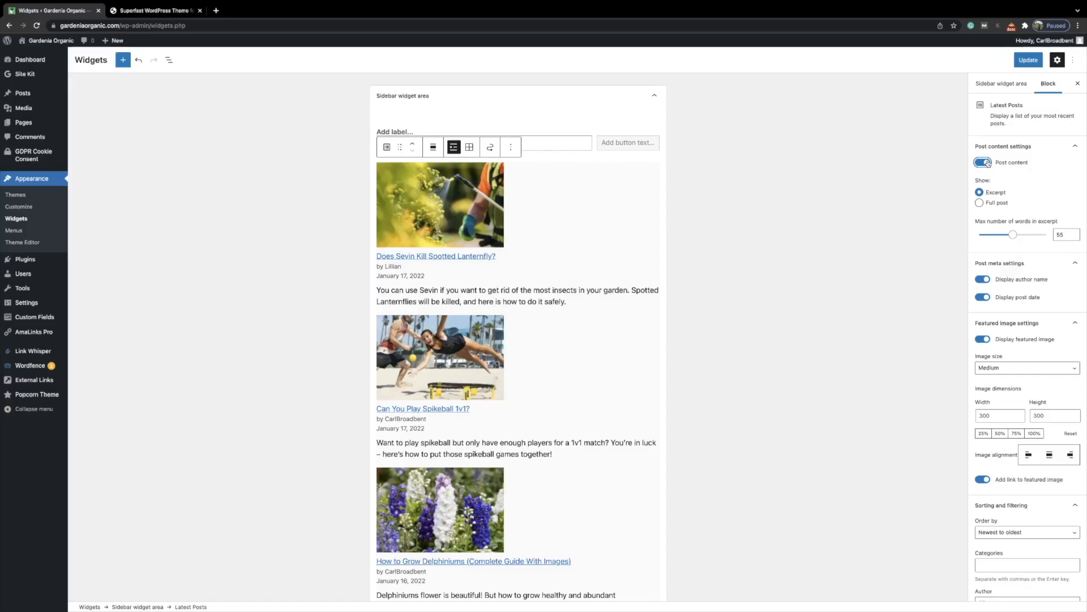
left_click(982, 162)
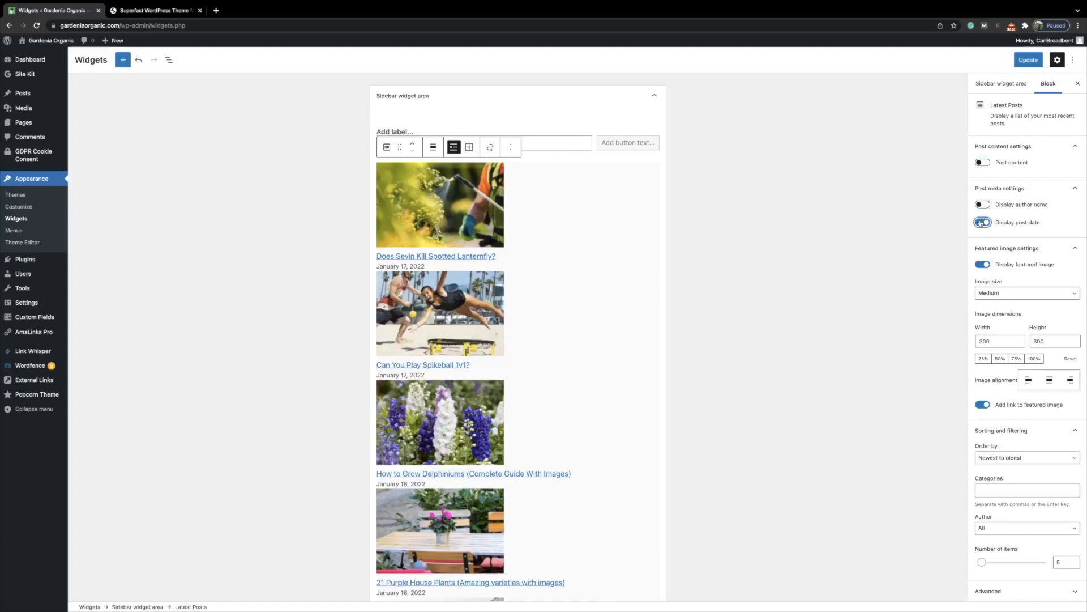
left_click(982, 222)
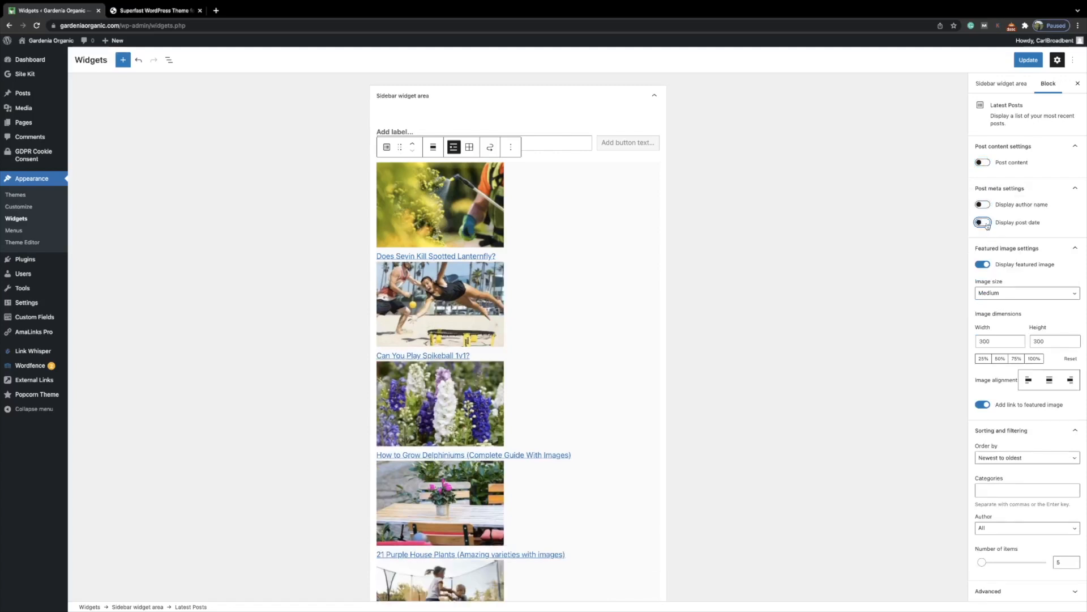
left_click(983, 222)
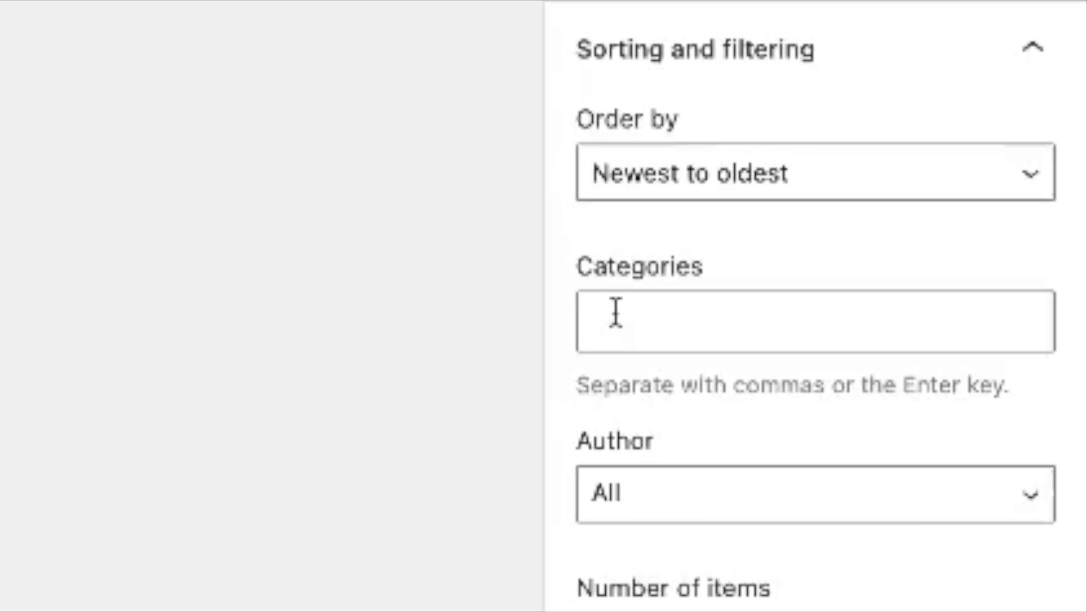
- Filter the sidebar list to the Tools & Products category and keep the post count at five
type("tool")
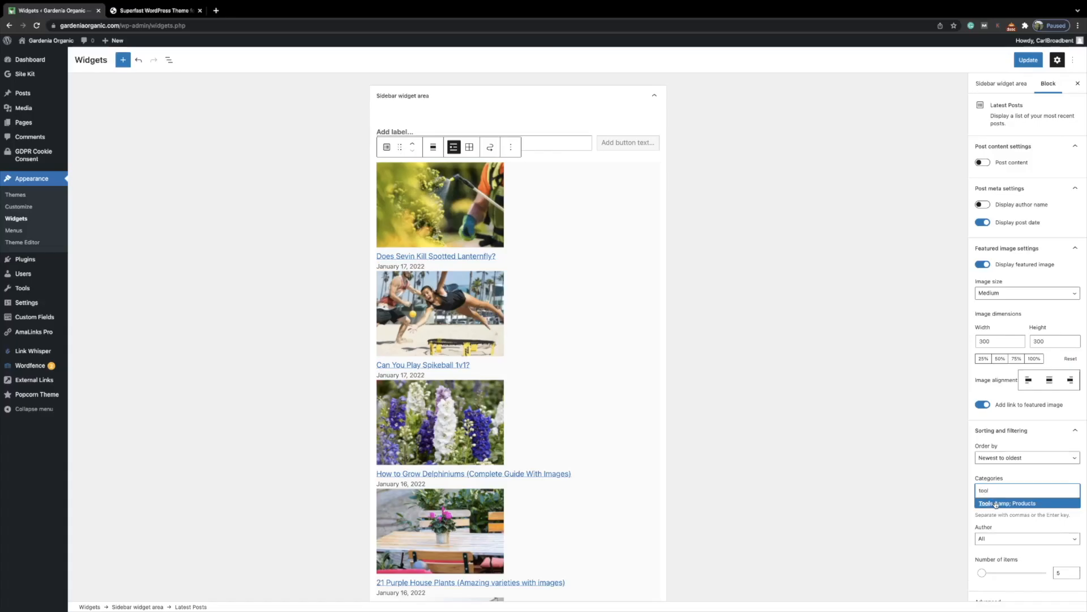
left_click(1006, 503)
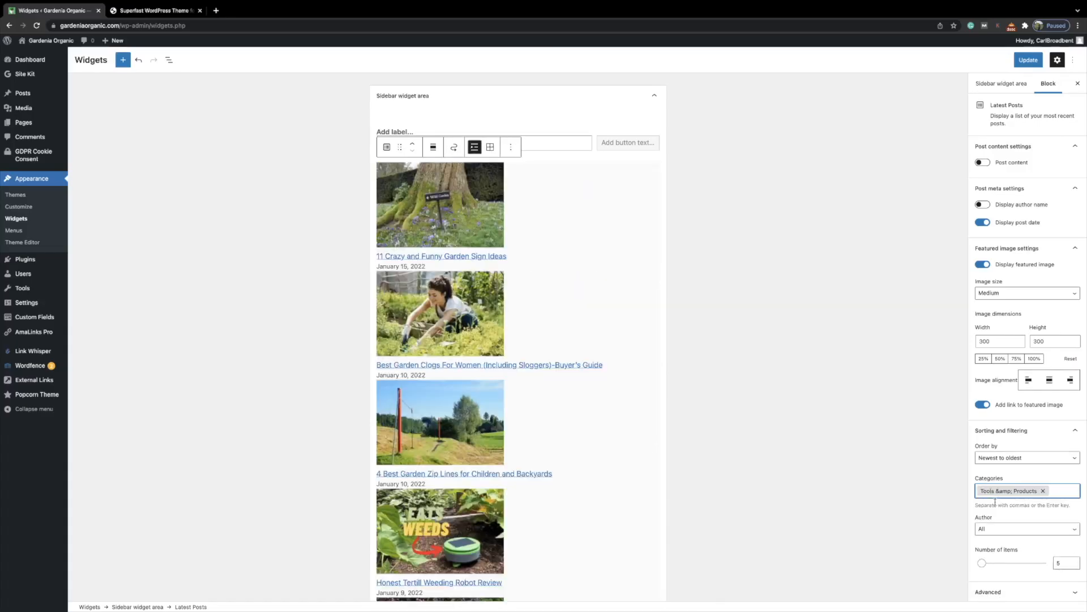
scroll("down", 3)
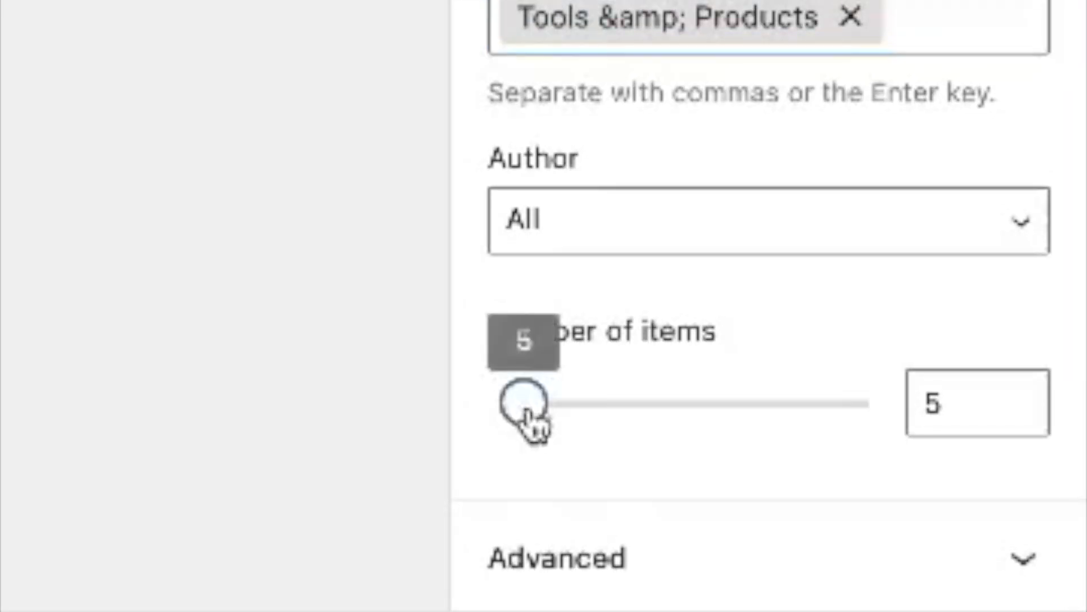
left_click_drag(519, 403, 549, 403)
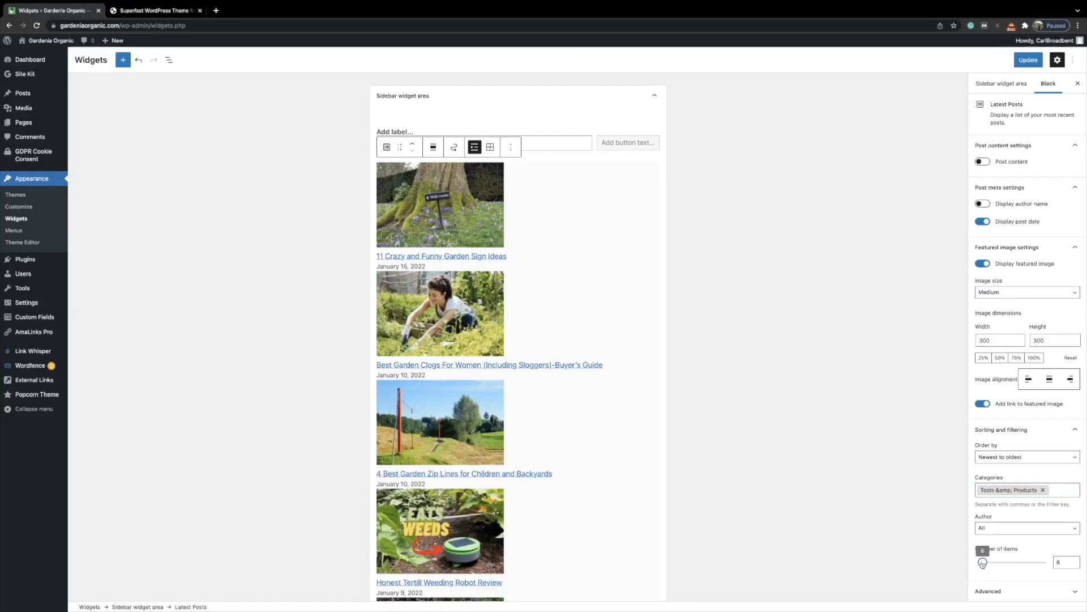
left_click_drag(985, 563, 982, 563)
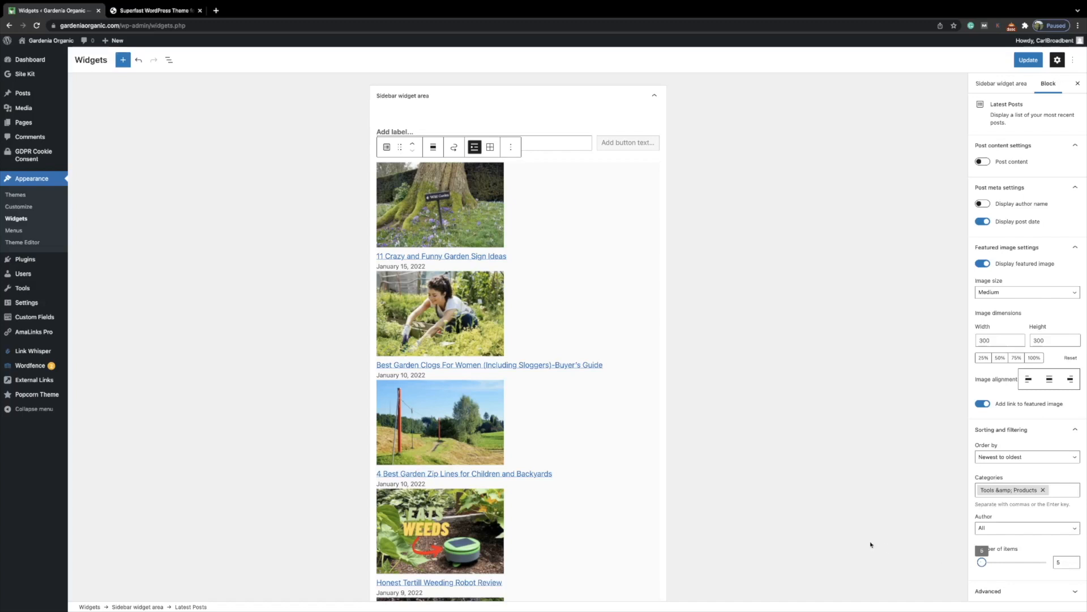
mouse_move(818, 527)
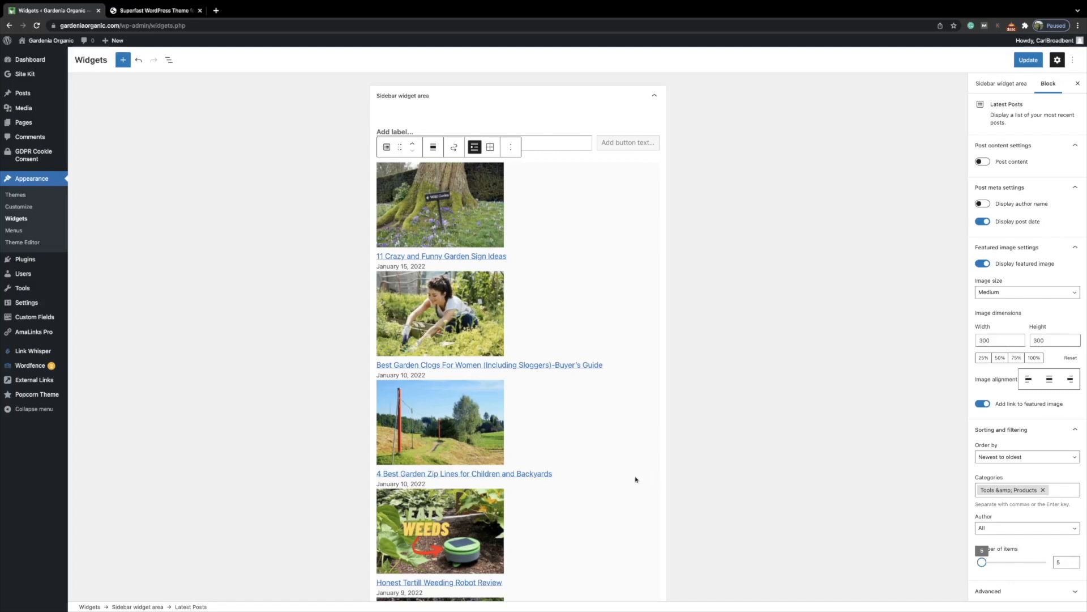
mouse_move(589, 468)
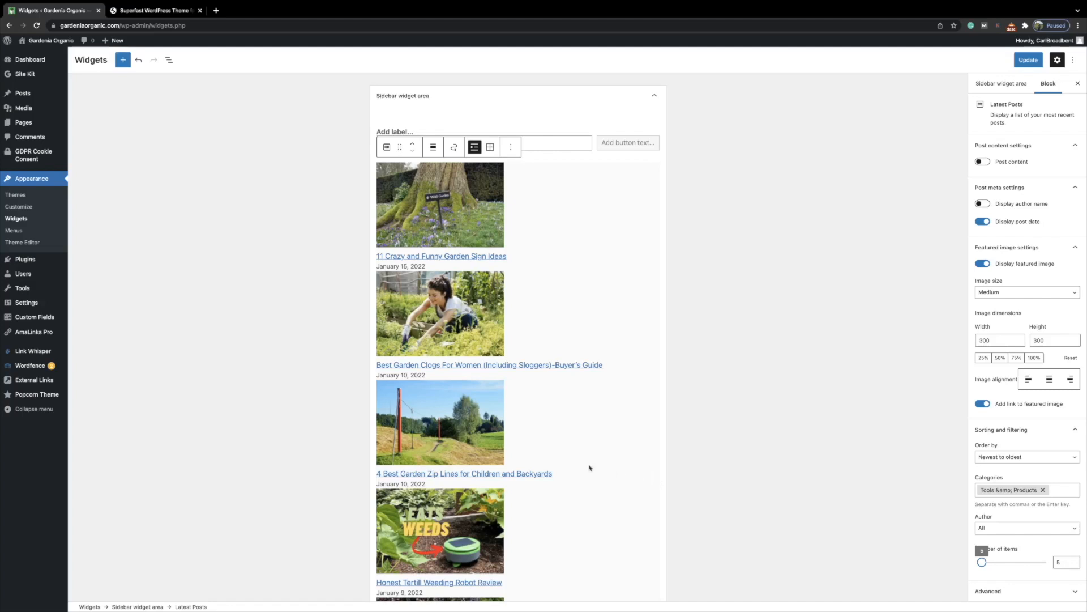
scroll("down", 3)
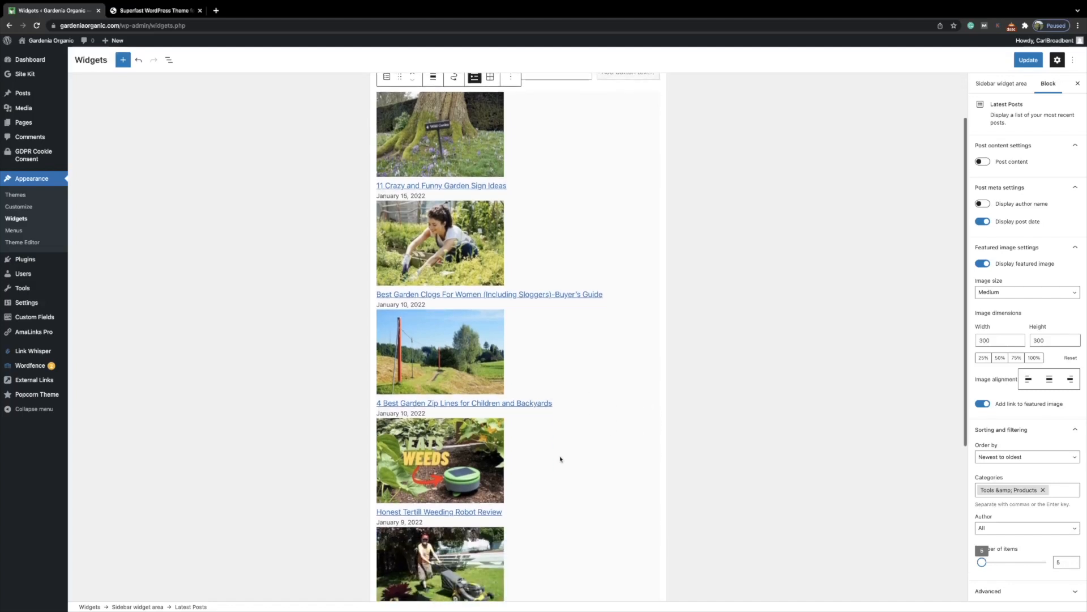
scroll("down", 3)
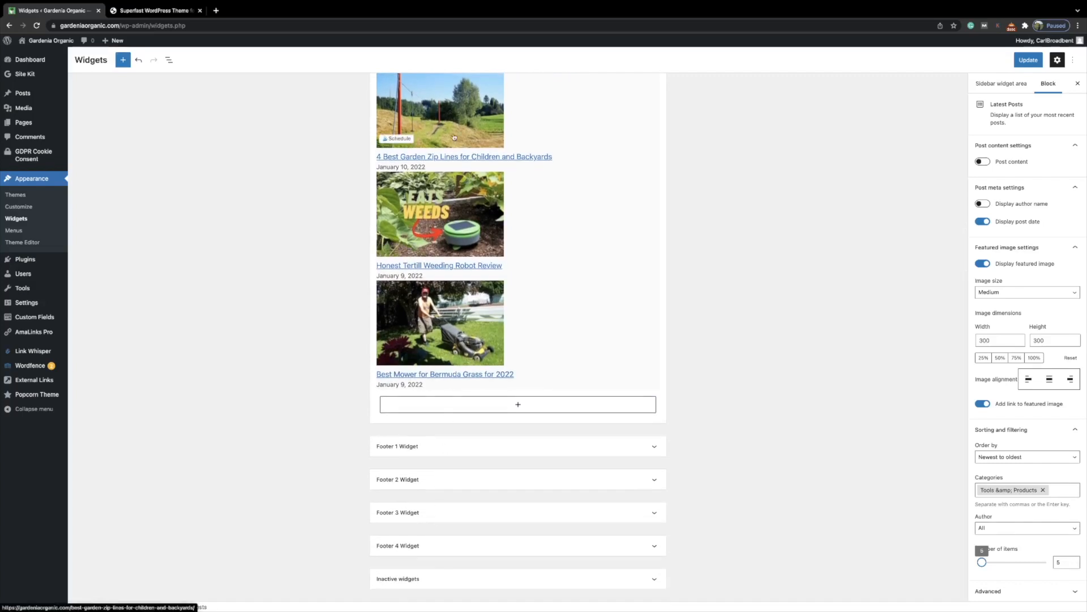
mouse_move(449, 285)
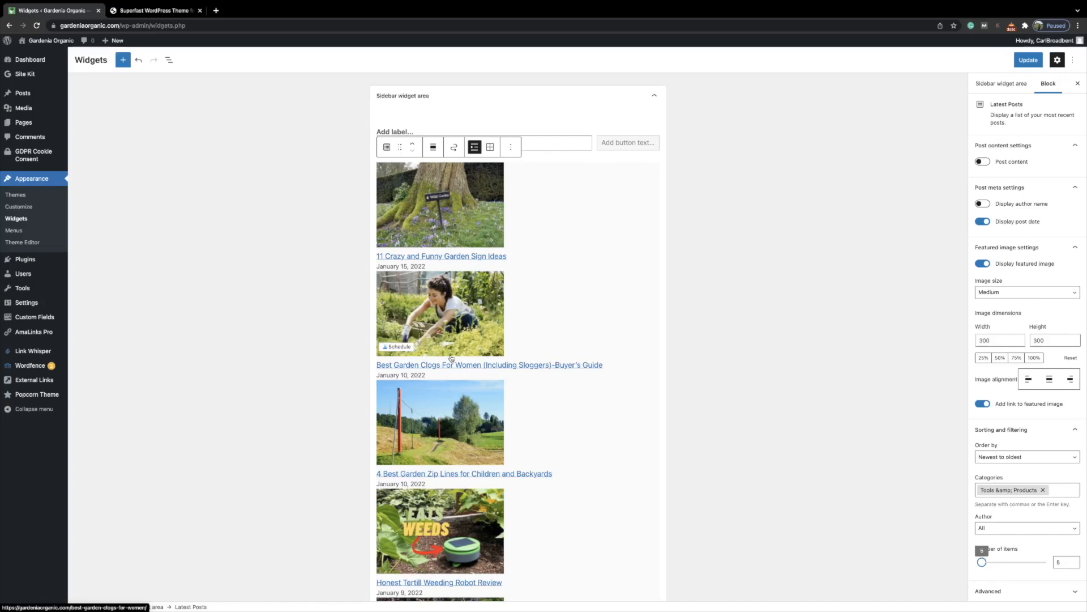
mouse_move(456, 217)
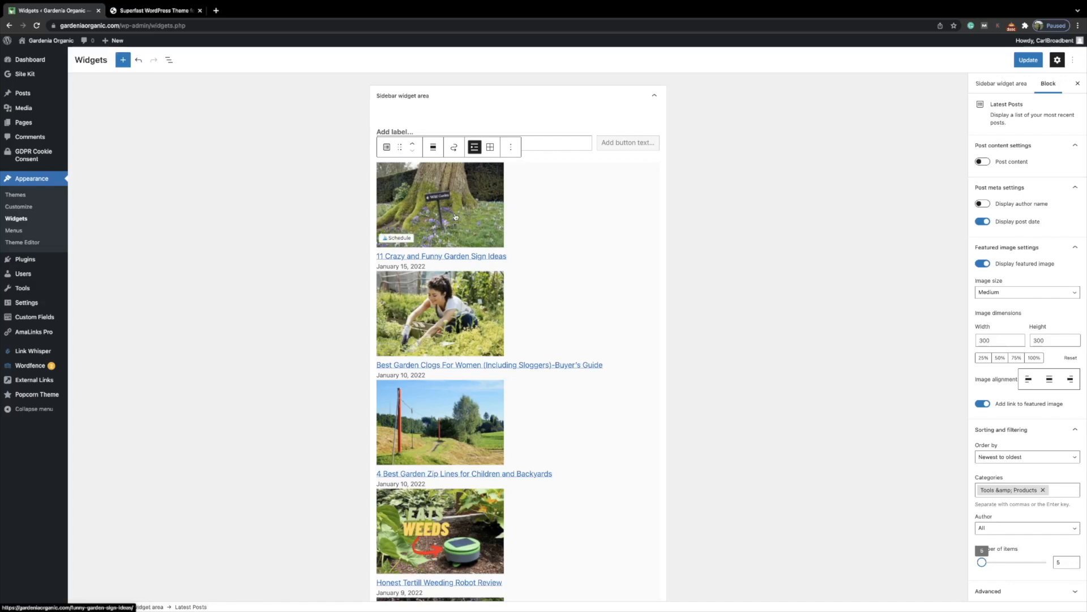
scroll("down", 3)
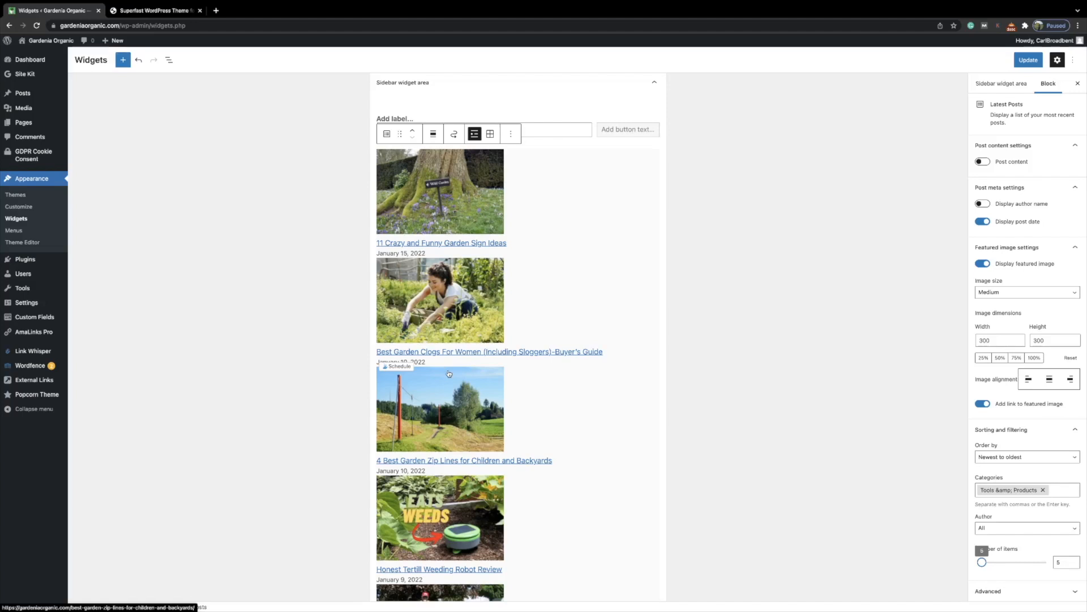
scroll("down", 3)
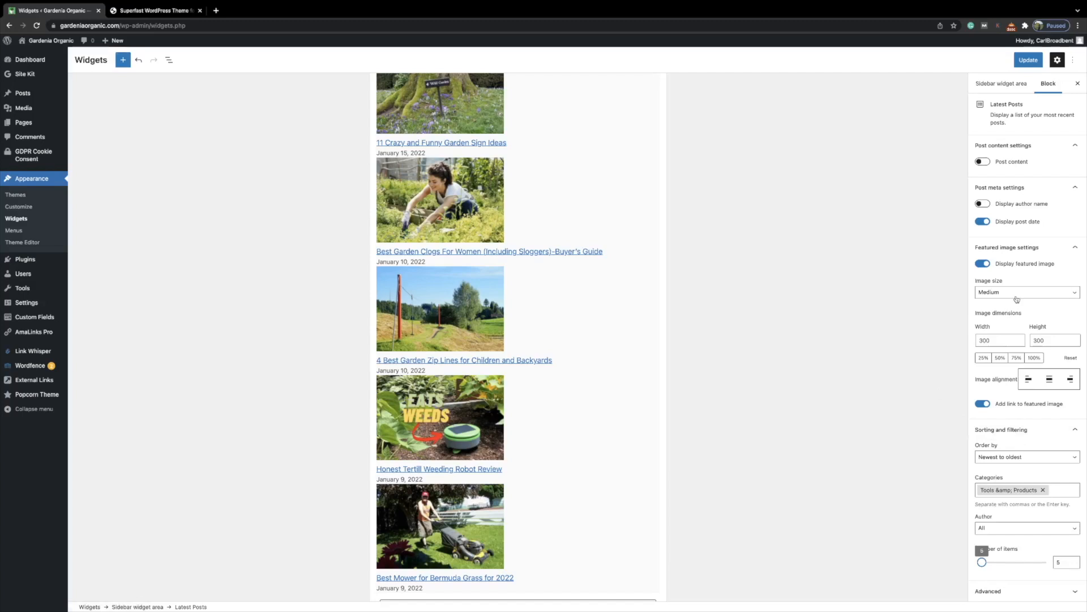
- Update the sidebar widget and visit the live site from the admin bar
left_click(1029, 60)
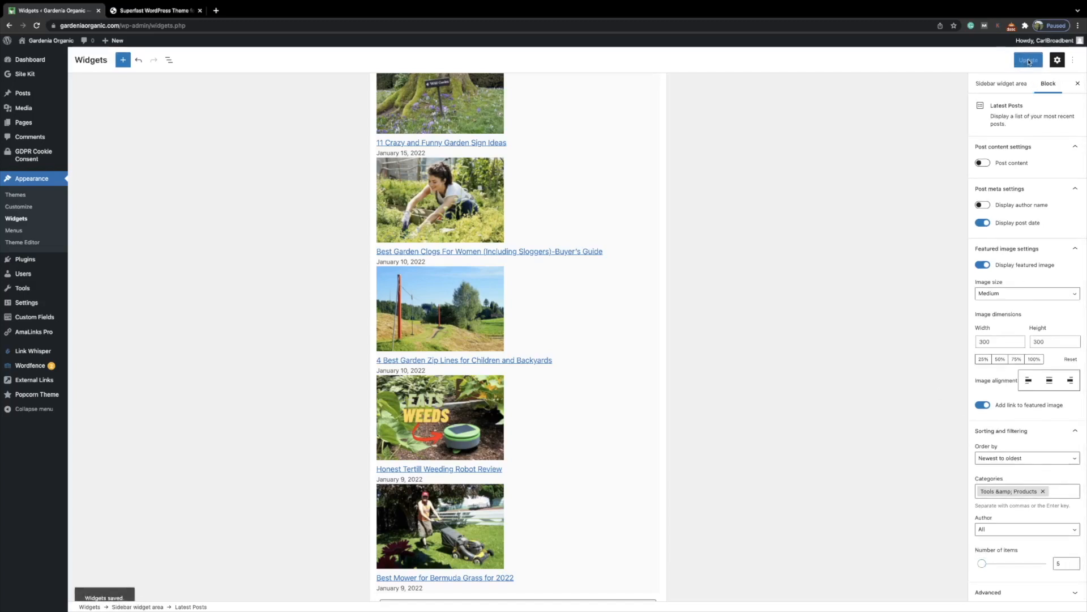
left_click(51, 41)
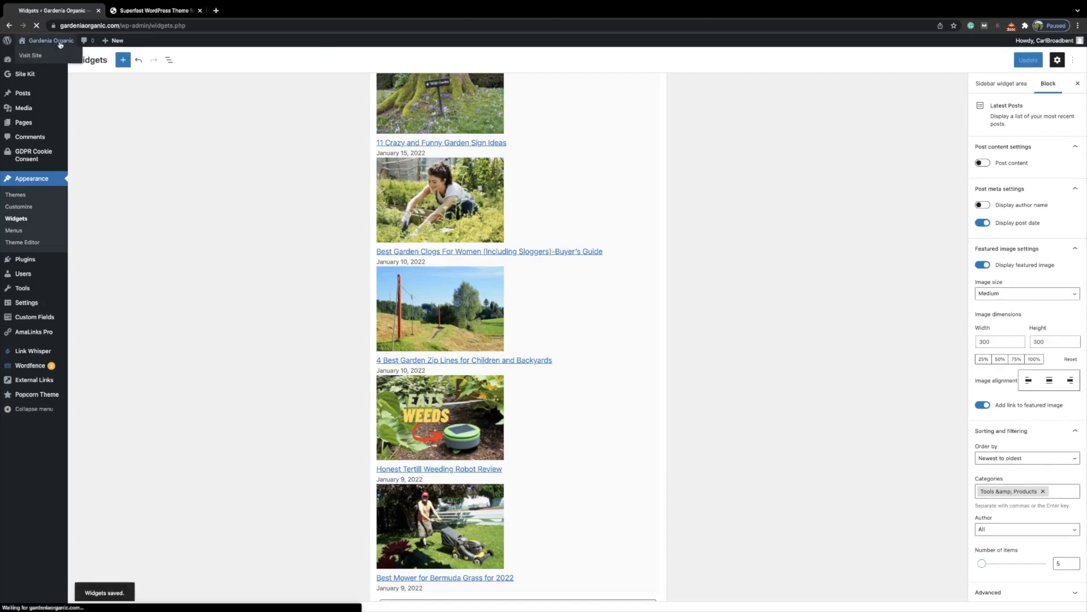
left_click(29, 55)
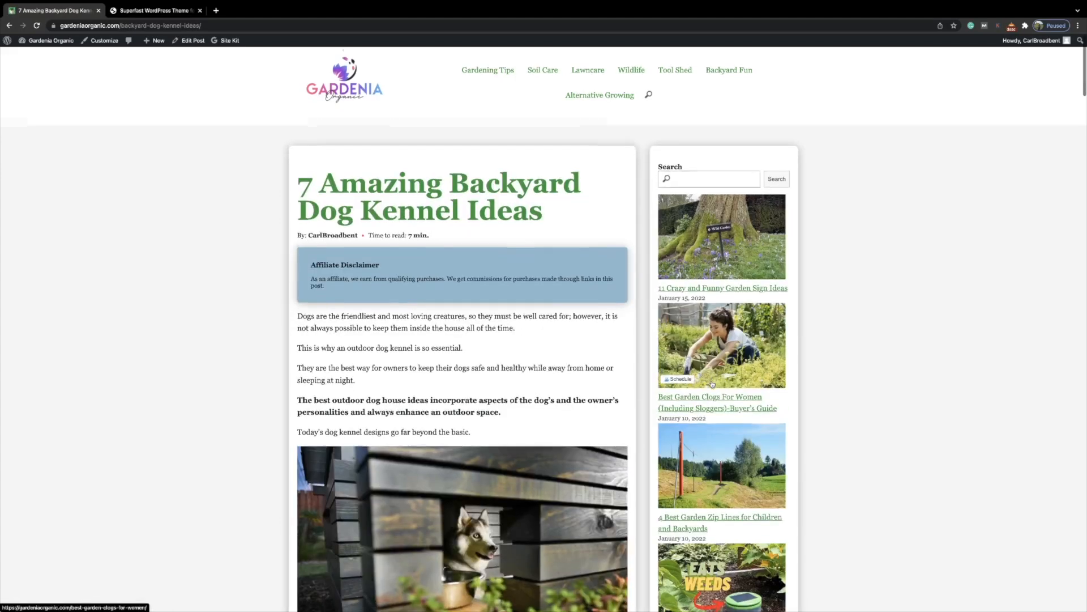
- Scroll through the dog kennel article to check the image-and-date sidebar posts and related grid
scroll("down", 3)
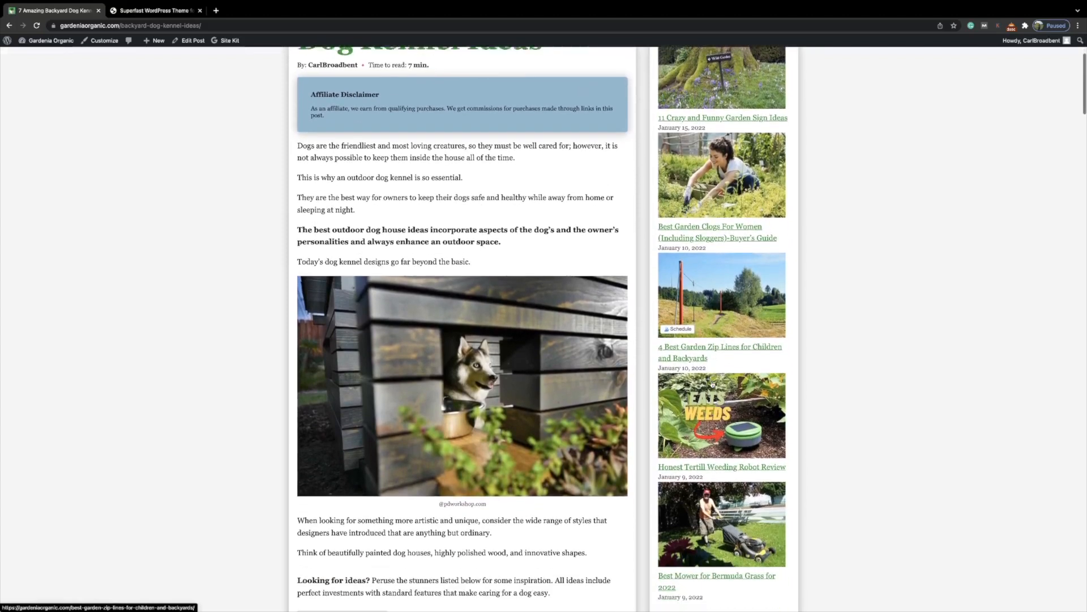
scroll("down", 3)
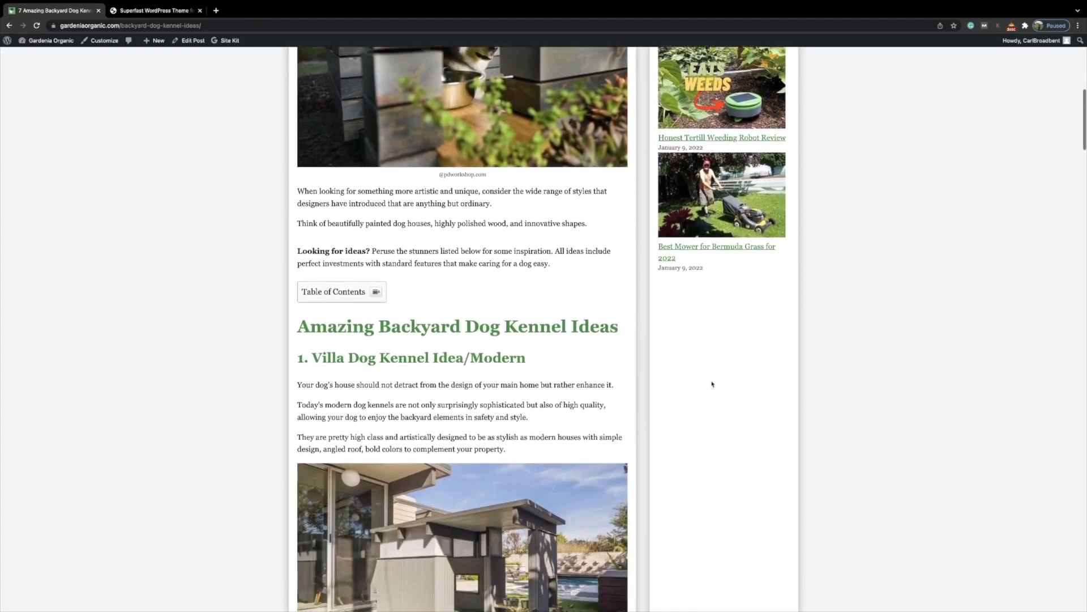
scroll("down", 3)
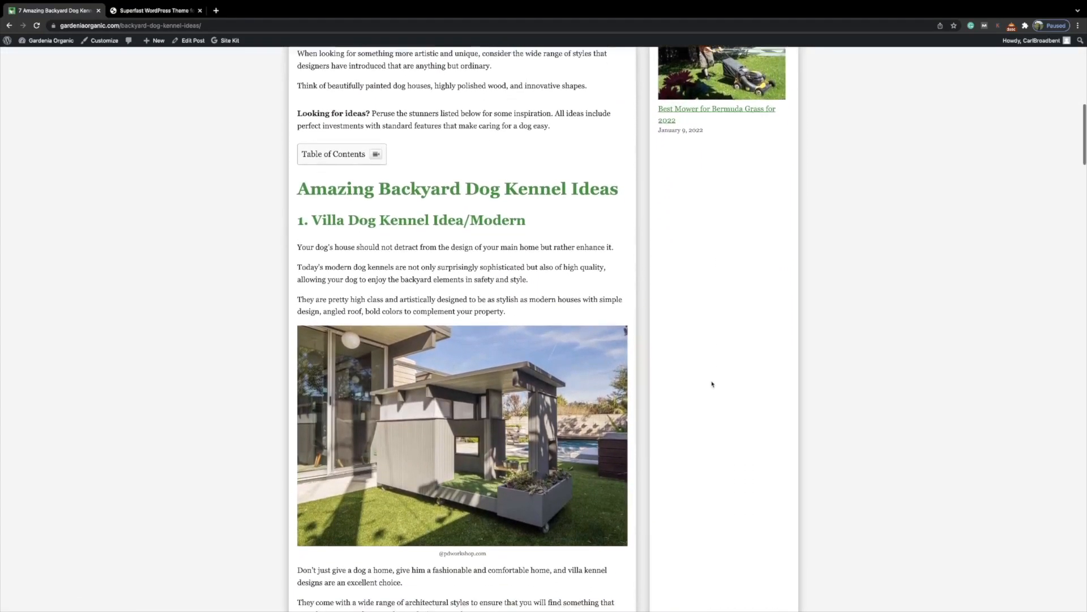
scroll("down", 3)
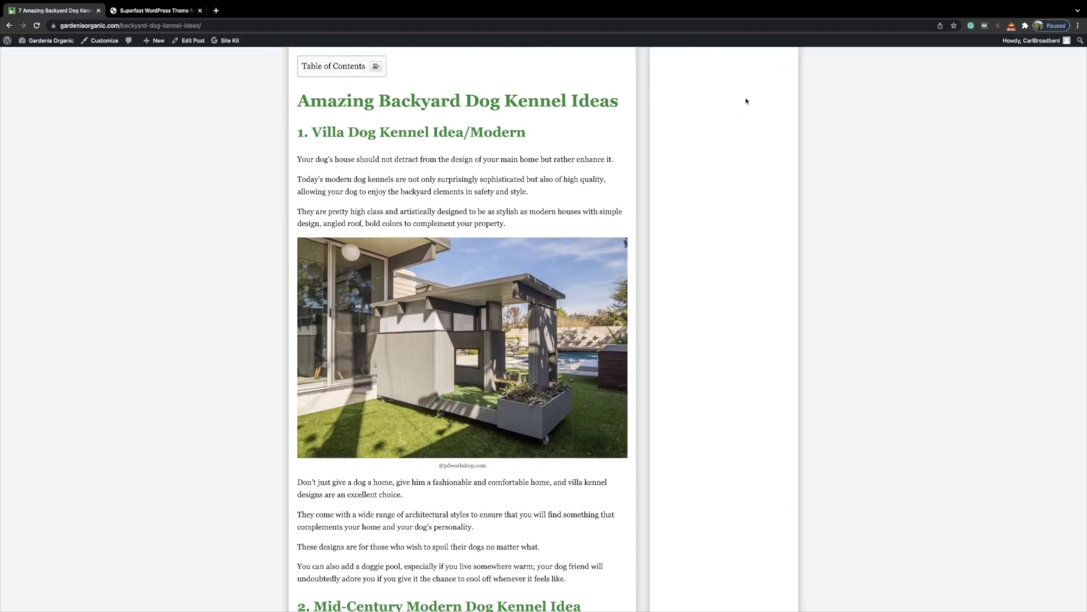
mouse_move(710, 104)
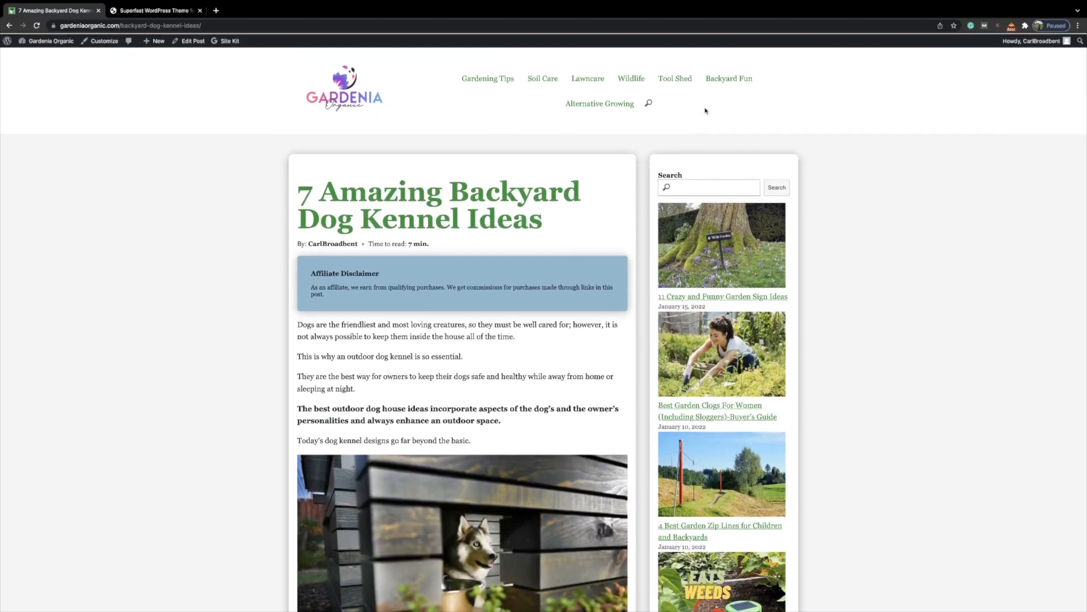
scroll("down", 3)
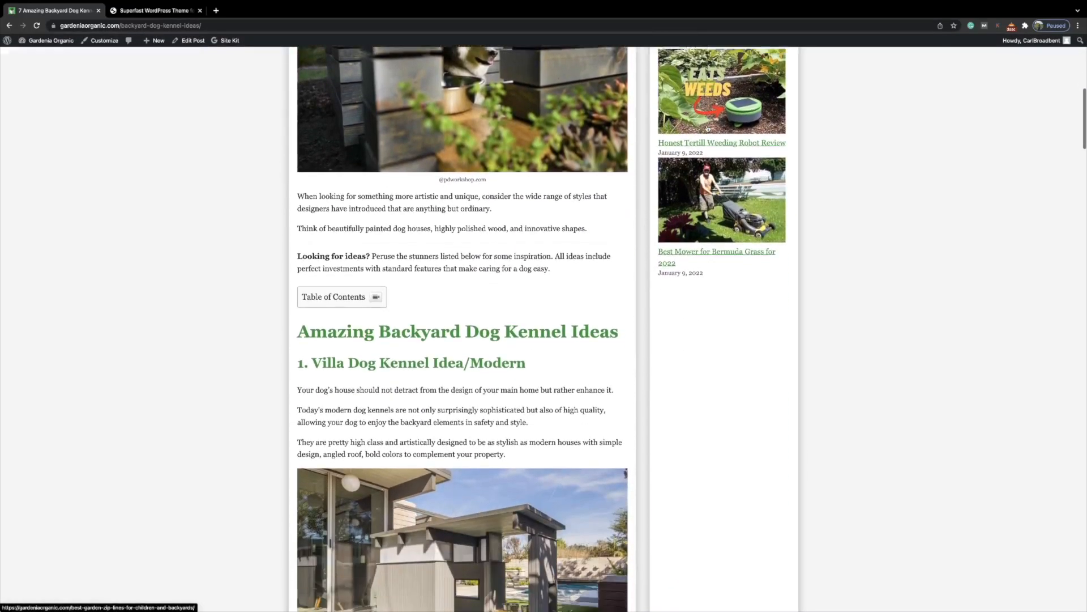
scroll("down", 3)
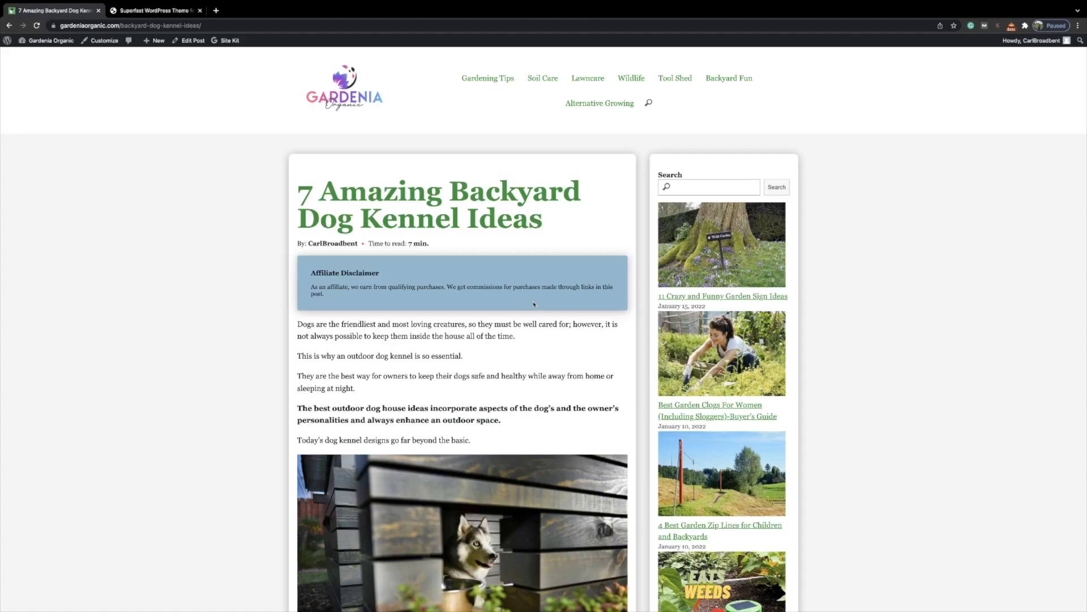
scroll("down", 3)
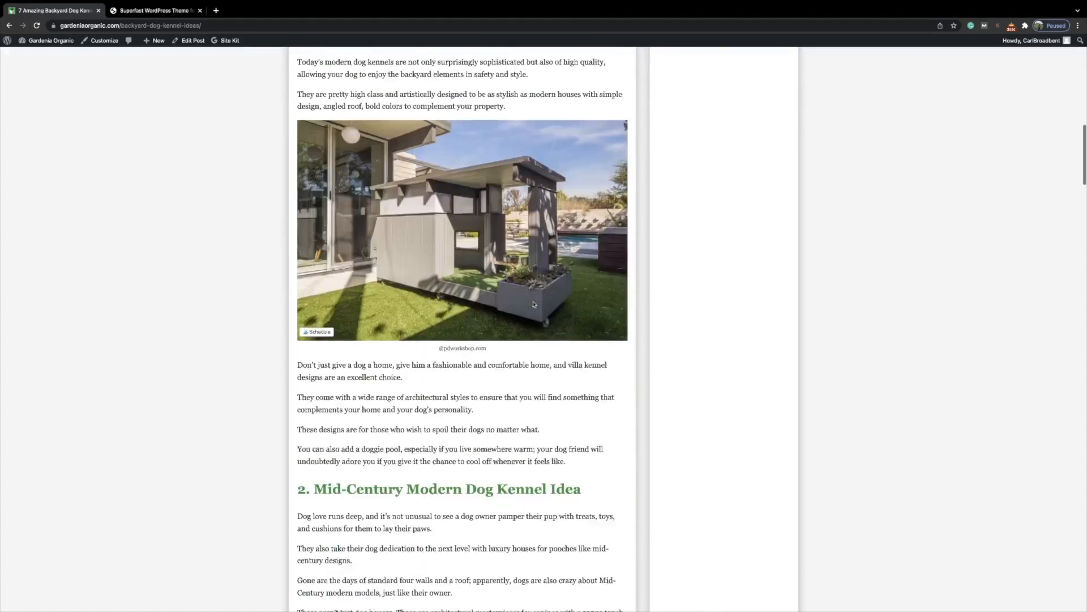
scroll("down", 3)
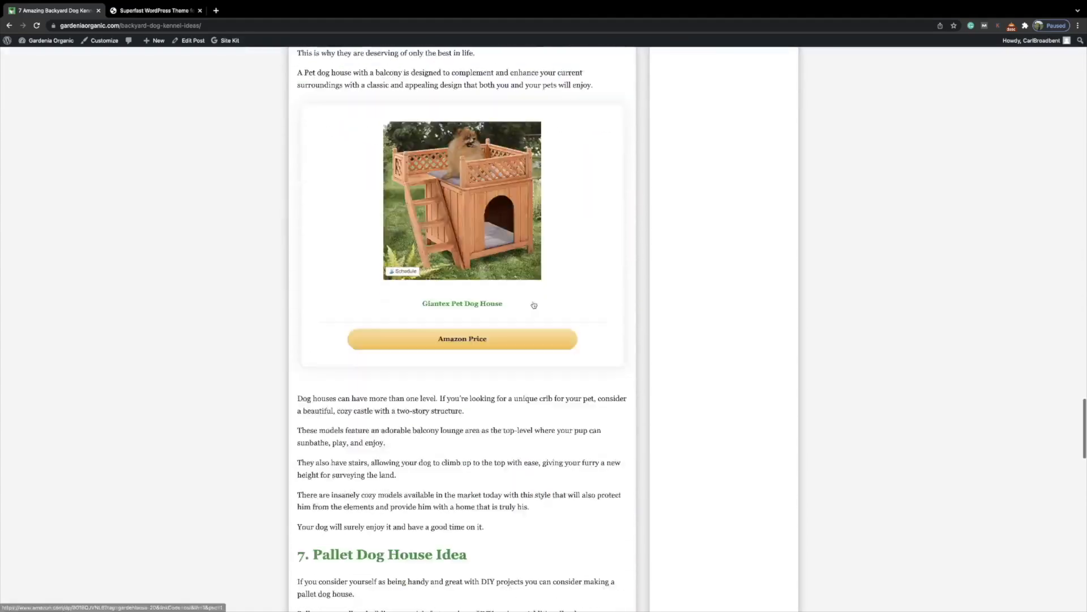
scroll("down", 3)
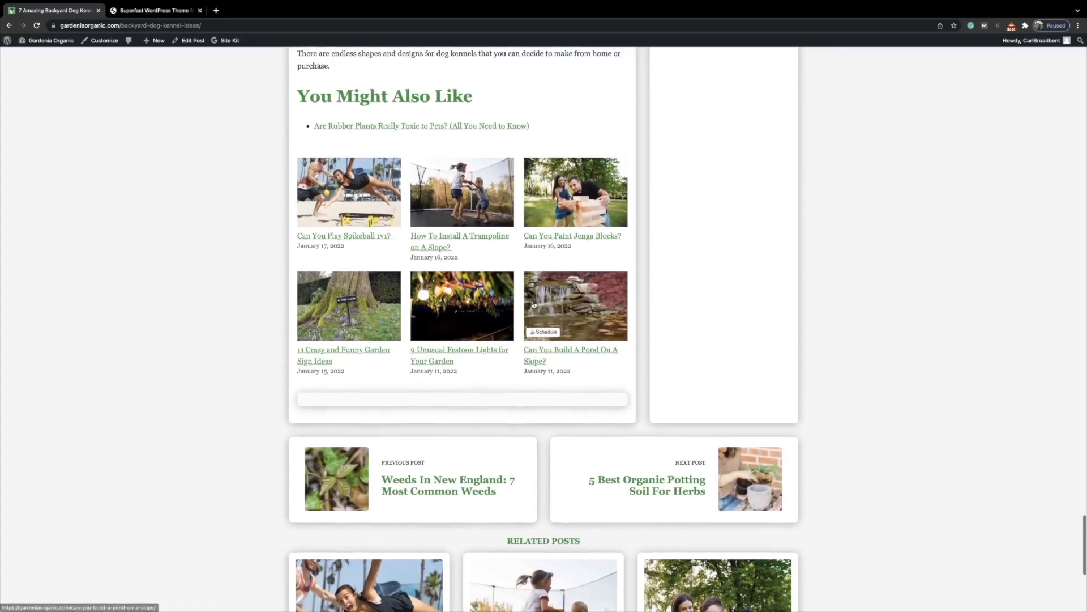
scroll("down", 3)
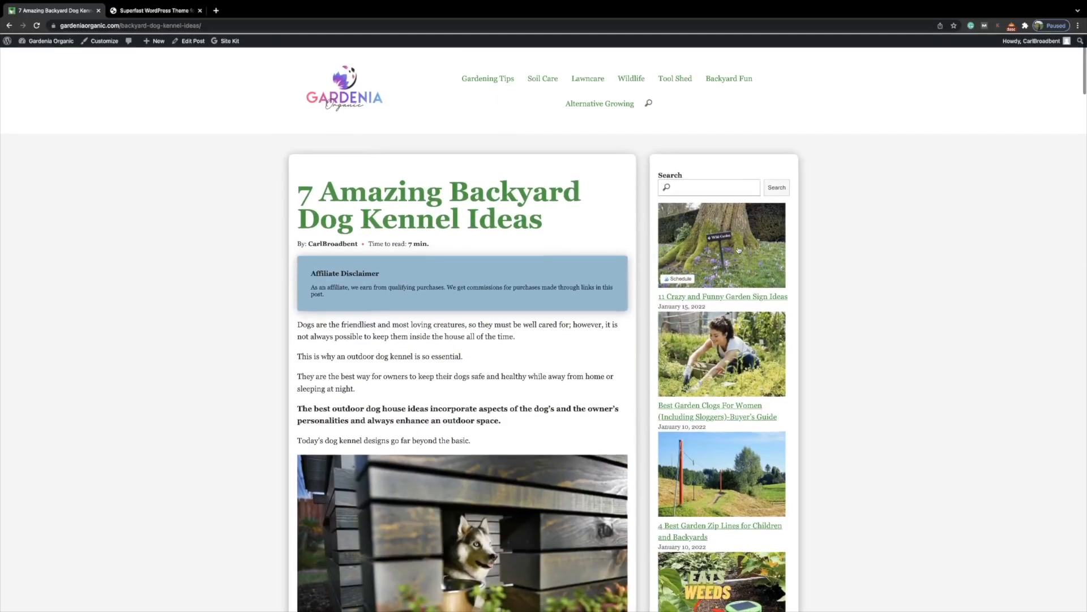
mouse_move(722, 245)
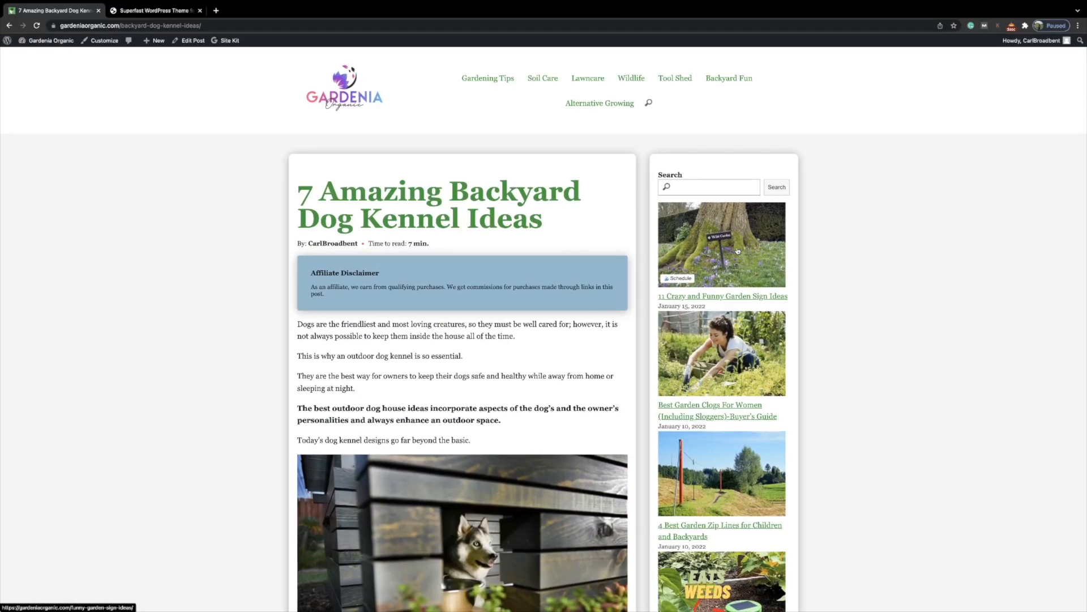
scroll("down", 3)
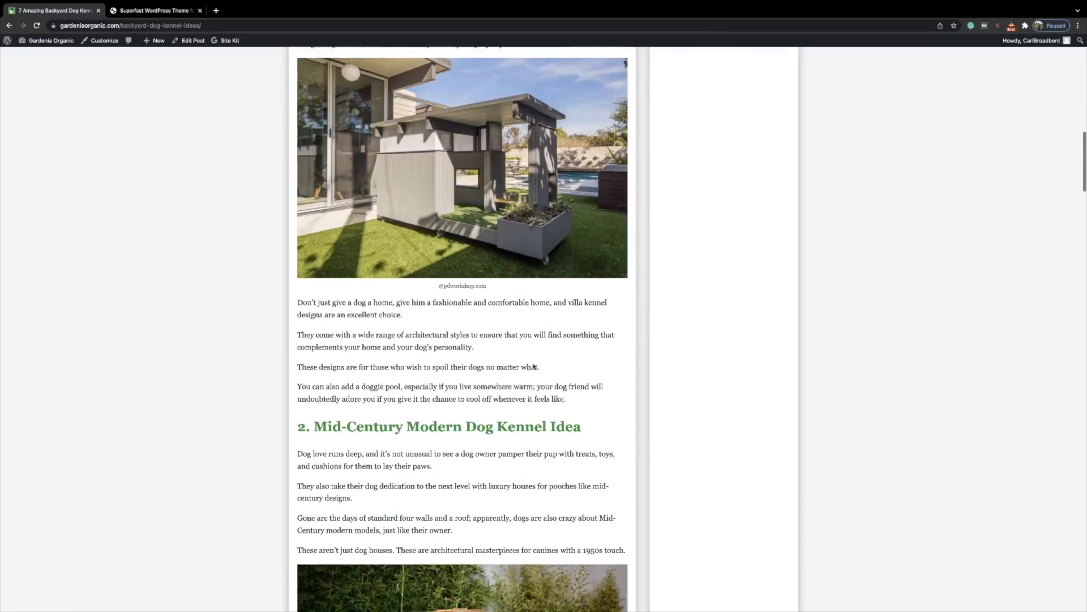
scroll("down", 3)
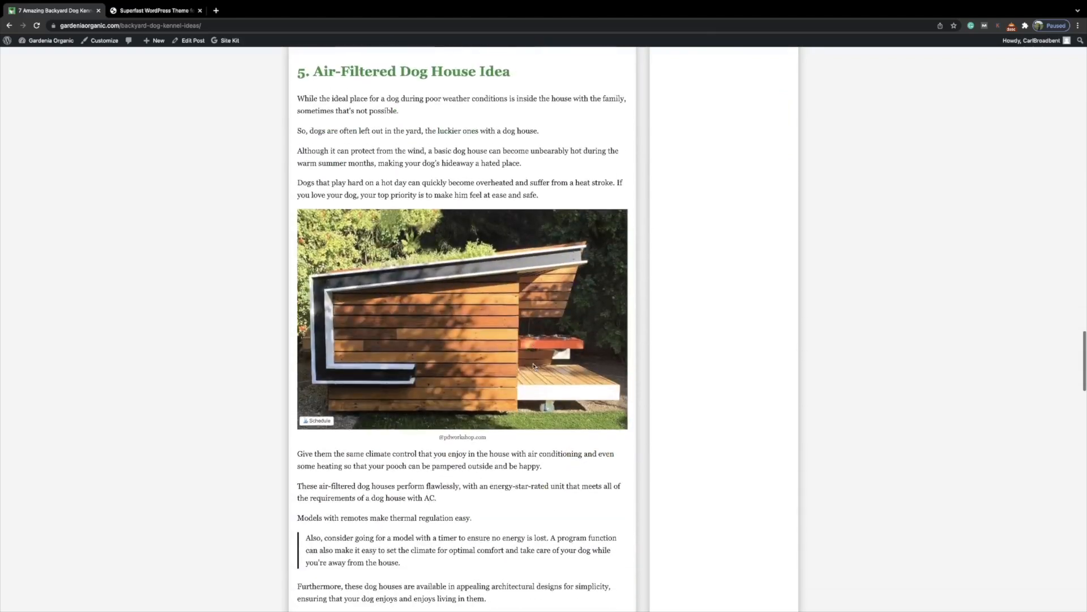
scroll("down", 3)
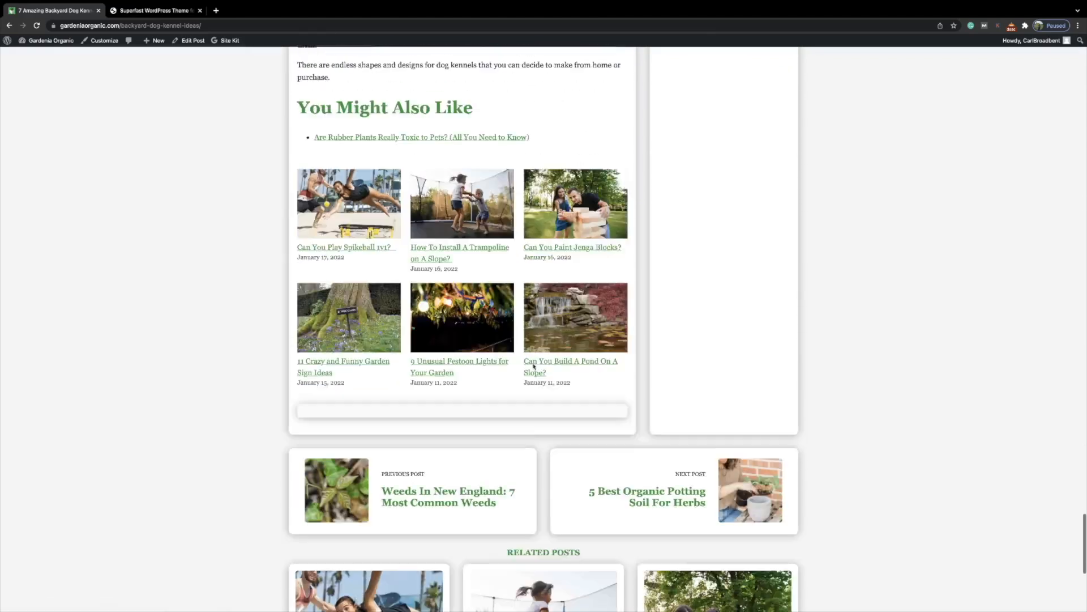
scroll("down", 3)
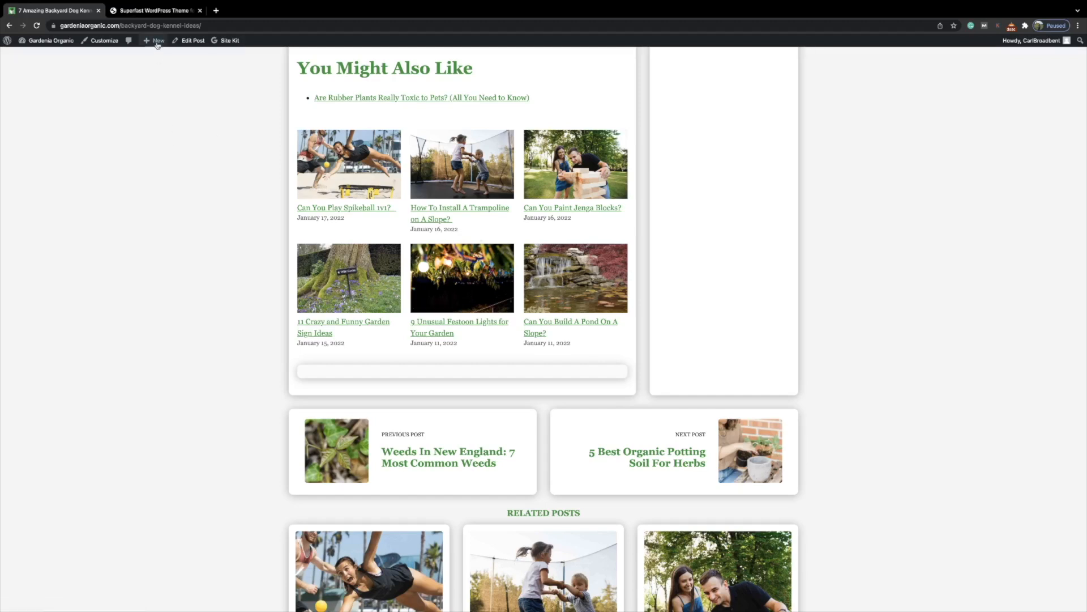
- Create a new post titled 'test' and bring up the block inserter for its first block
left_click(158, 41)
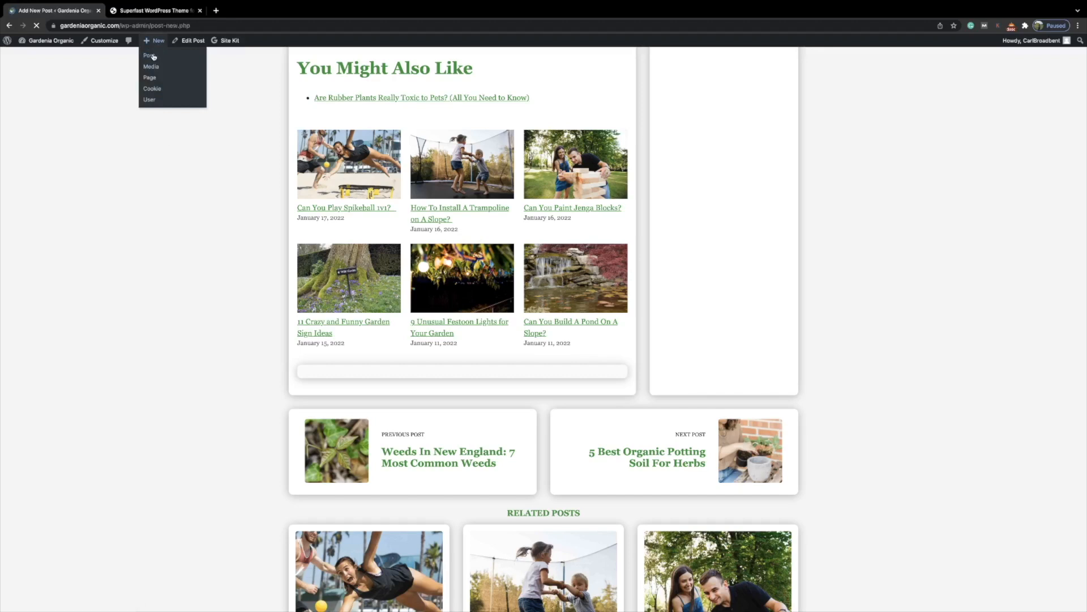
left_click(150, 55)
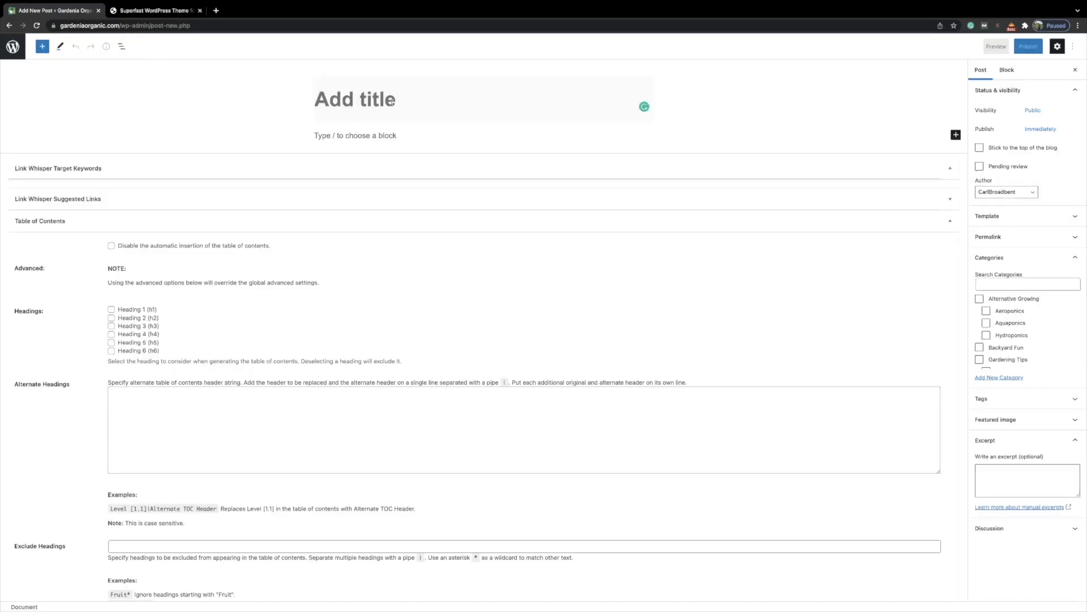
type("test")
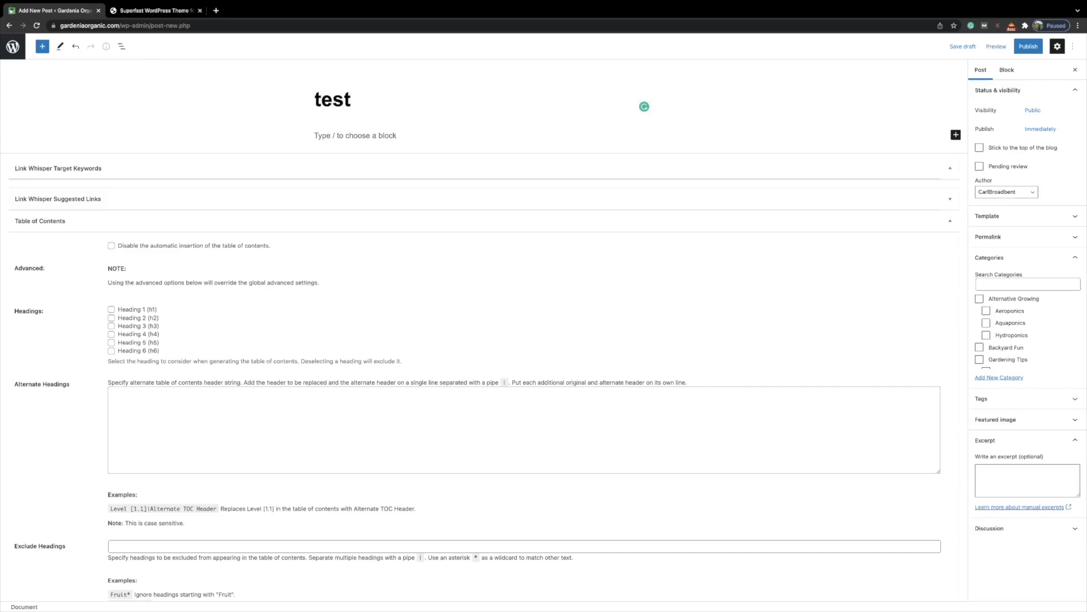
left_click(354, 135)
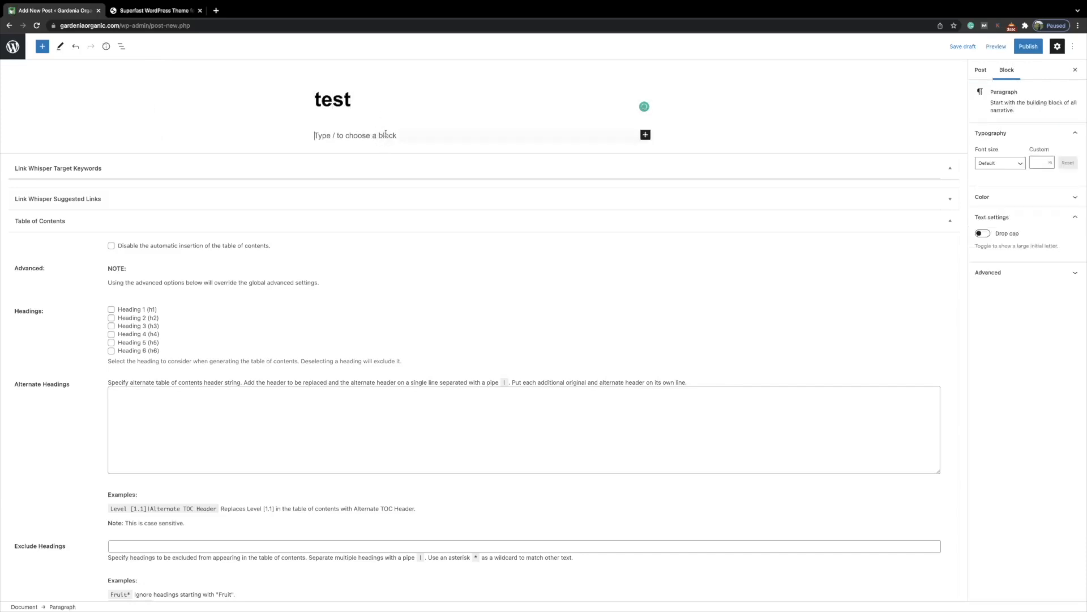
mouse_move(645, 135)
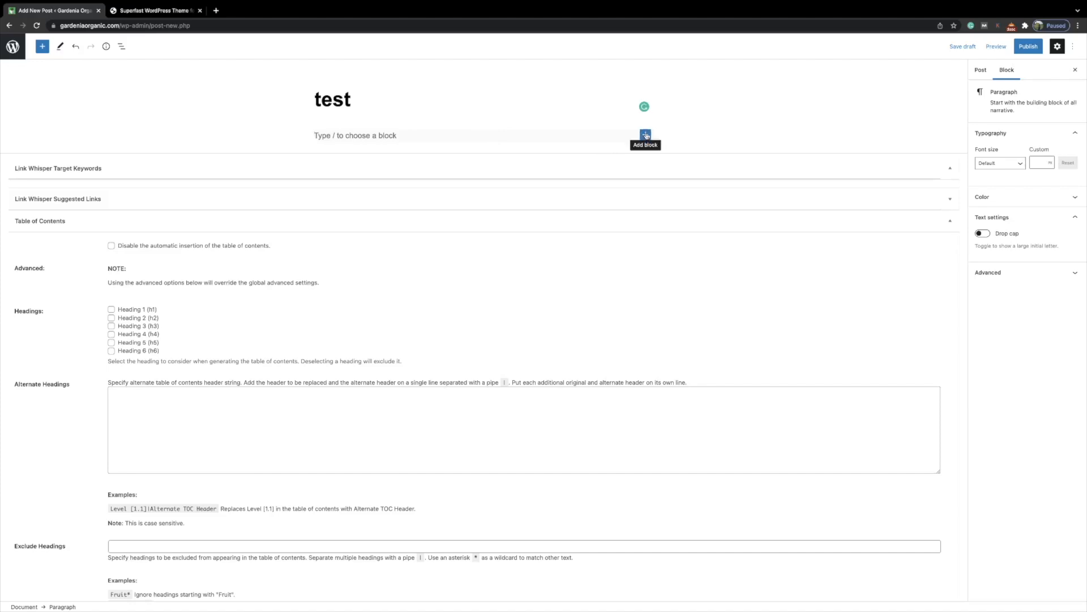
left_click(644, 135)
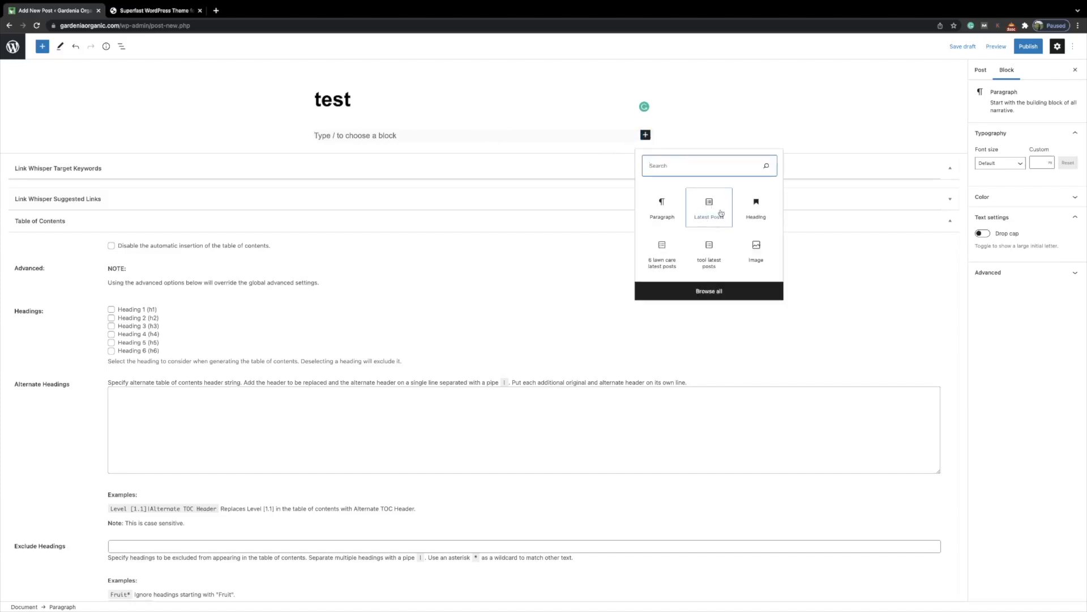
- Insert a Latest Posts block as a three-column grid of six posts
left_click(708, 208)
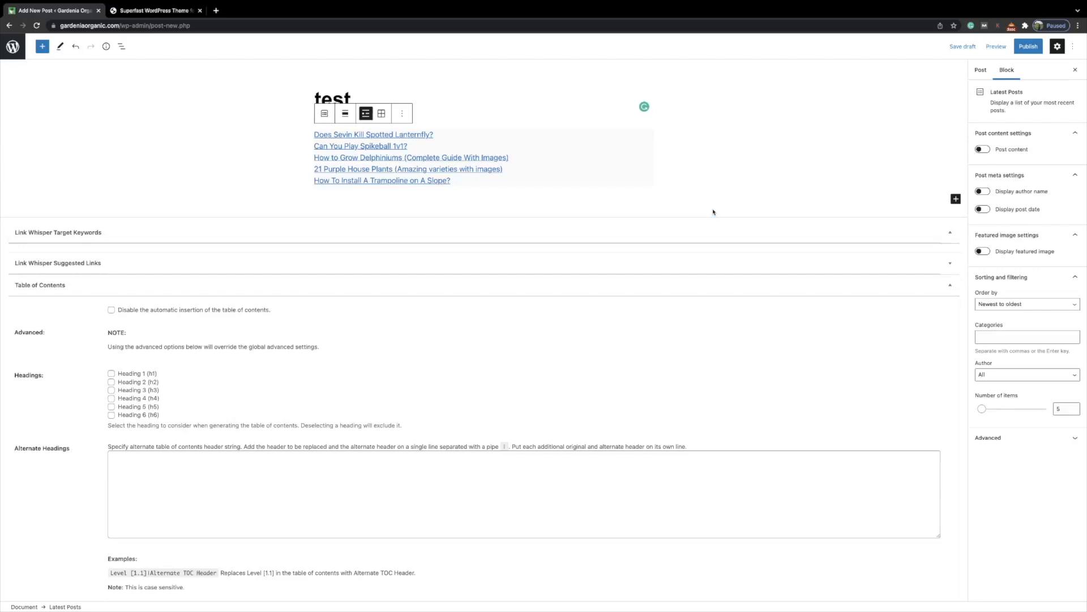
mouse_move(372, 134)
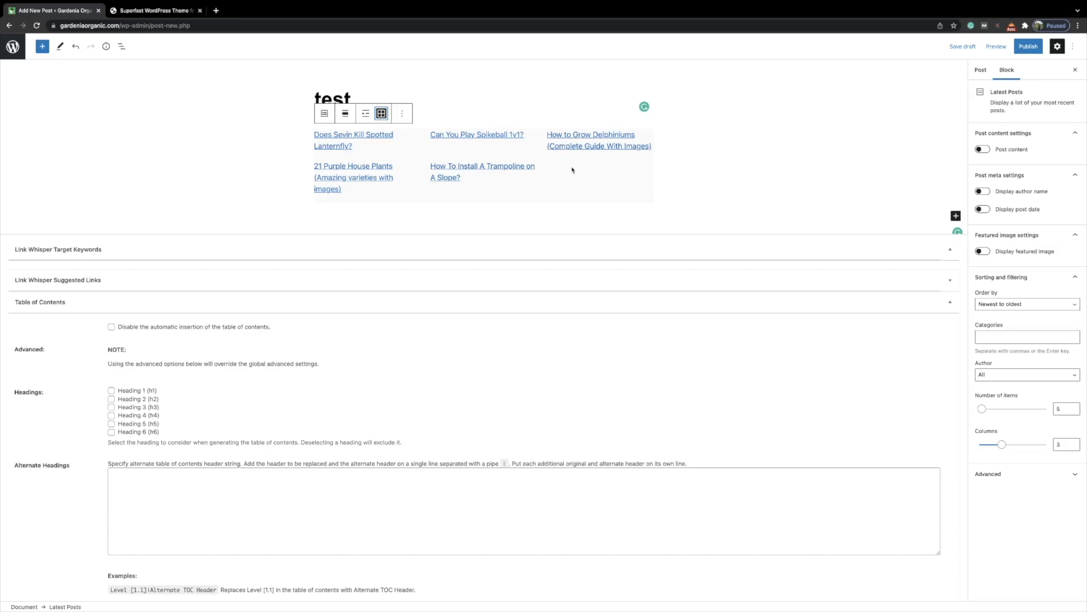
mouse_move(573, 169)
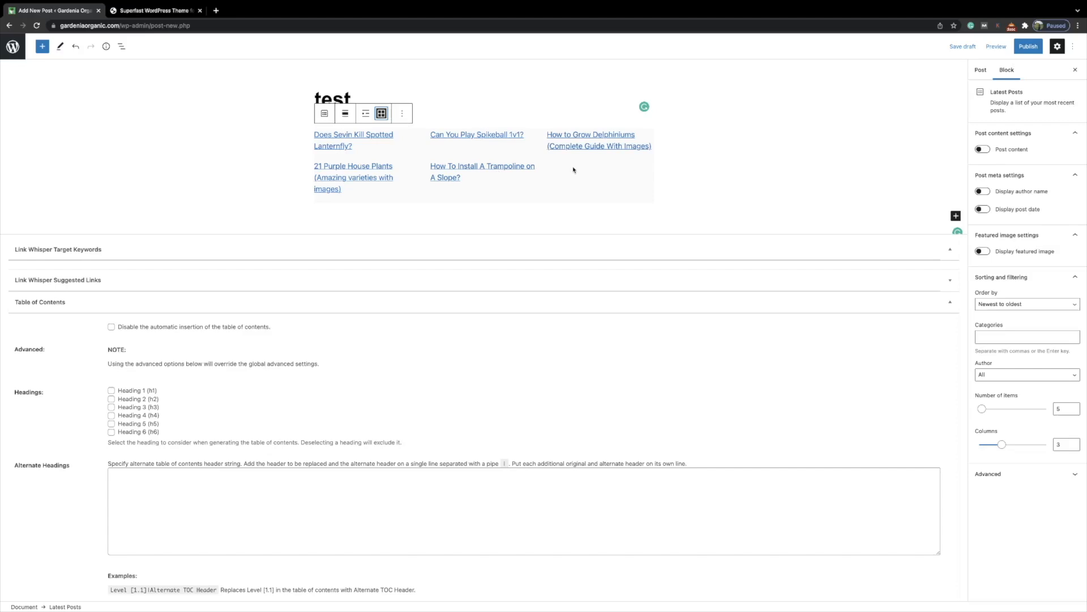
mouse_move(1040, 269)
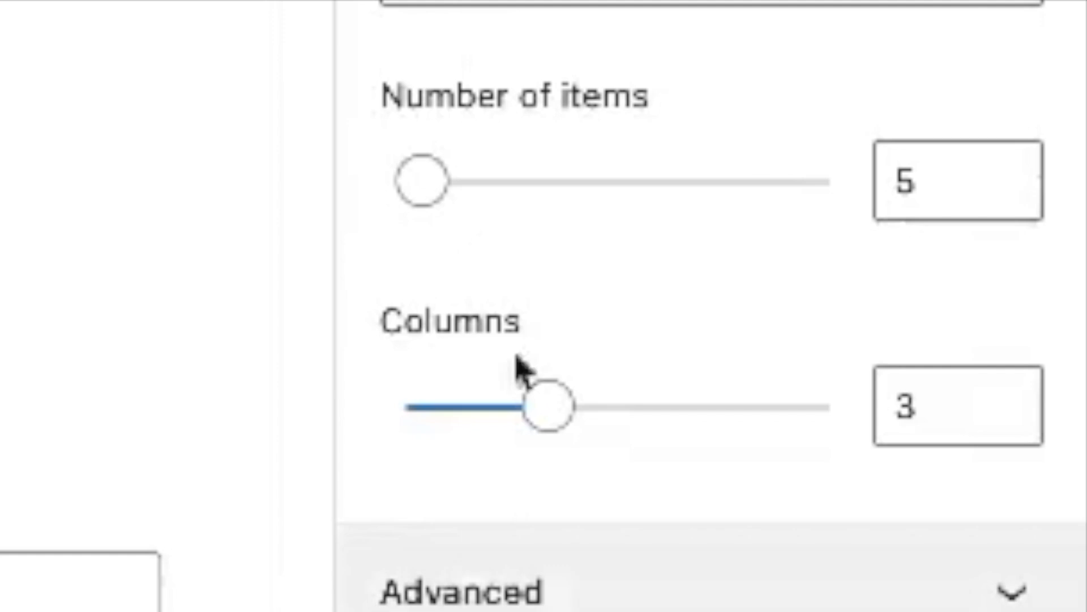
left_click_drag(419, 182, 434, 181)
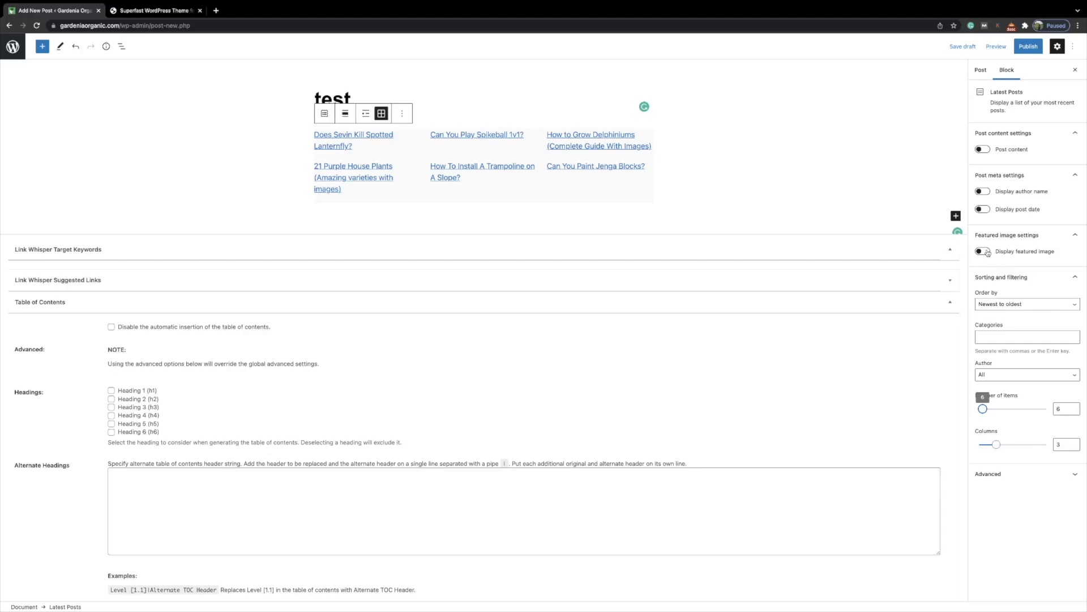
- Give the grid medium-size featured images linked to their posts
left_click(983, 251)
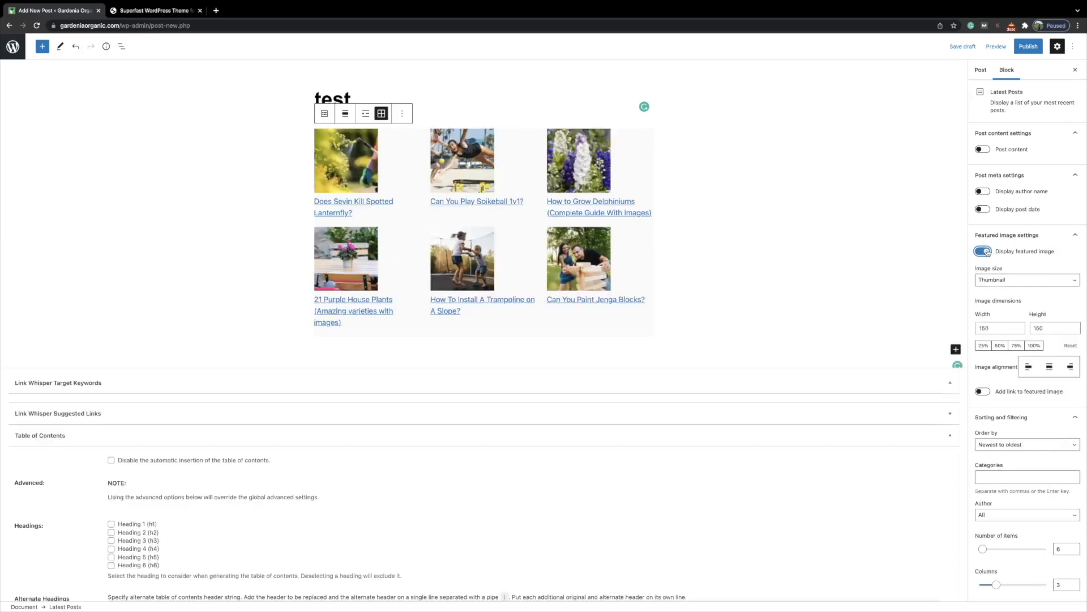
left_click(1027, 279)
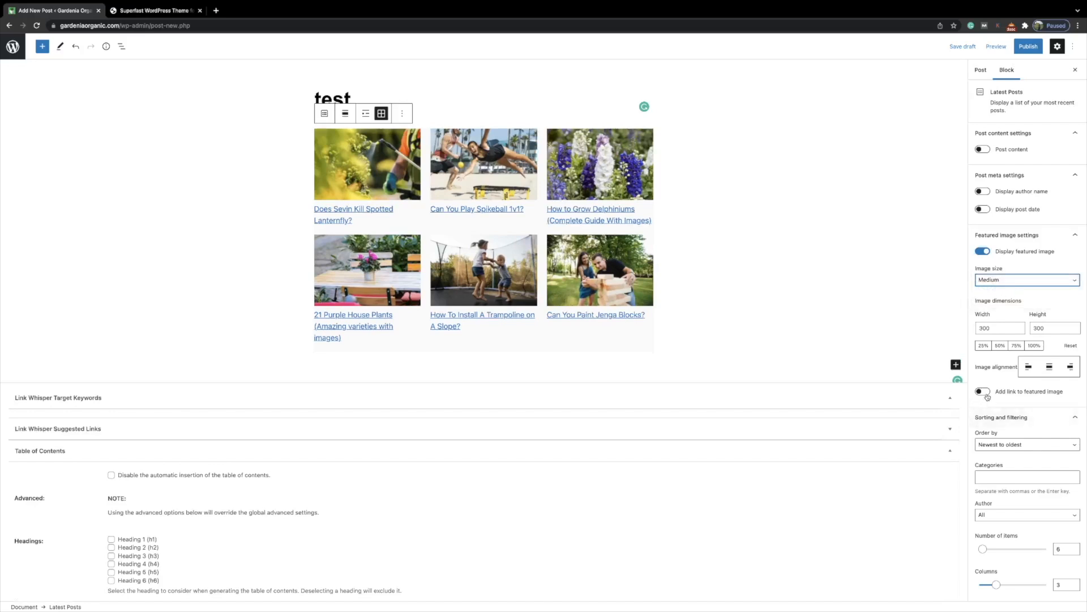
left_click(983, 391)
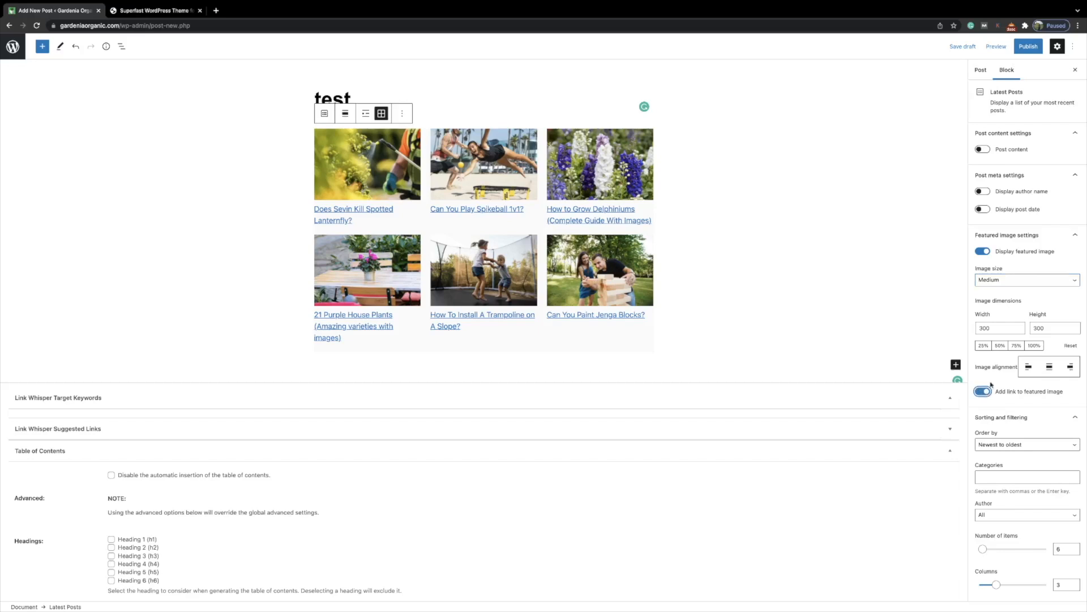
- Show publish dates under each title with excerpts and author names turned off
left_click(983, 208)
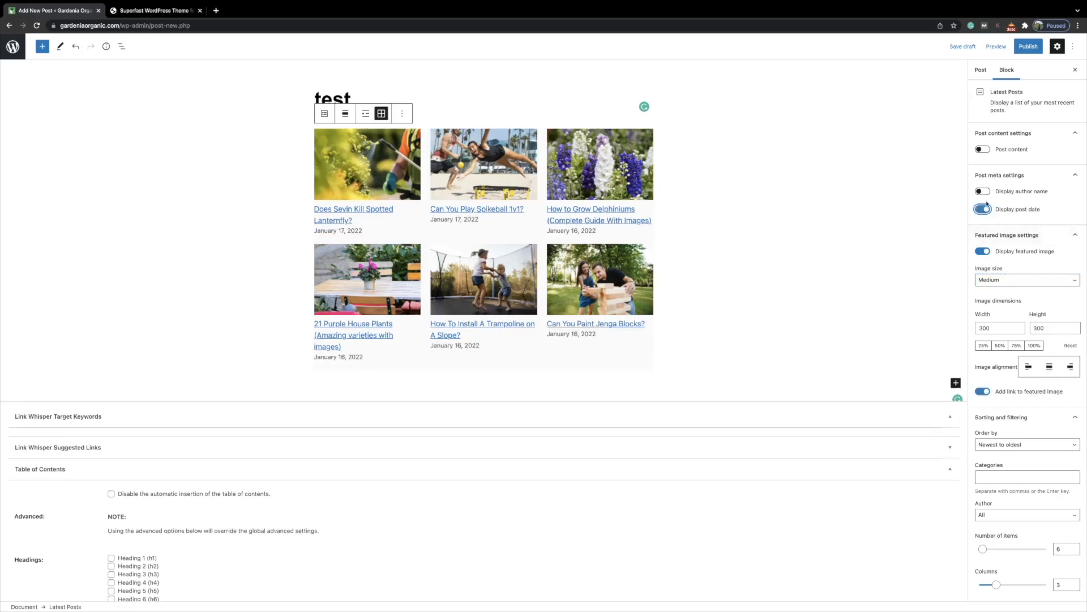
left_click(983, 150)
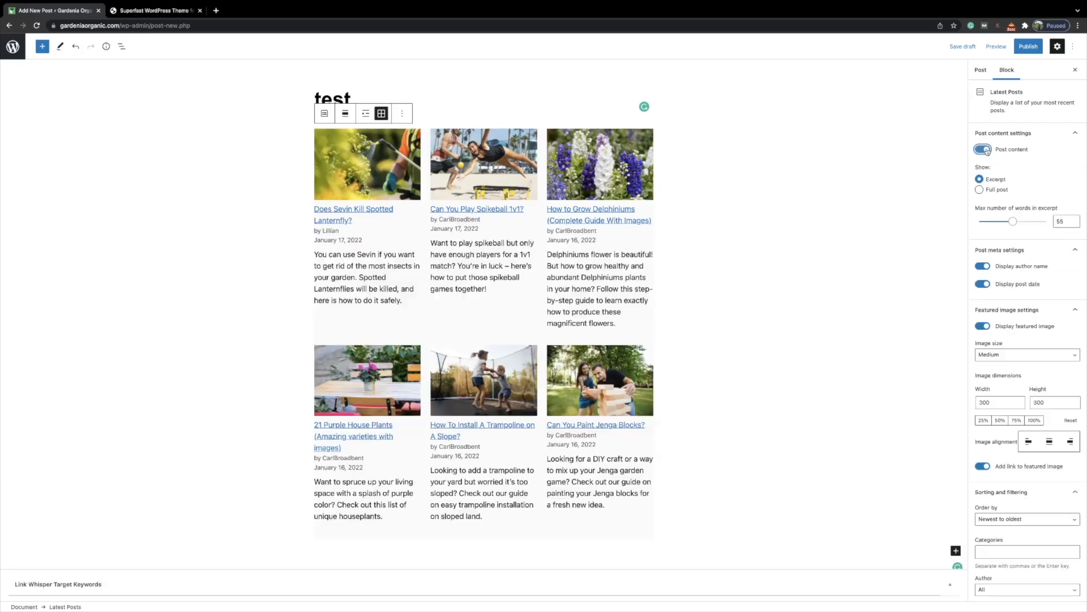
left_click(983, 149)
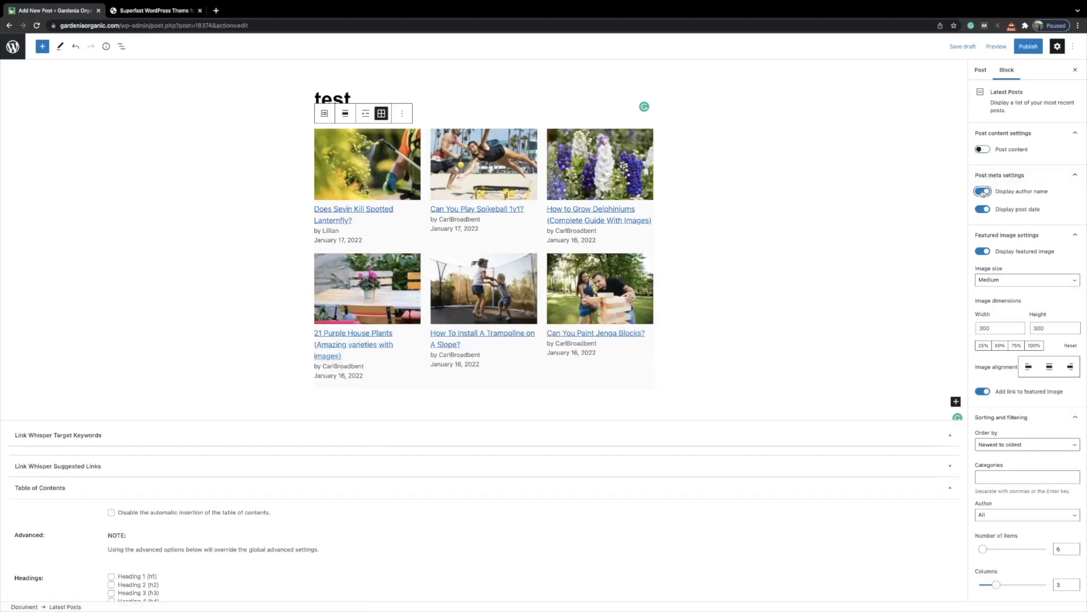
left_click(983, 192)
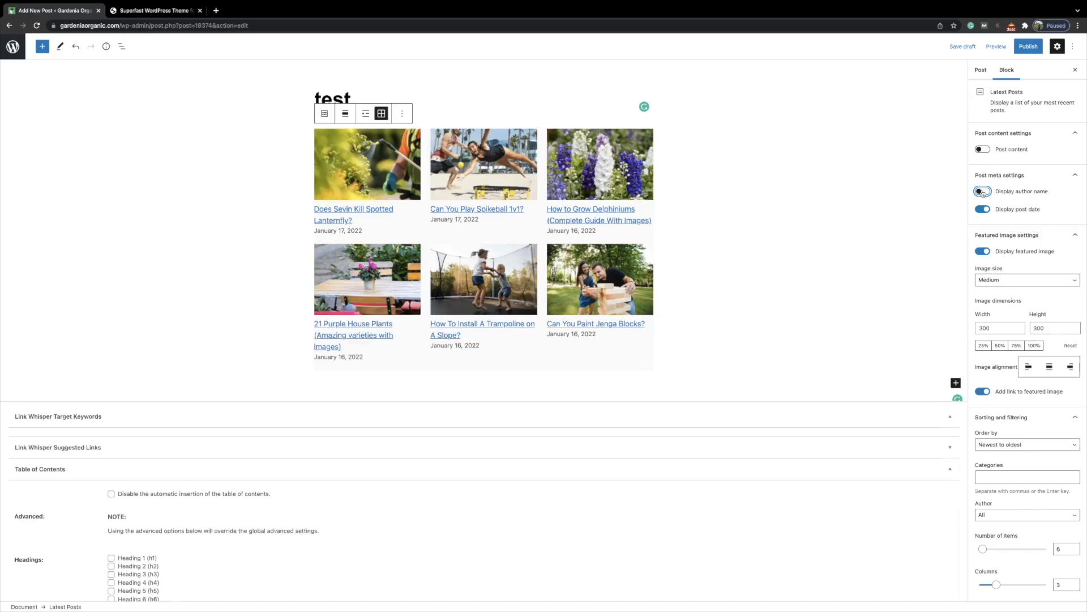
left_click(982, 190)
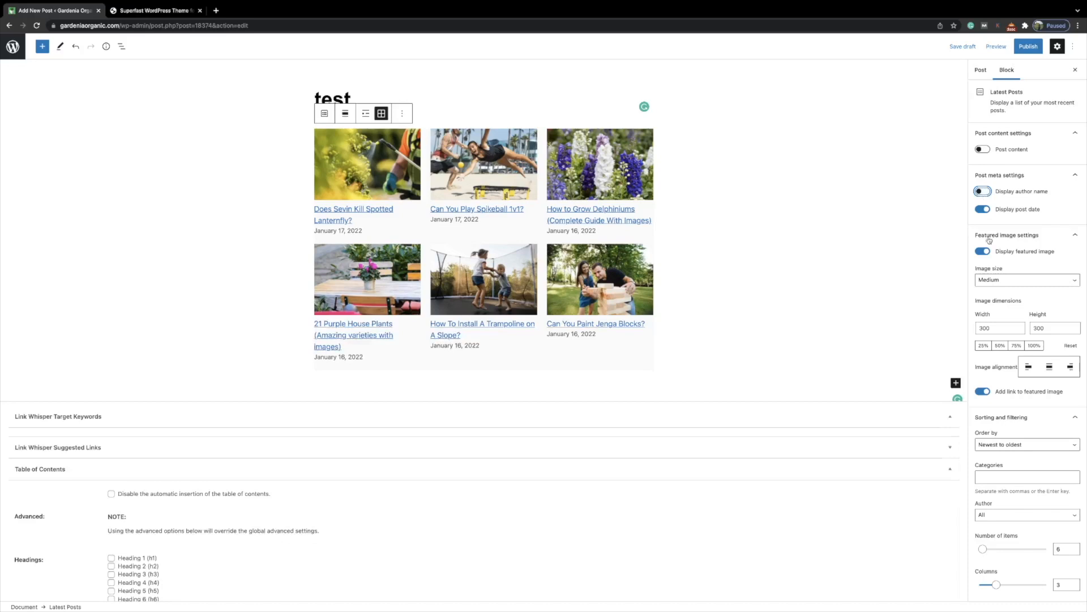
scroll("down", 3)
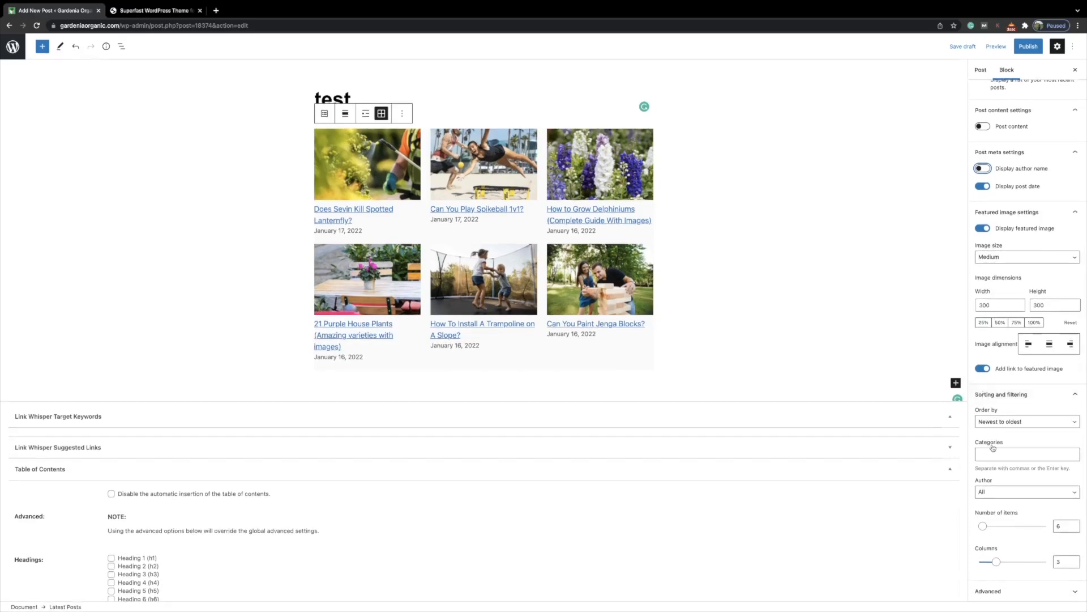
- Filter the grid's Categories to Tools & Products by entering 'tool'
left_click(1027, 454)
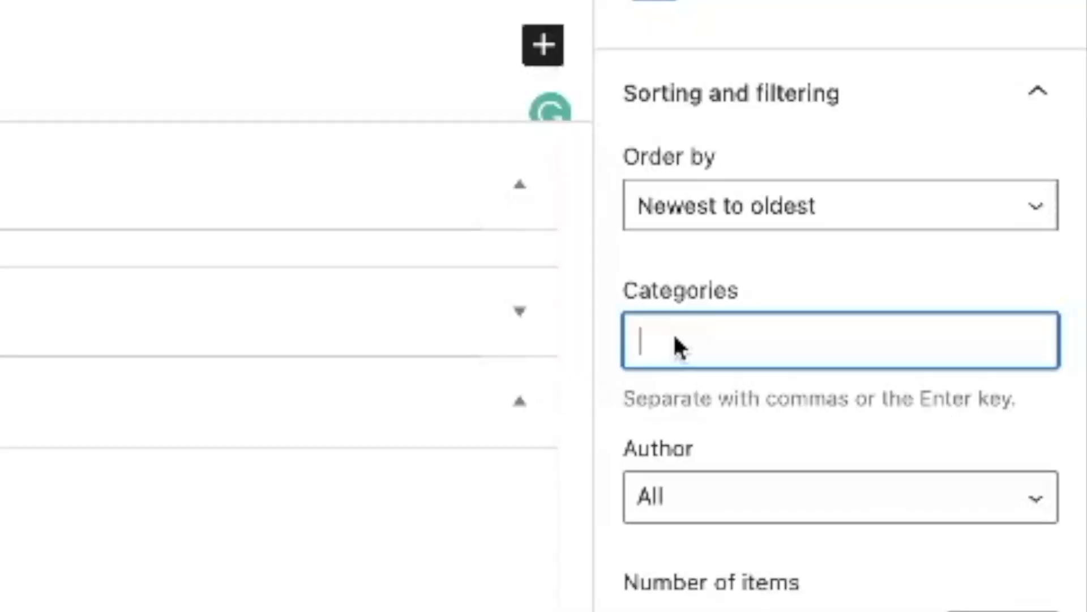
type("tool")
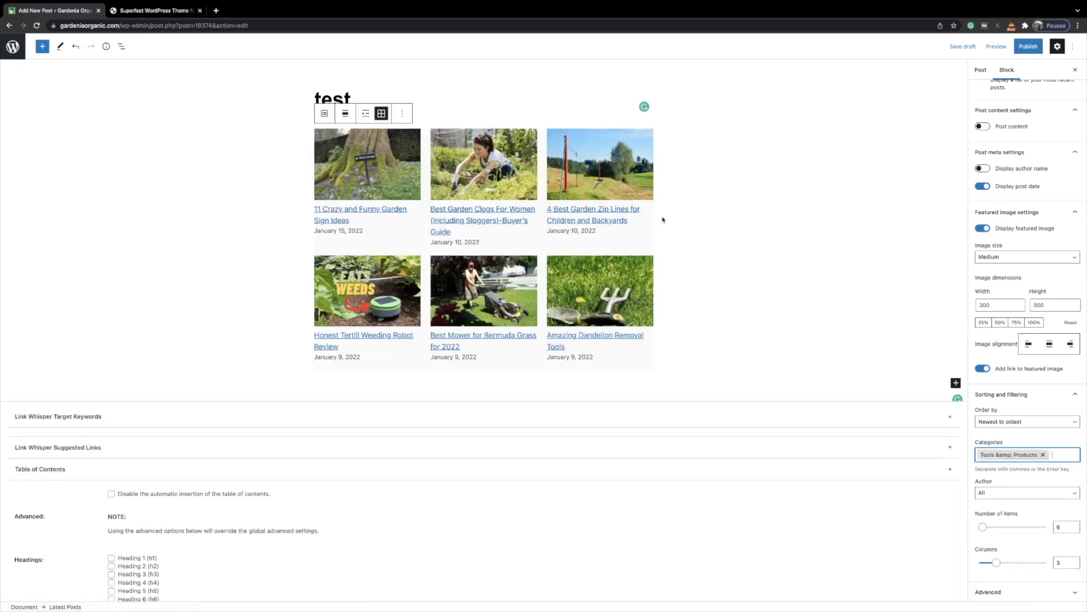
mouse_move(581, 129)
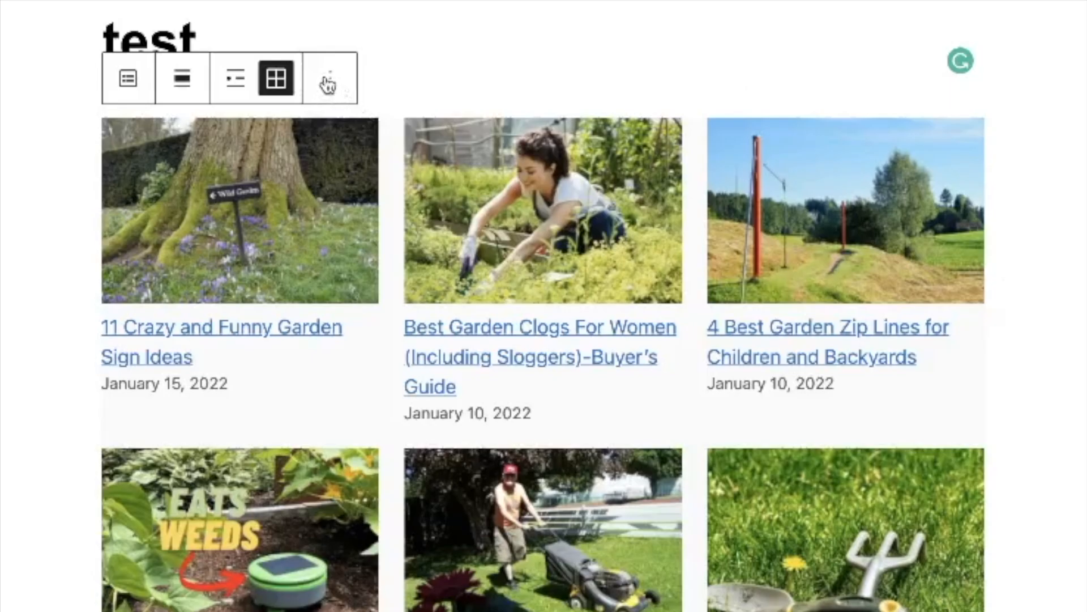
- Save the grid as a reusable block named '6 tool related posts'
left_click(331, 77)
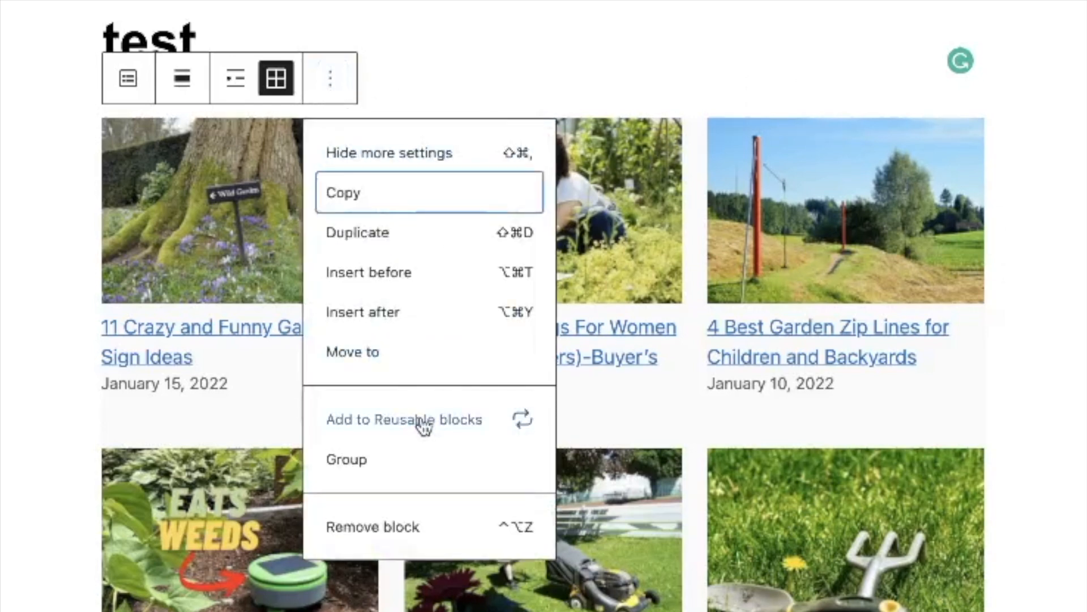
left_click(403, 420)
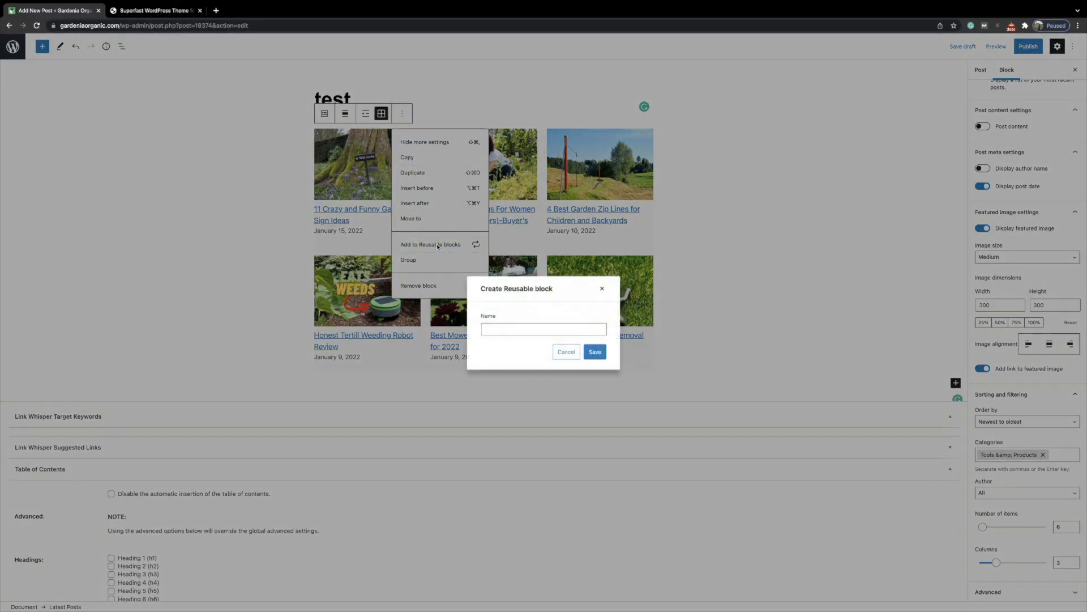
left_click(543, 328)
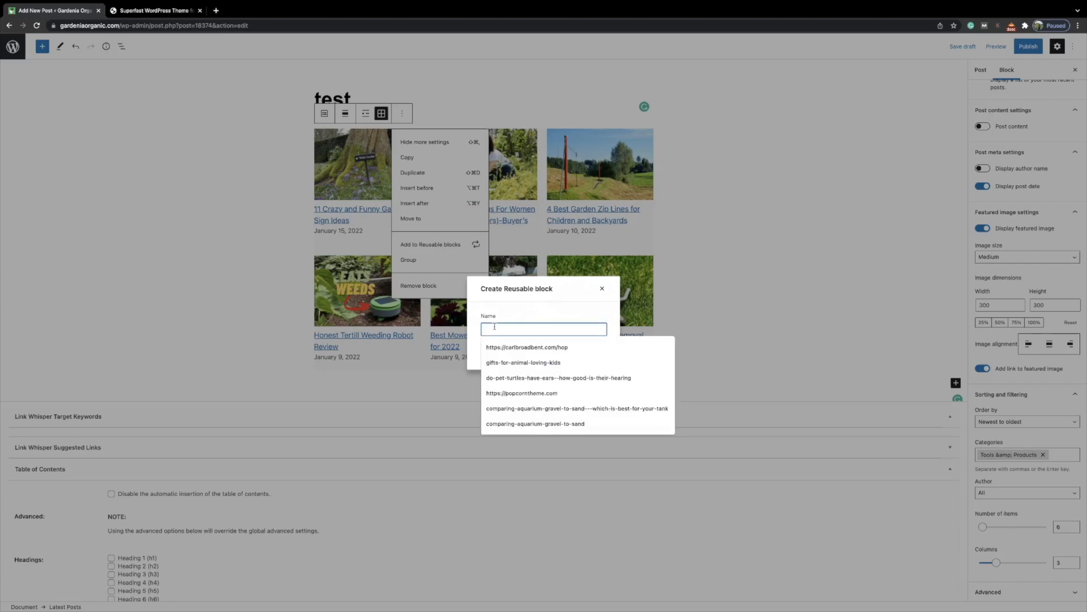
type("6 tool")
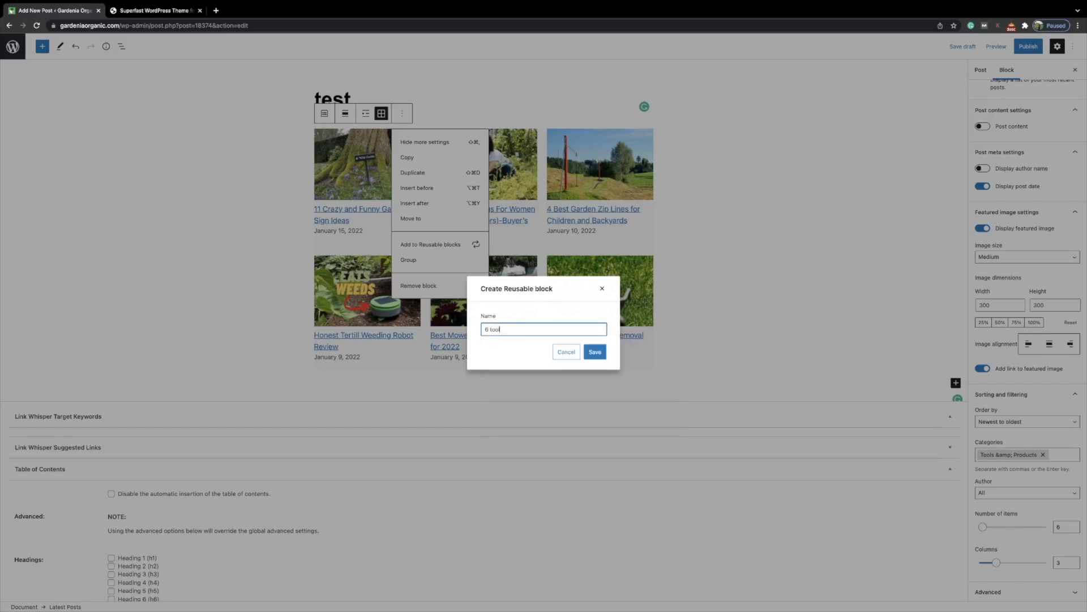
type("related")
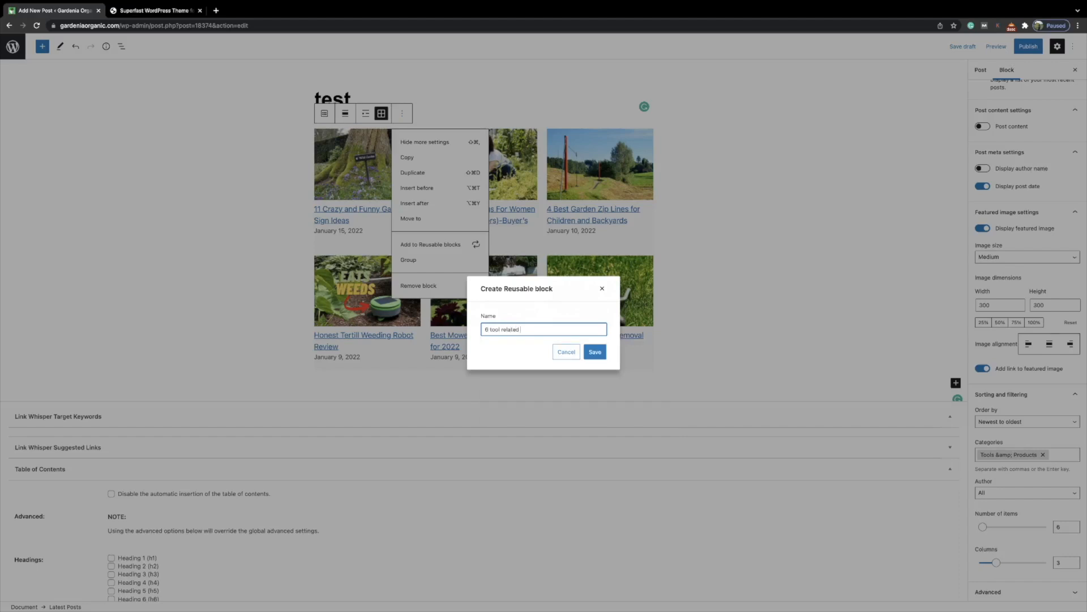
type("posts")
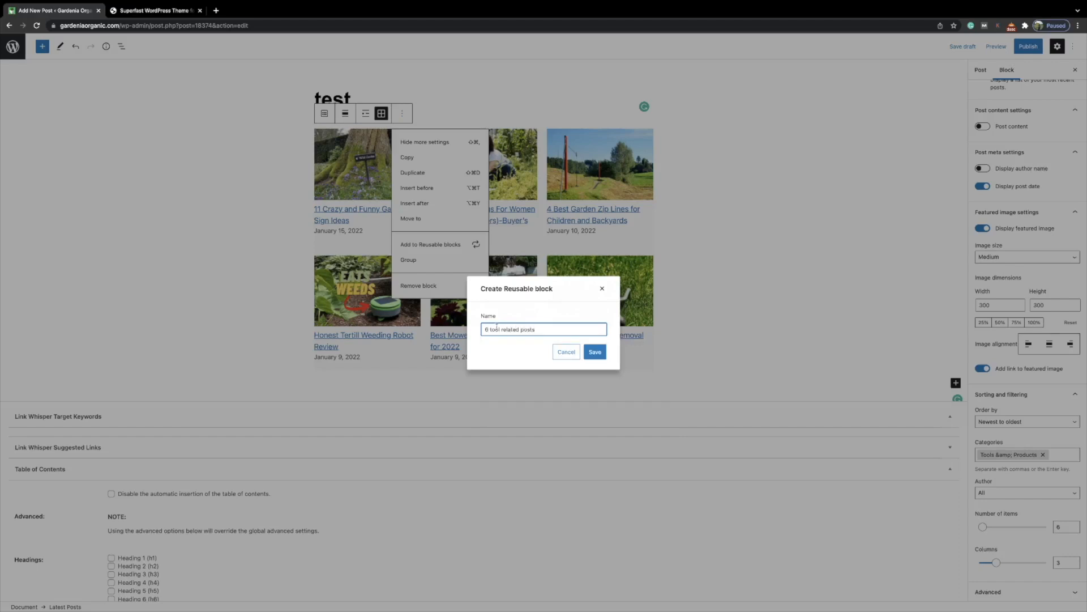
left_click(594, 352)
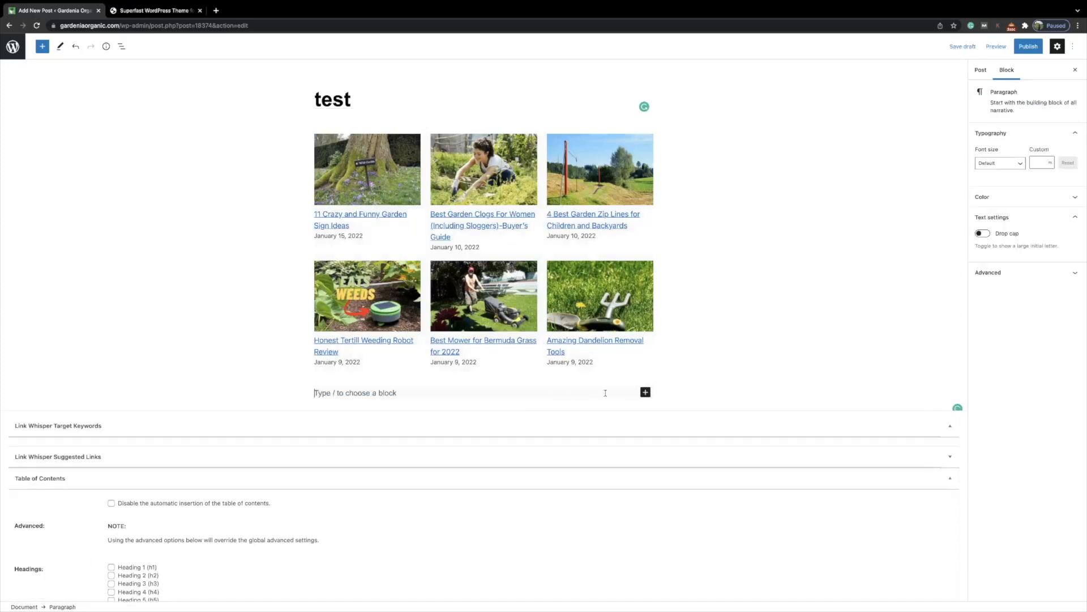
- Insert a Latest Posts block below, laid out as a grid of six posts
left_click(644, 392)
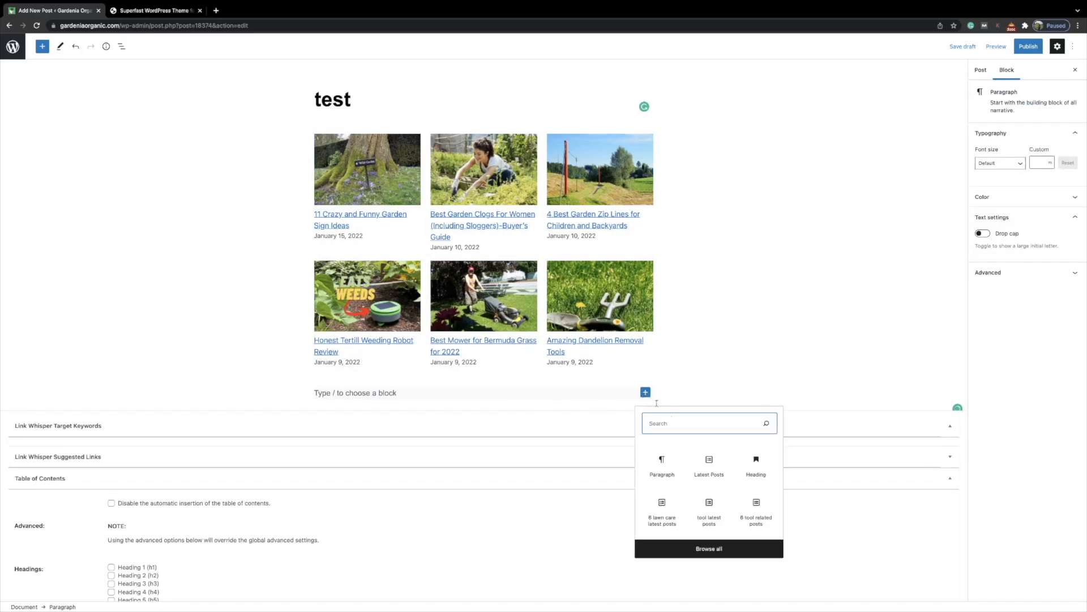
left_click(708, 464)
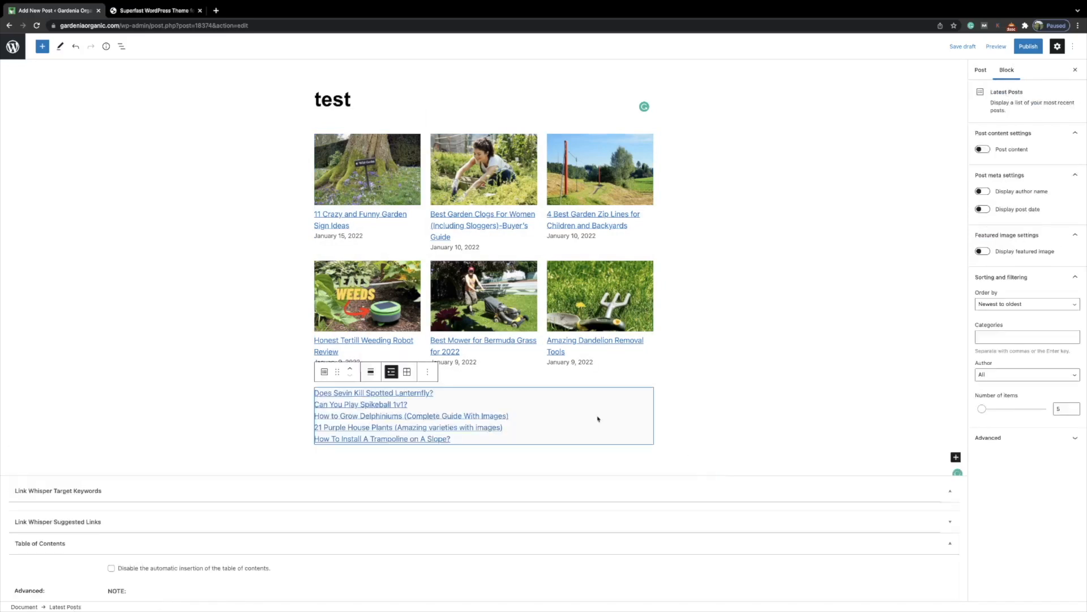
left_click(406, 371)
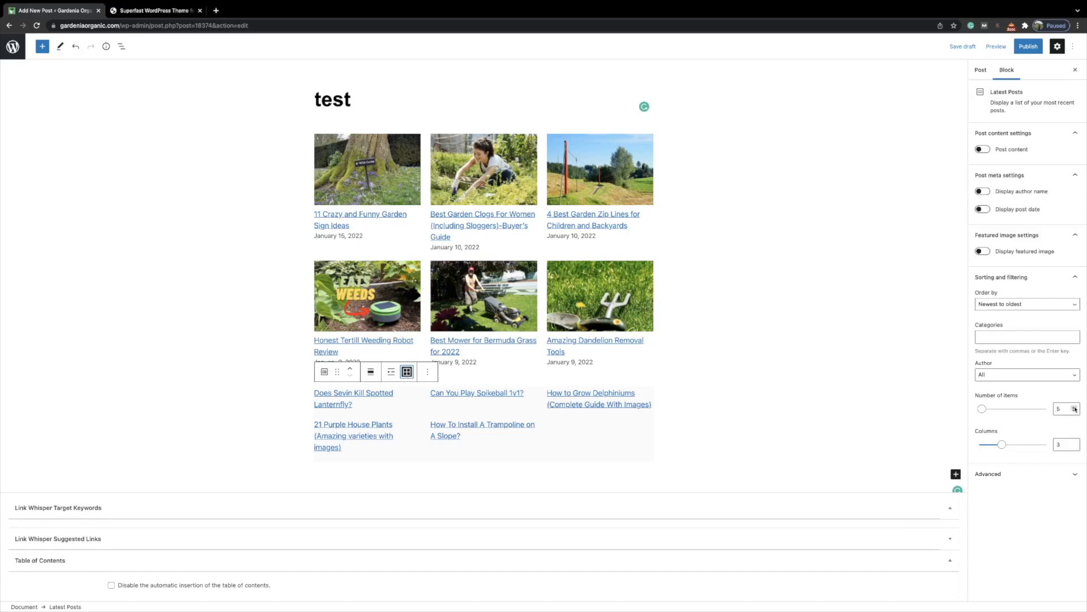
left_click(1075, 407)
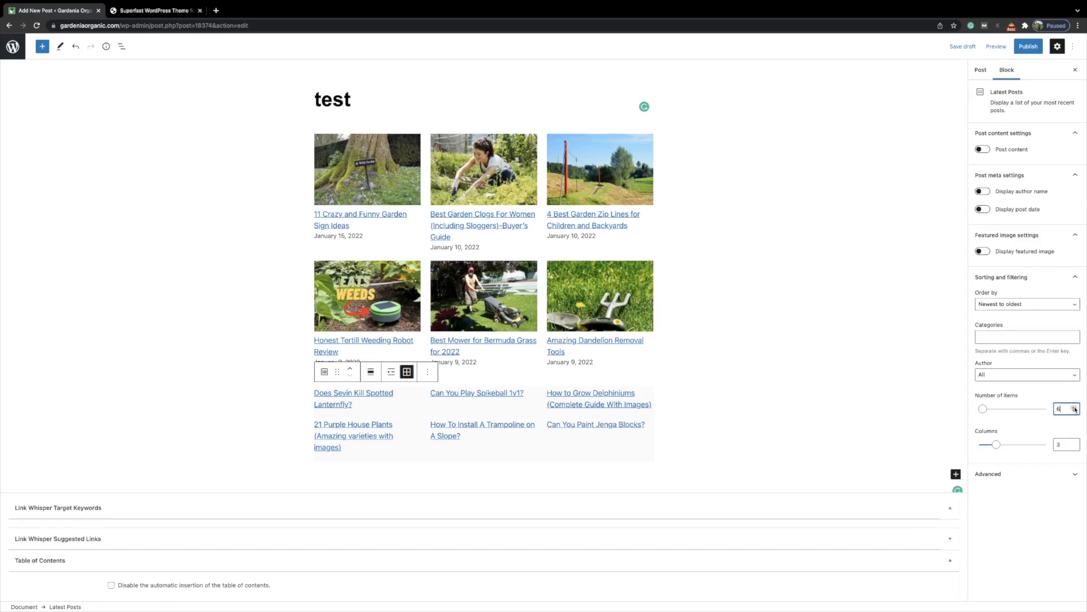
- Show medium-sized featured images in the grid, linked to their posts
left_click(982, 252)
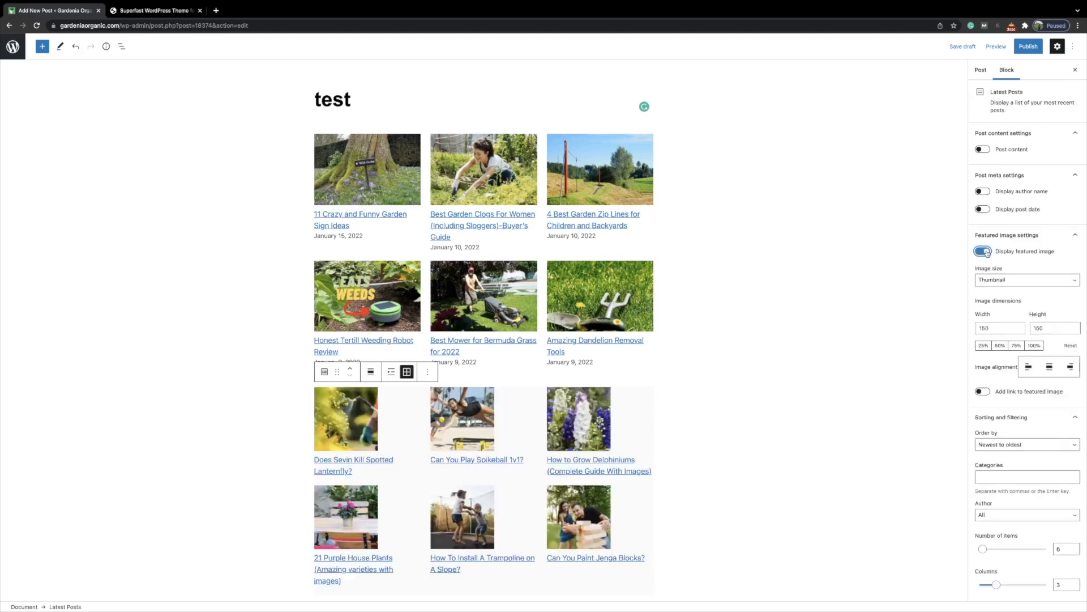
left_click(1026, 280)
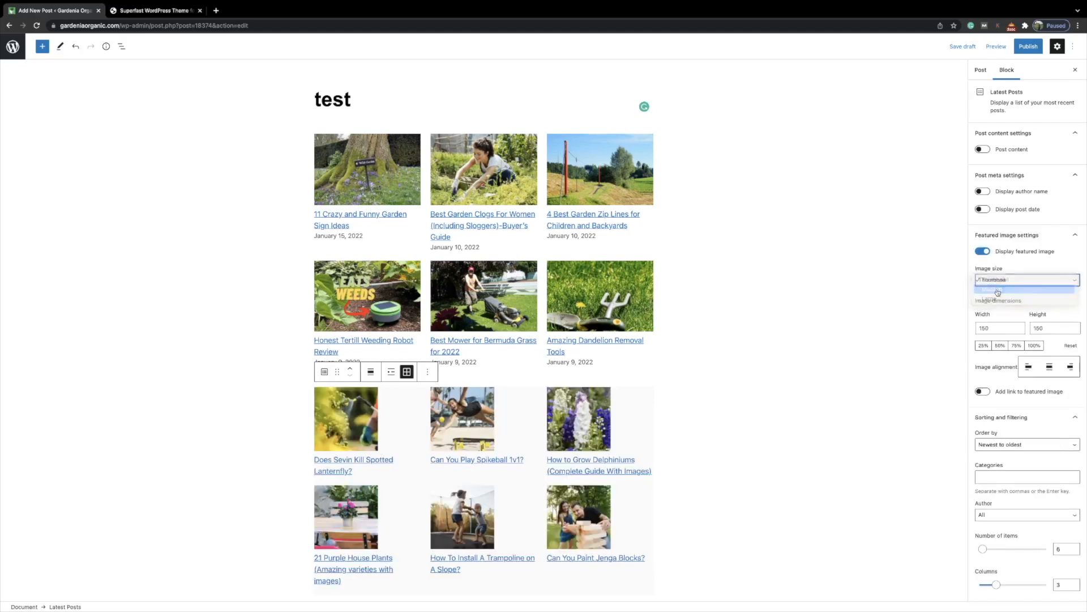
left_click(1008, 289)
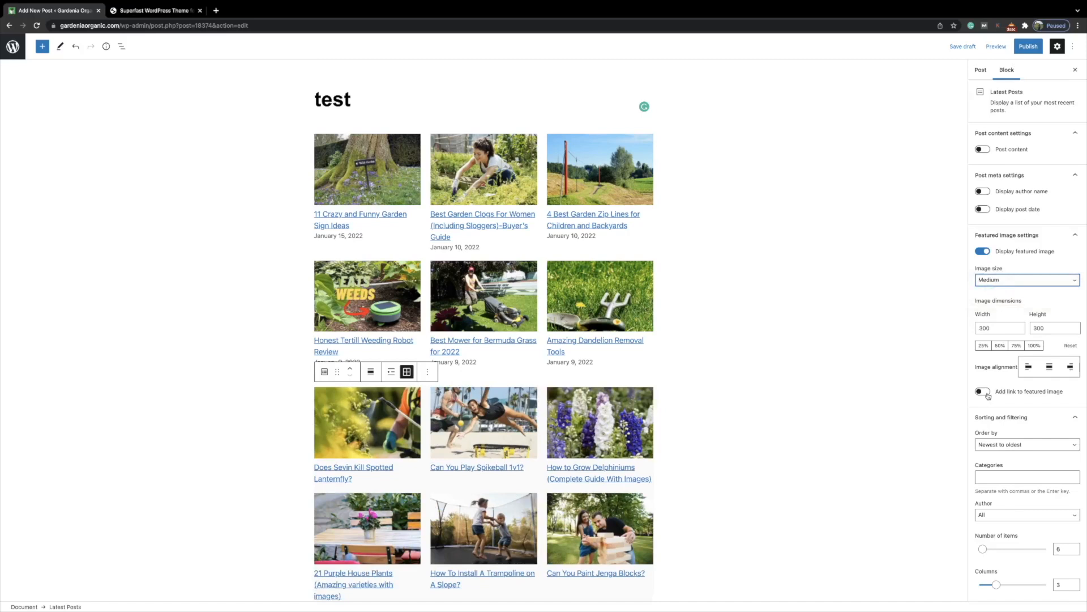
left_click(982, 391)
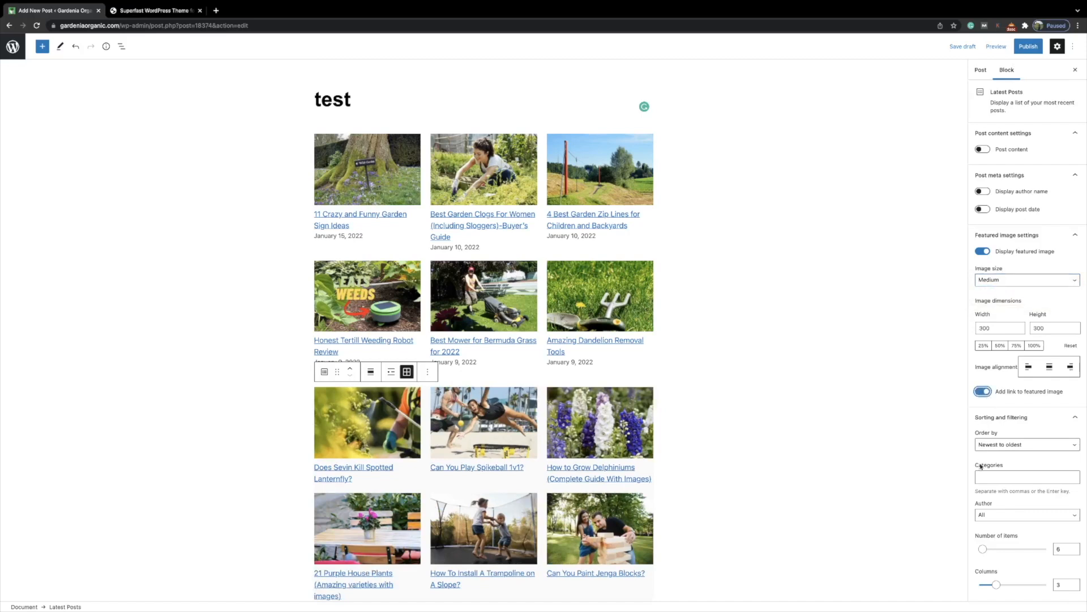
- Filter the new grid to the Lawncare category
left_click(1027, 477)
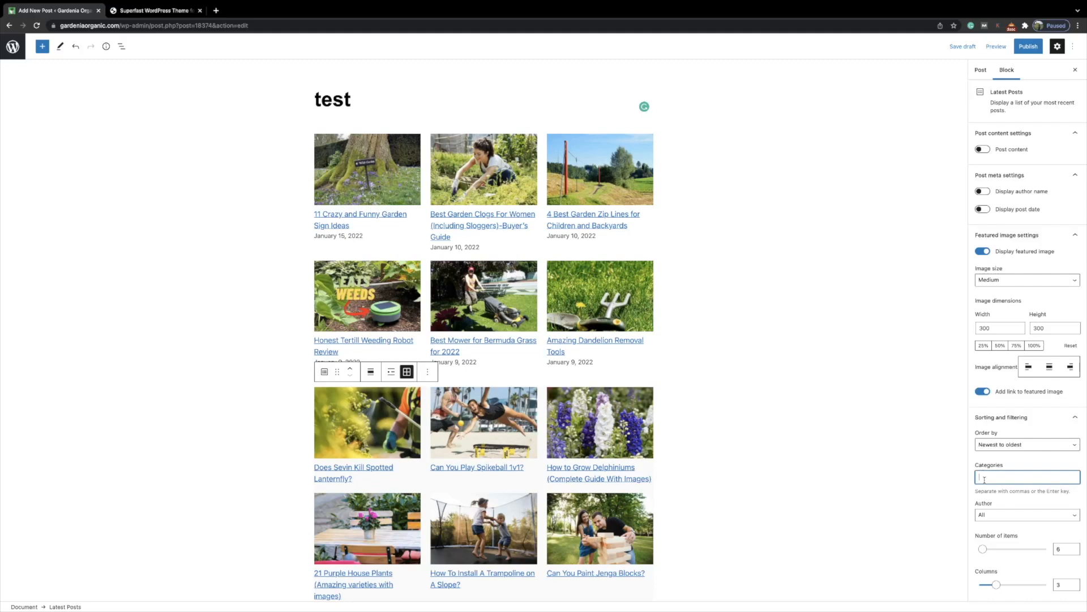
type("lawn")
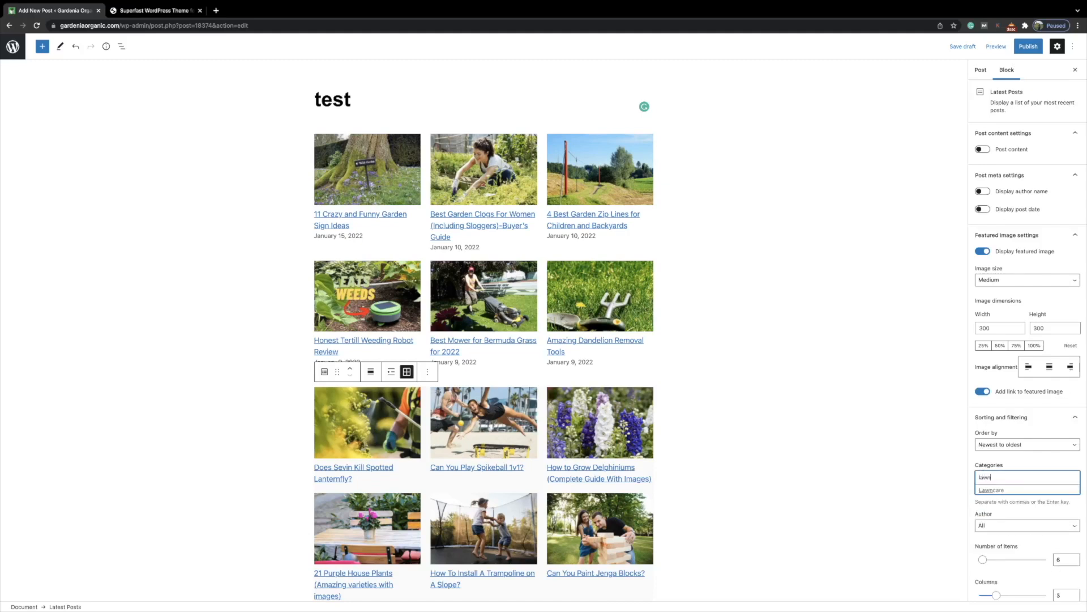
left_click(992, 491)
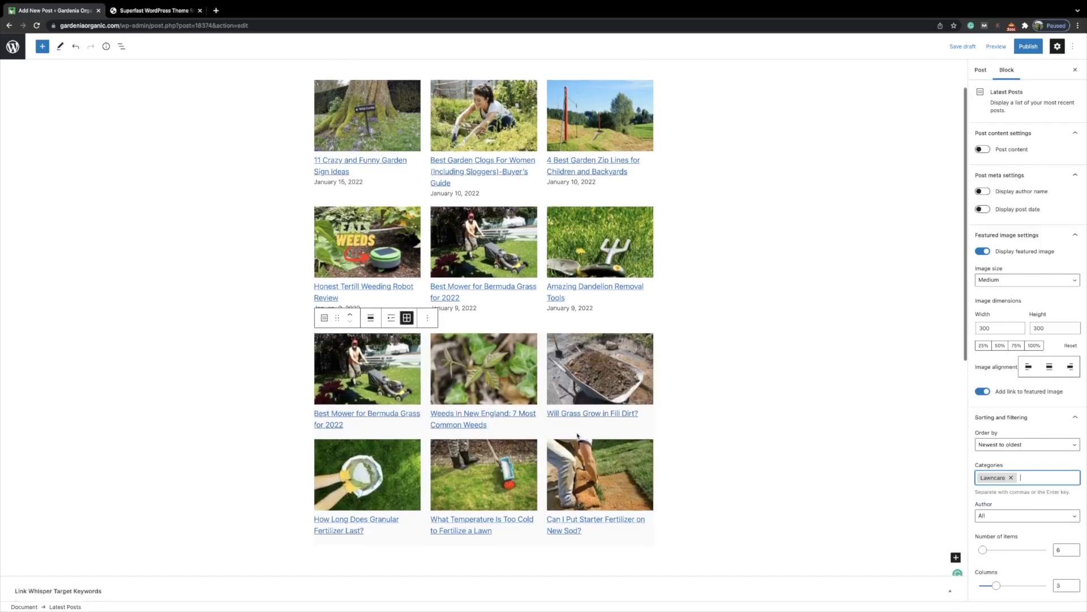
mouse_move(471, 420)
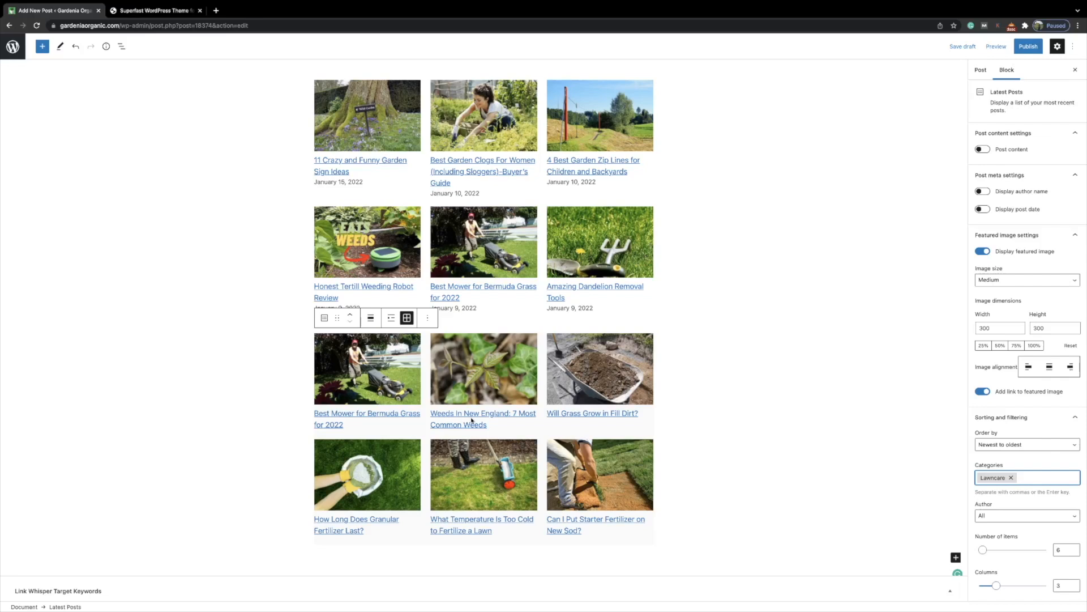
- Save the Lawncare Latest Posts grid as a reusable block named '6 lawncare realted posts'
left_click(427, 317)
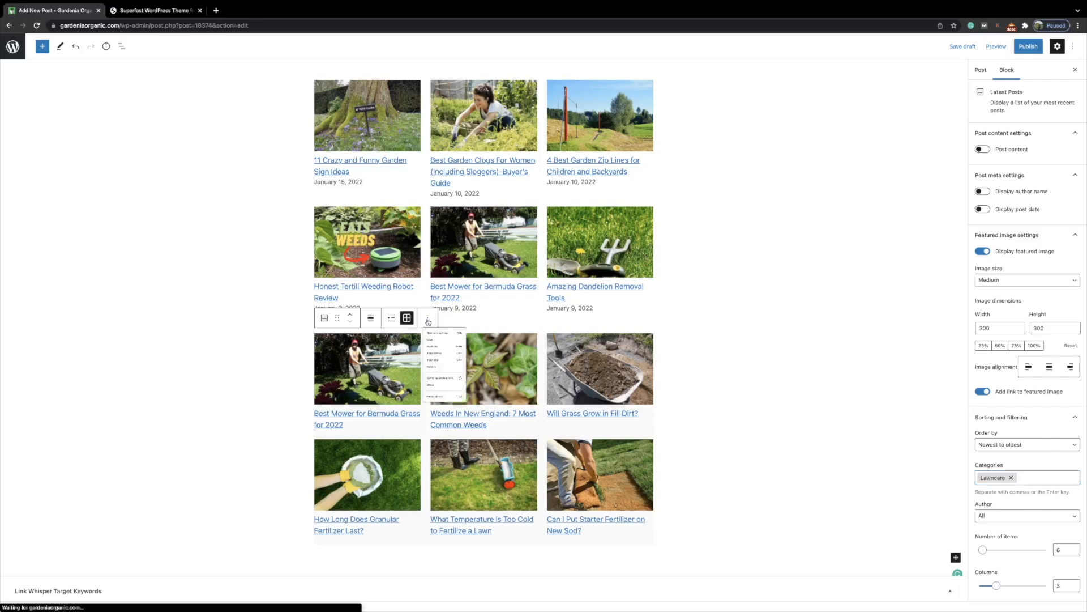
left_click(427, 317)
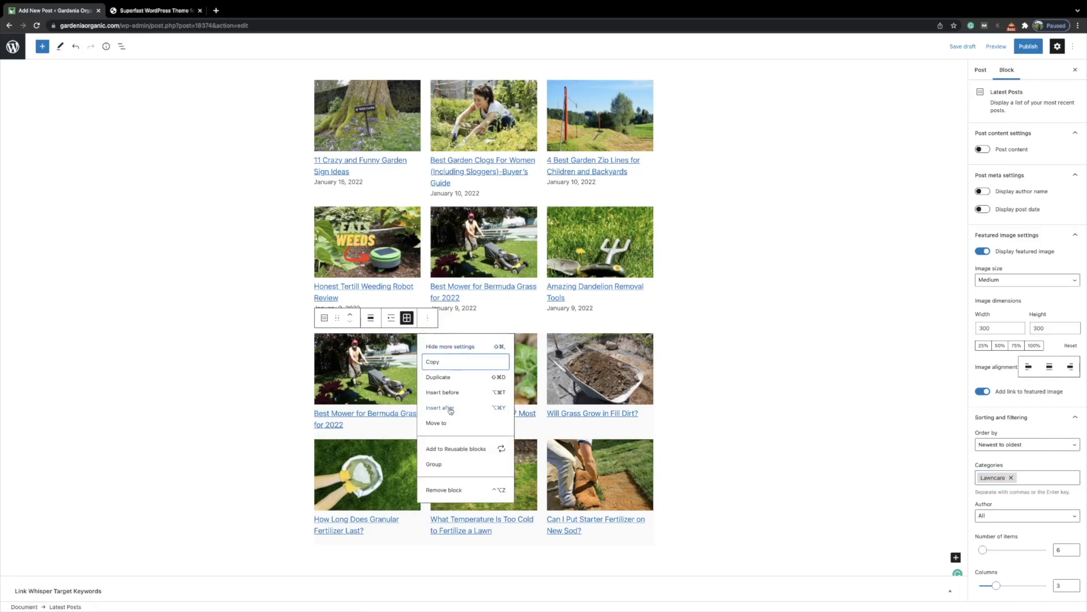
left_click(455, 449)
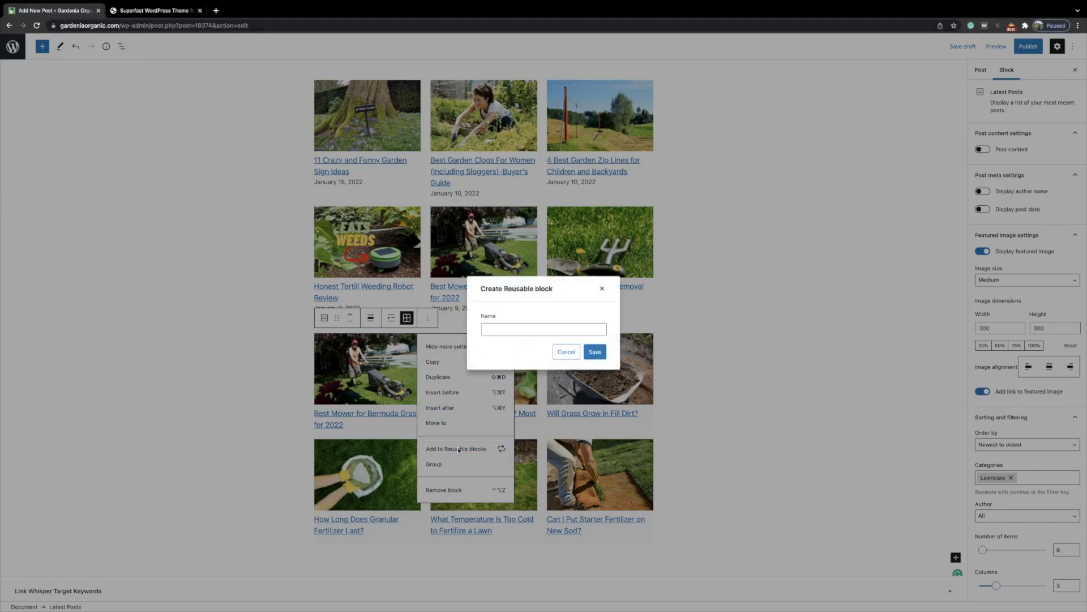
left_click(543, 328)
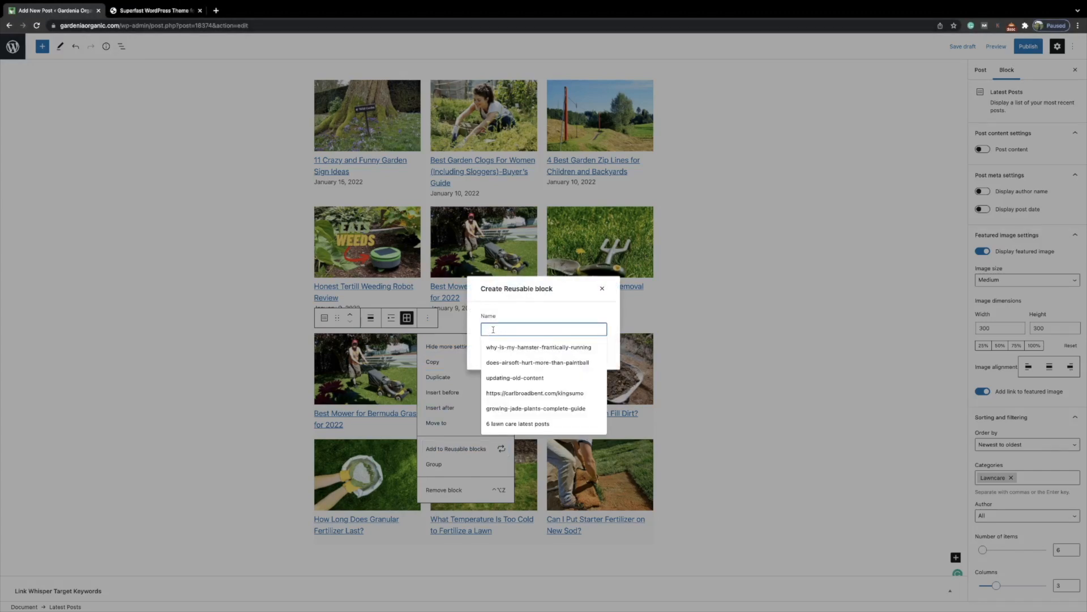
type("6 lawncare realted posts")
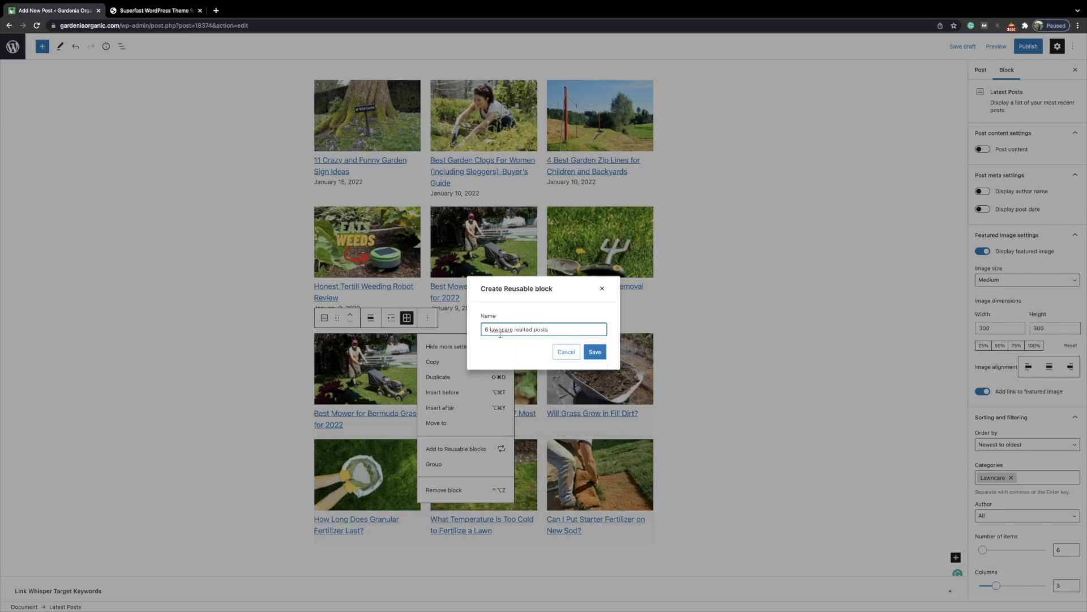
left_click(595, 351)
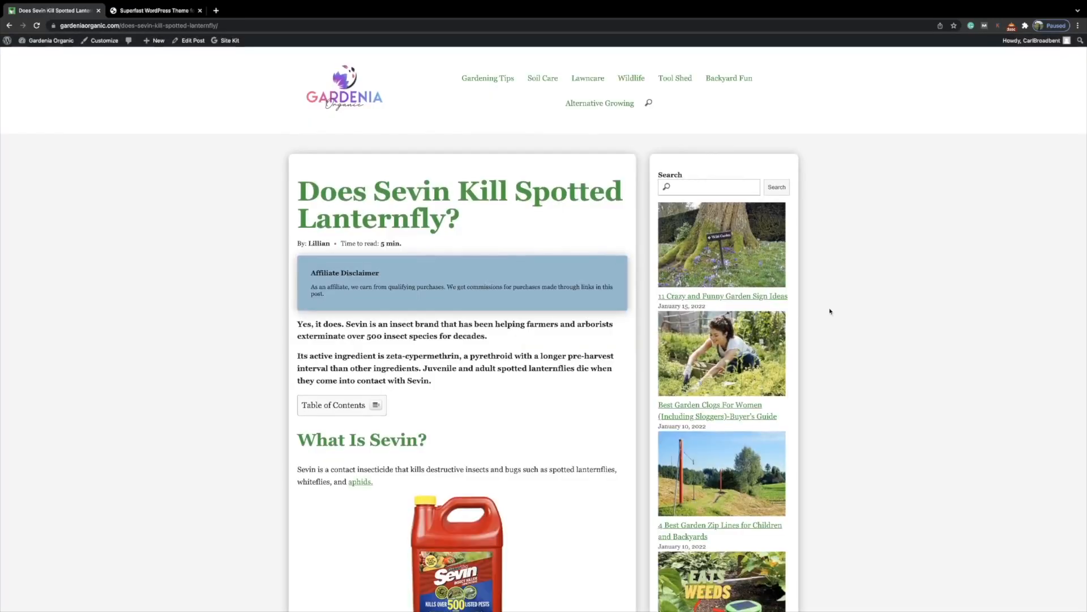
scroll("down", 3)
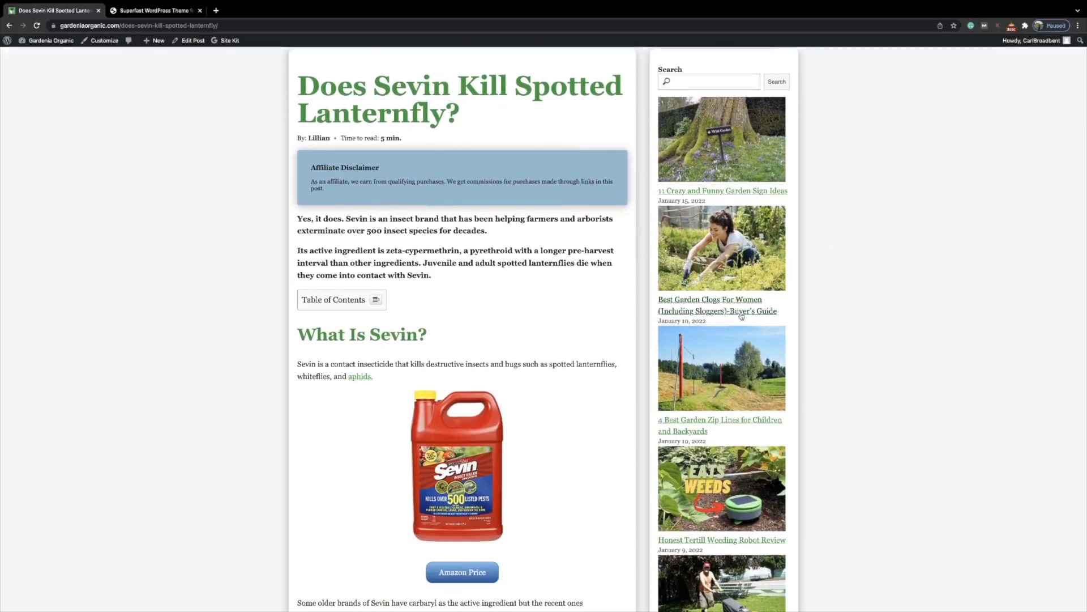
scroll("down", 3)
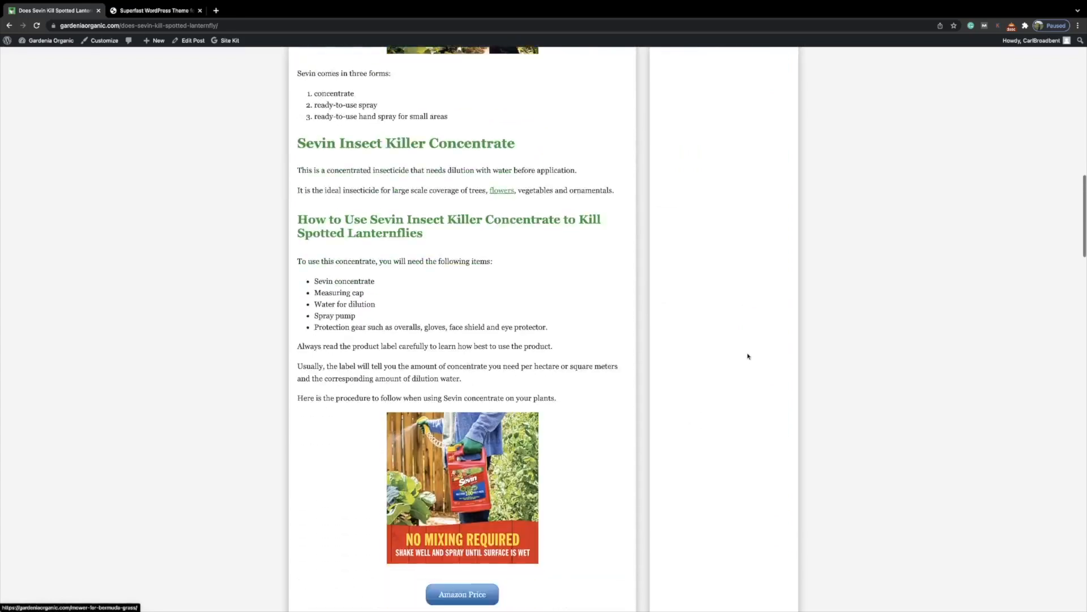
scroll("down", 3)
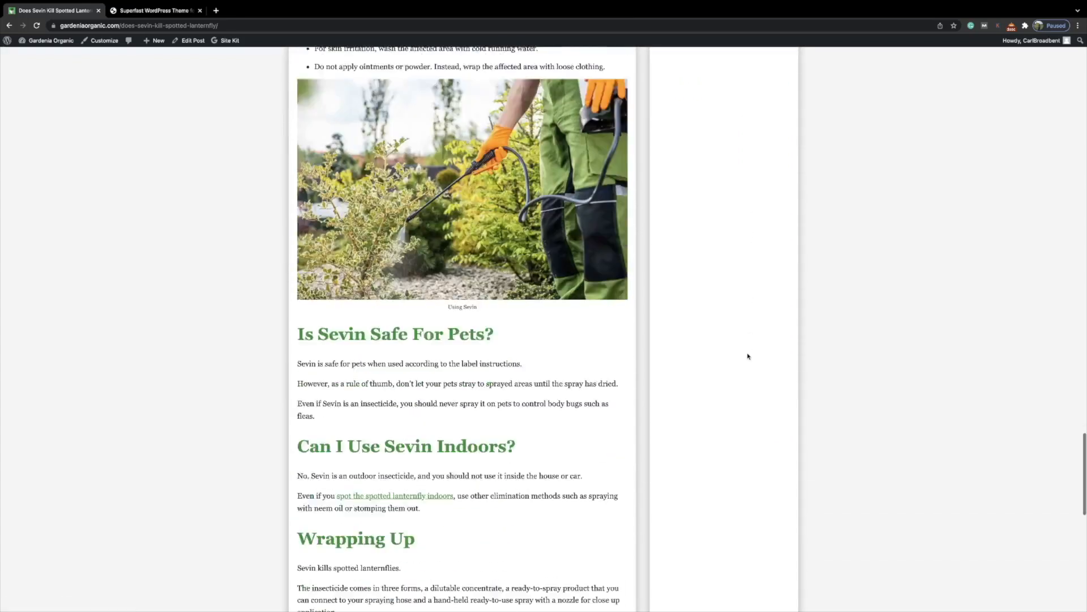
scroll("down", 3)
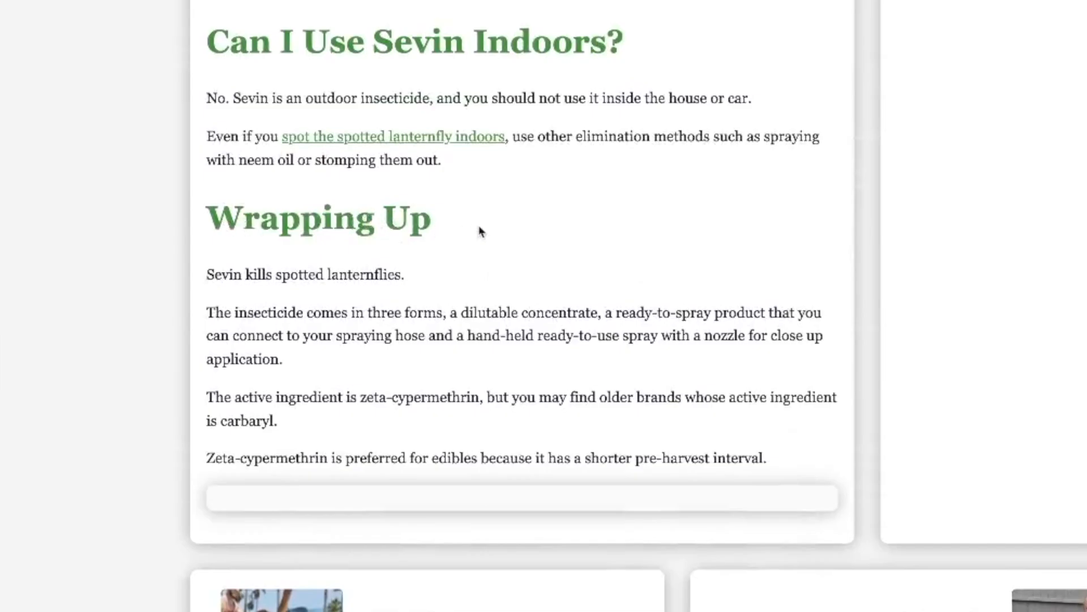
scroll("down", 3)
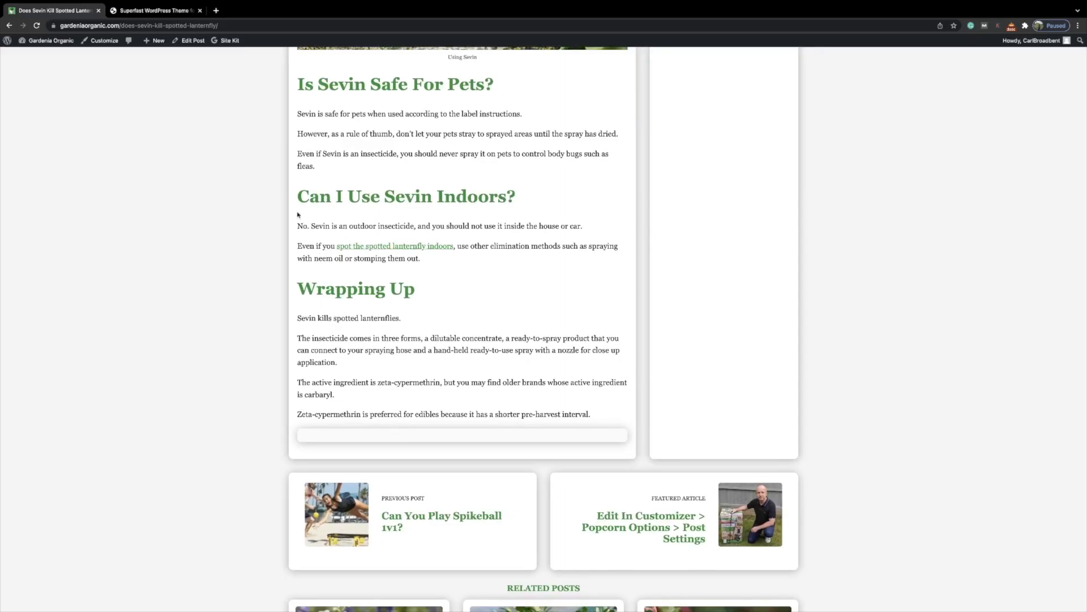
- Open the Sevin lanternfly article in the editor and move to its end
left_click(192, 41)
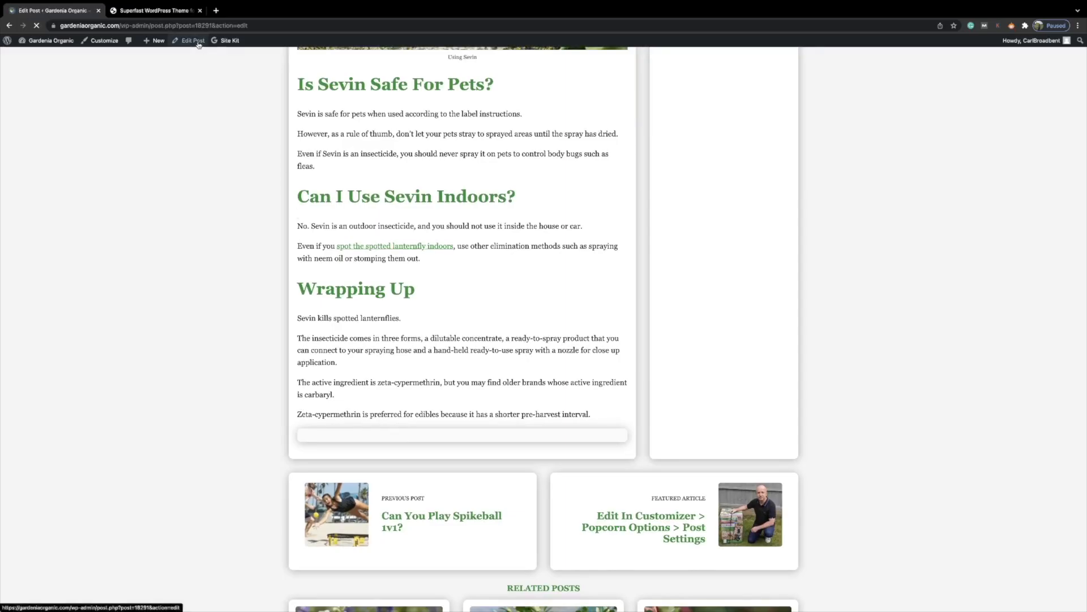
left_click(192, 41)
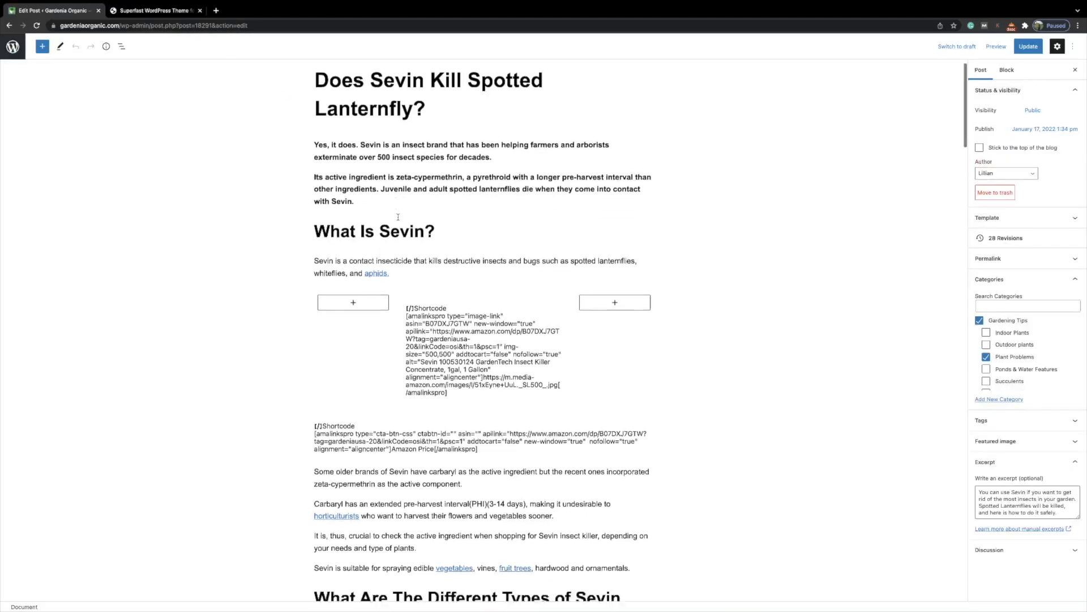
scroll("down", 3)
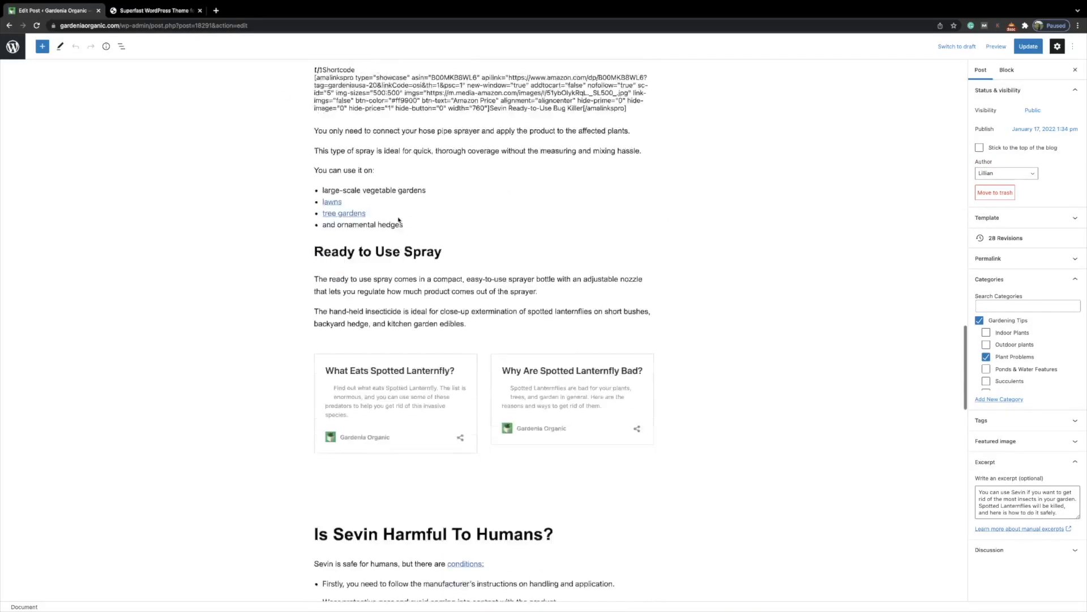
scroll("down", 3)
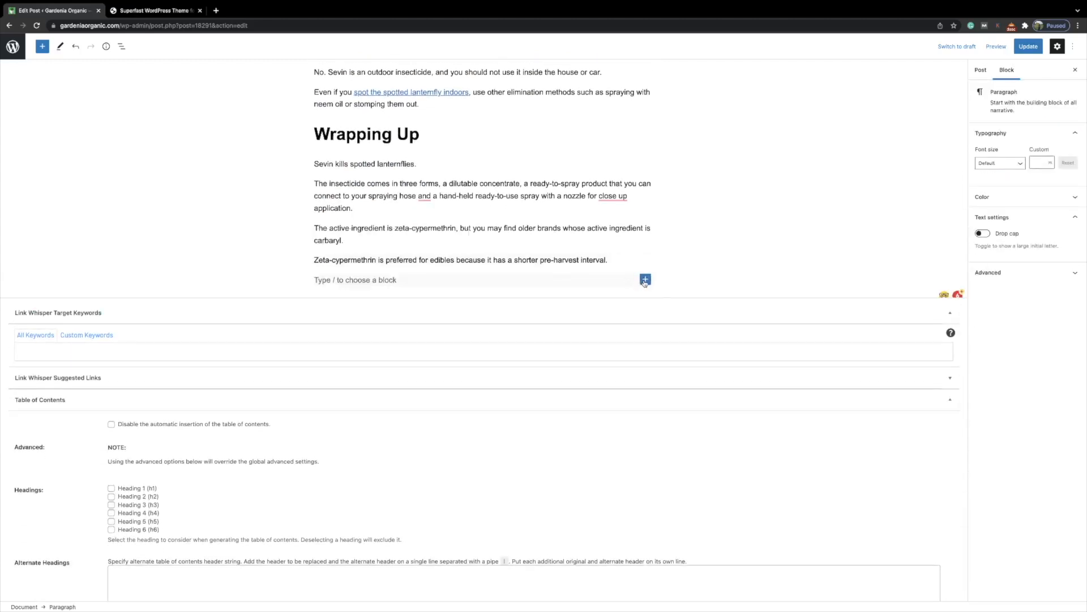
- Insert the '6 lawncare realted posts' block with a 'Related Posts' heading above it
left_click(644, 280)
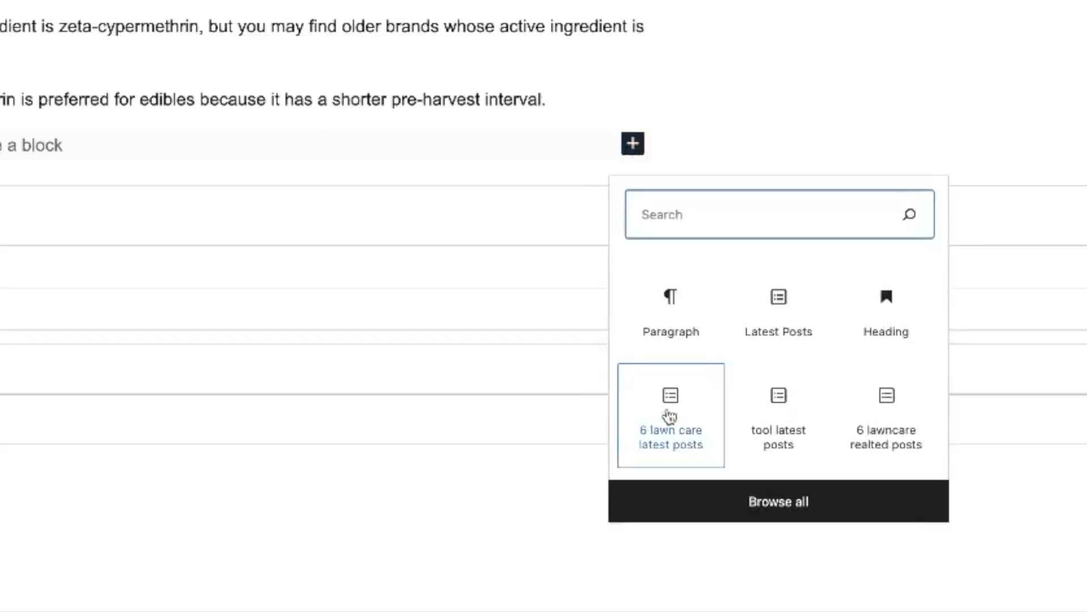
mouse_move(716, 424)
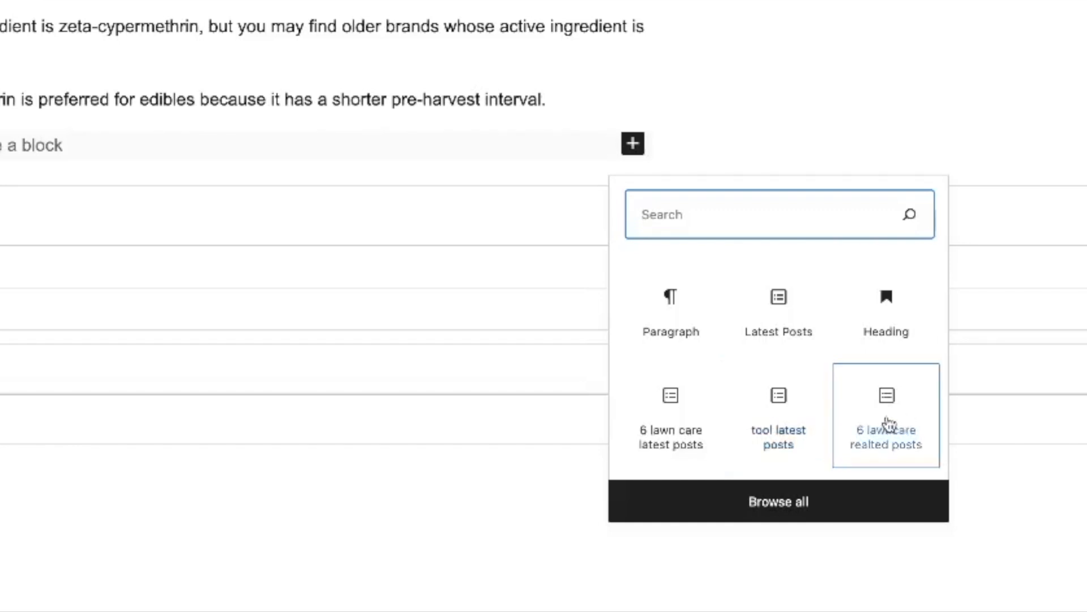
left_click(885, 415)
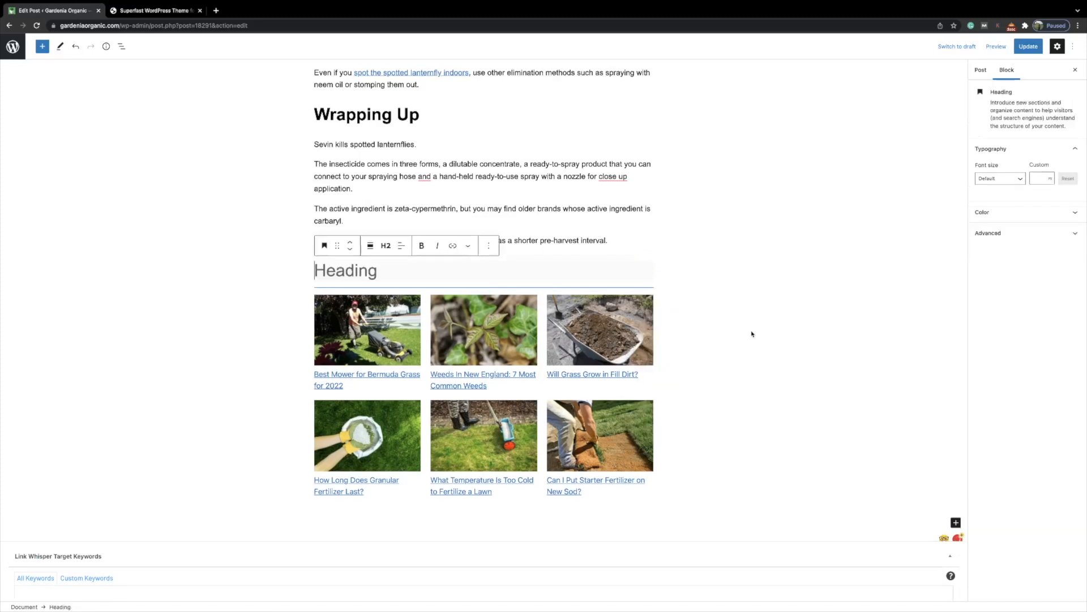
type("Related Posts")
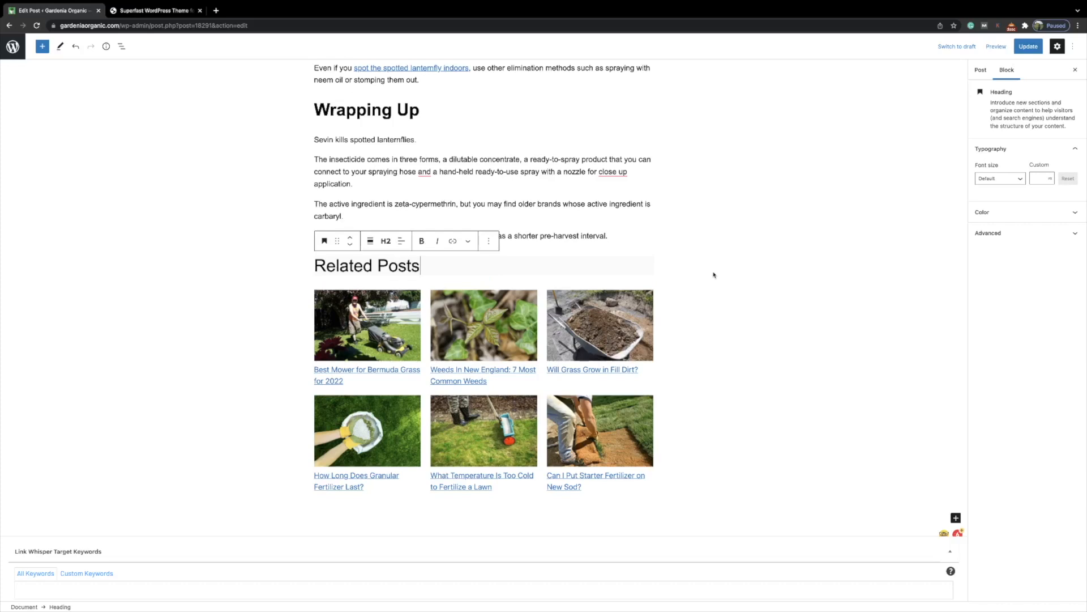
- Update the article and preview it in a new tab to check the Related Posts grid
left_click(1027, 46)
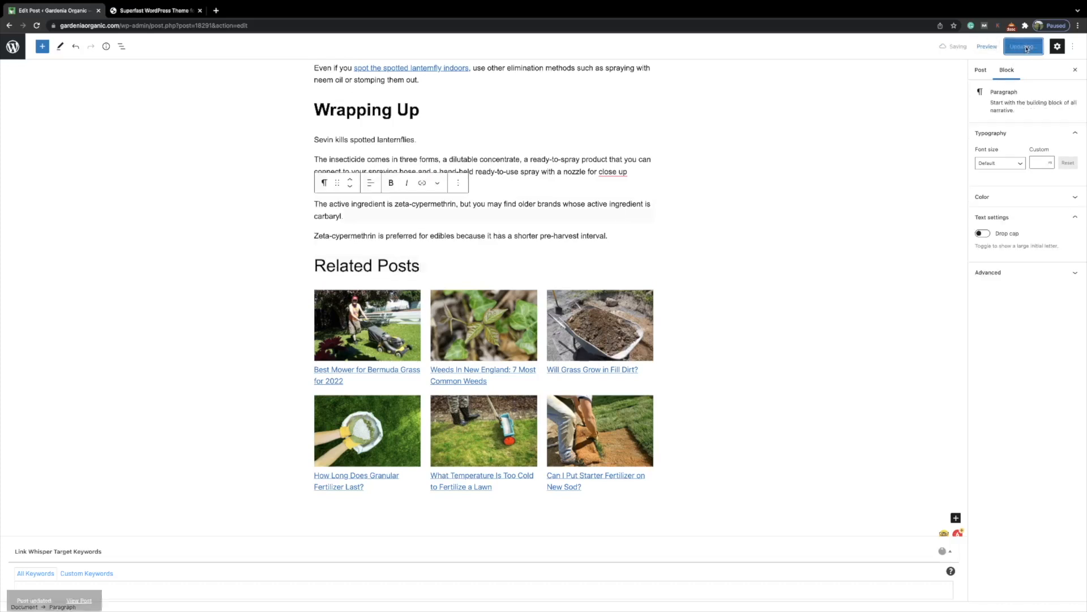
left_click(987, 46)
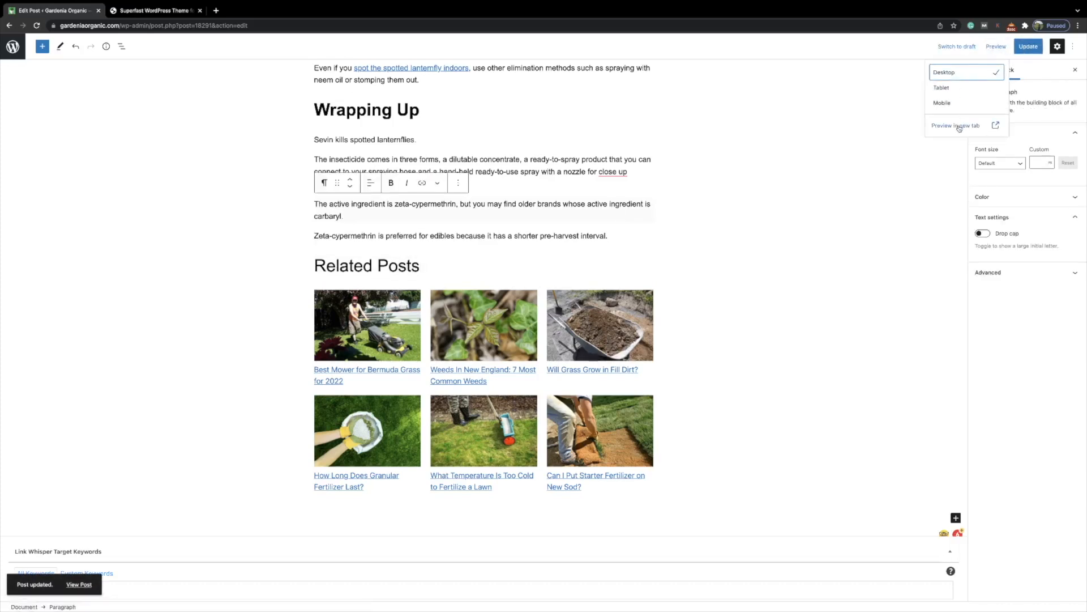
left_click(956, 126)
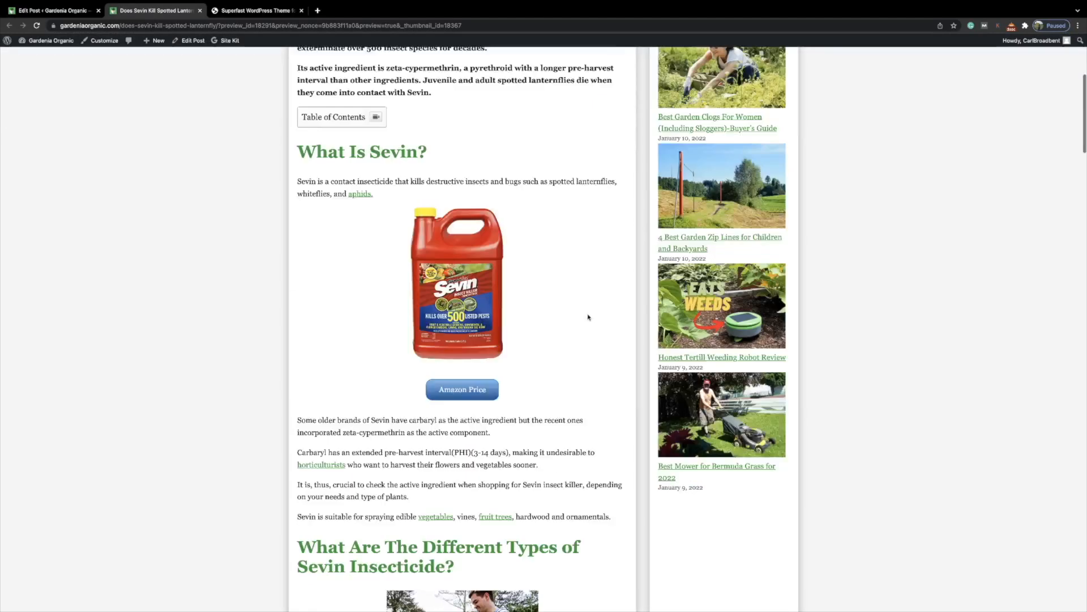
scroll("down", 3)
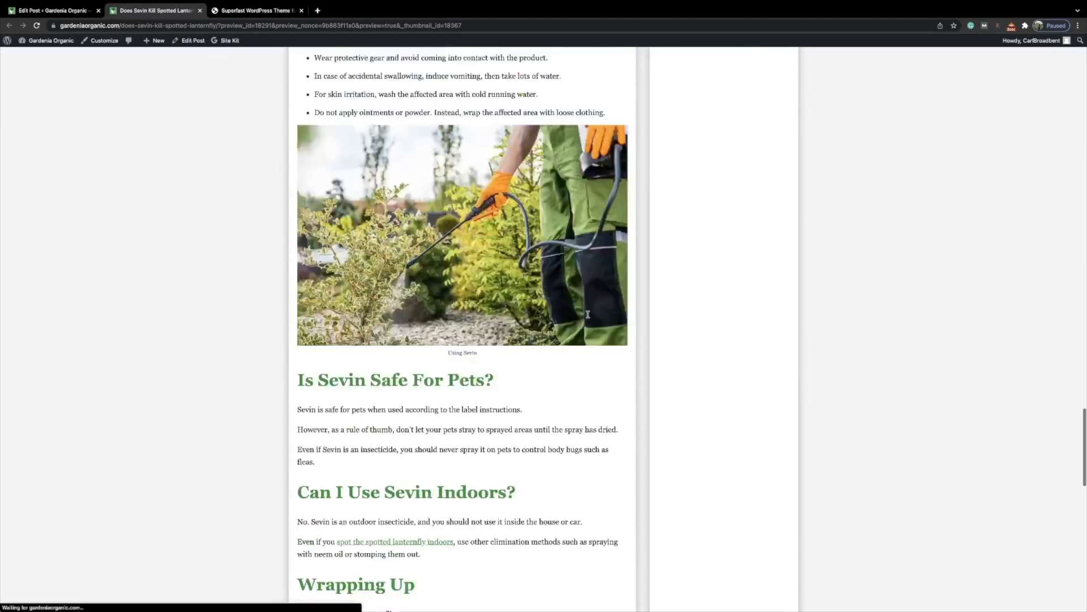
scroll("down", 3)
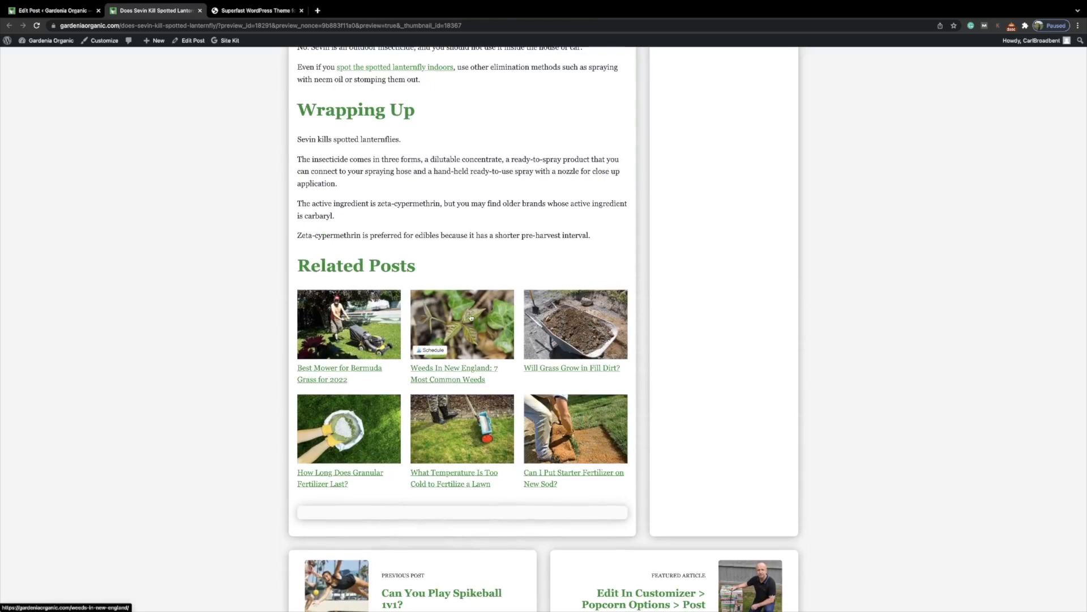
mouse_move(455, 410)
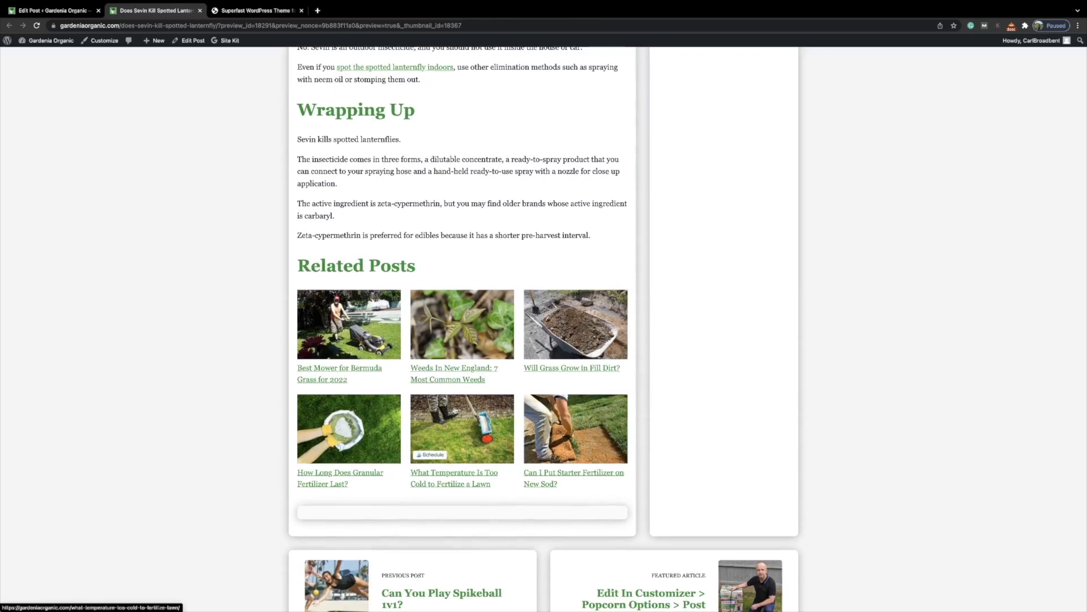
mouse_move(454, 413)
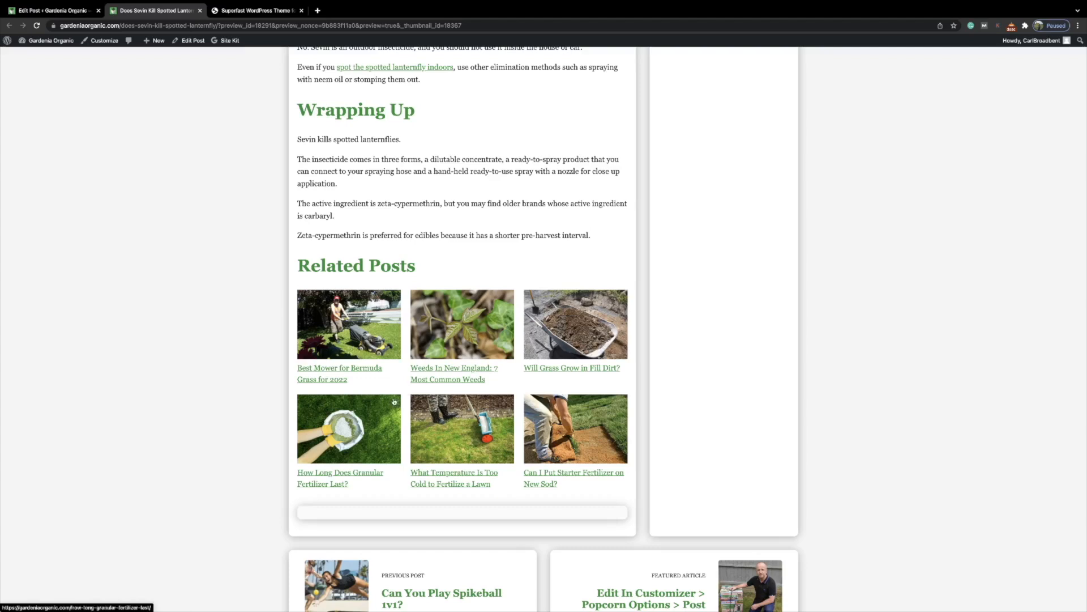
mouse_move(469, 360)
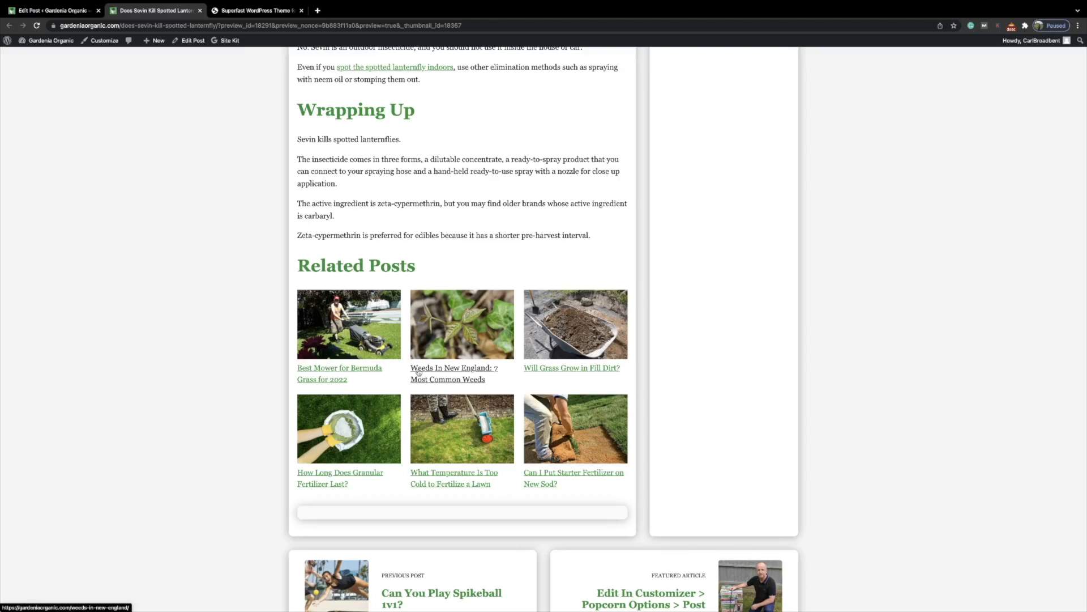
scroll("up", 3)
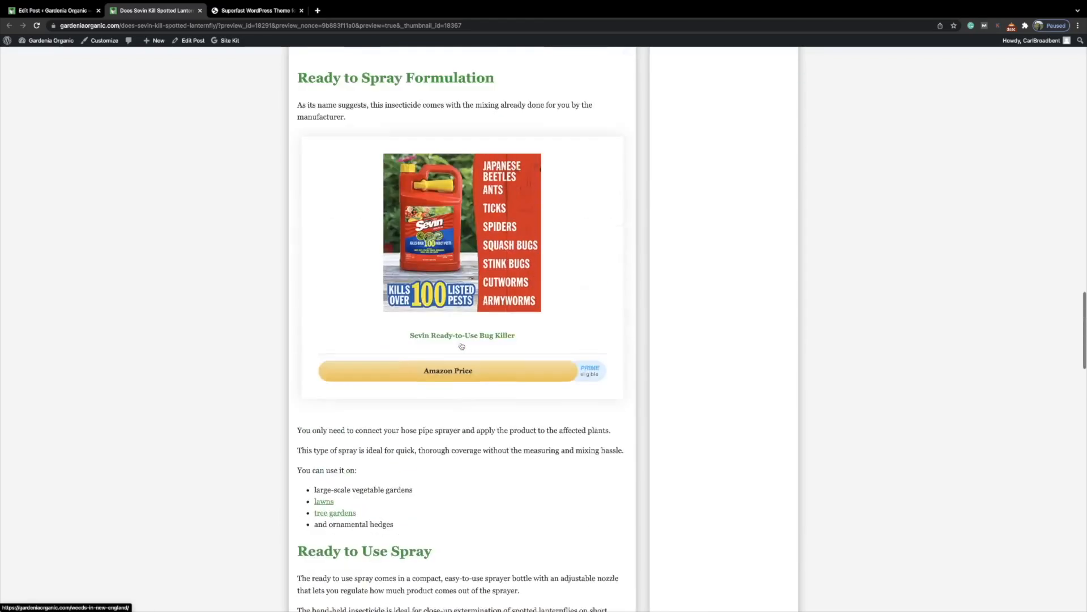
scroll("up", 3)
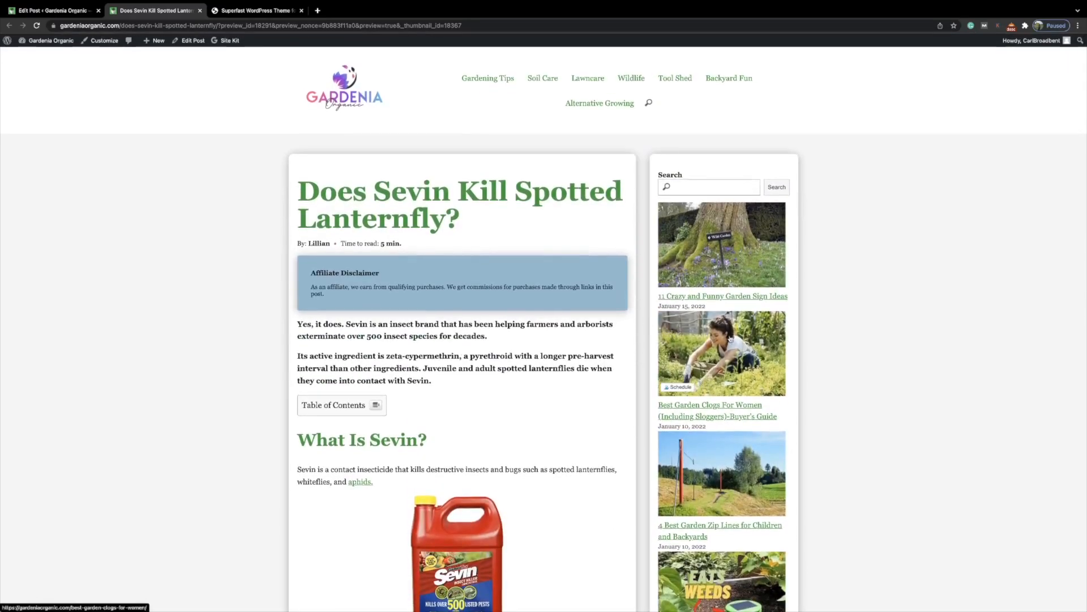
mouse_move(902, 347)
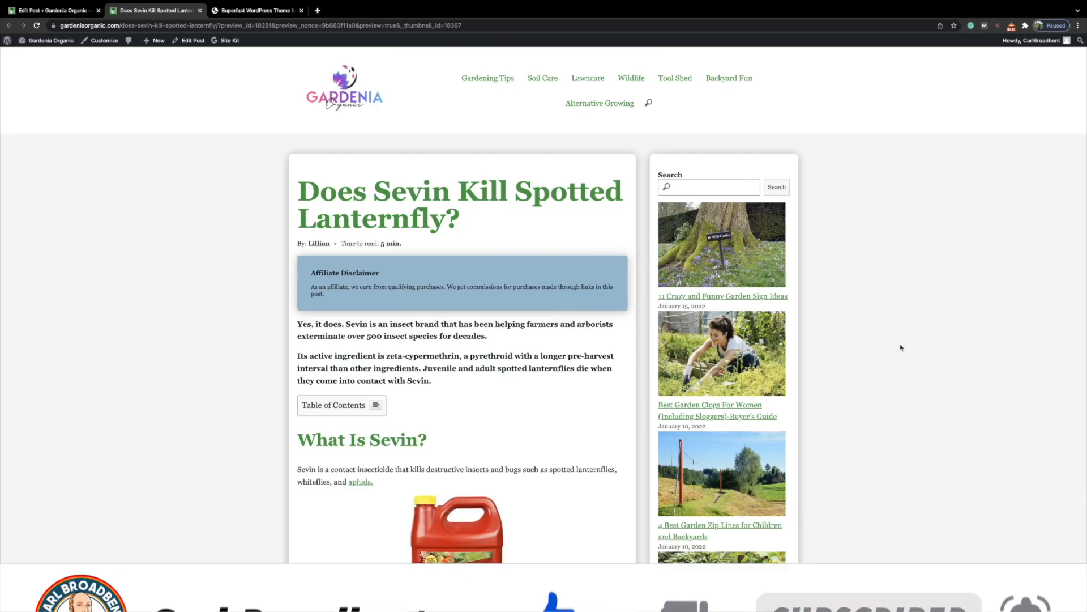
scroll("down", 3)
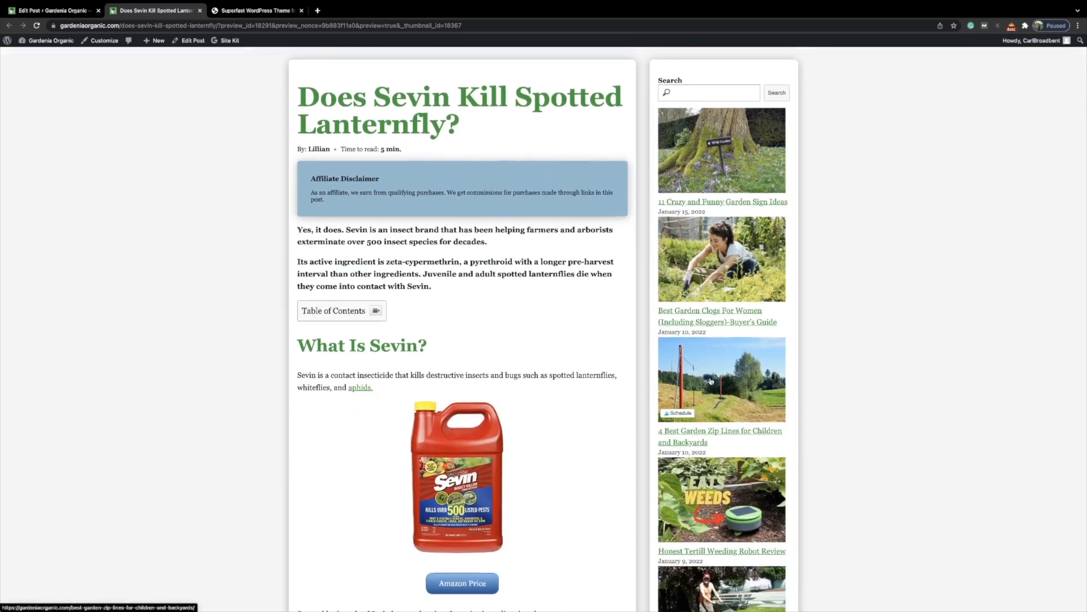